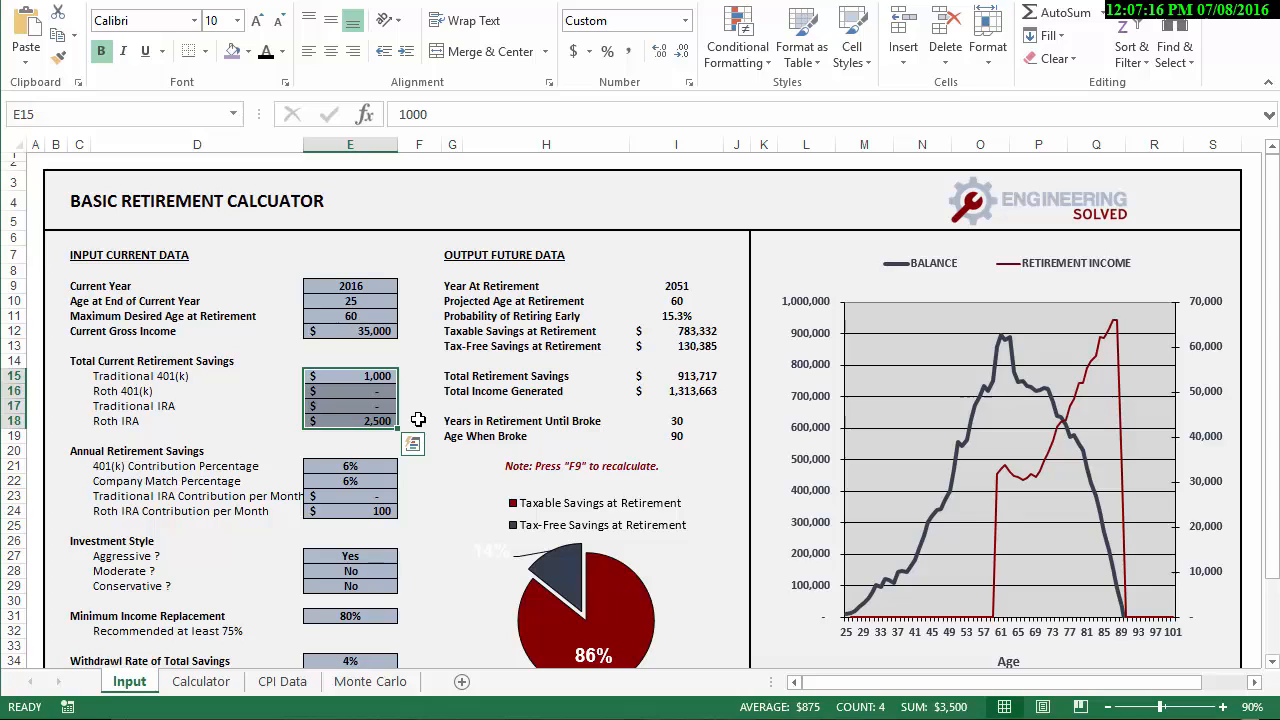
Step: Review the current savings balances, 401(k) and match percentages, and monthly IRA contributions
click(436, 404)
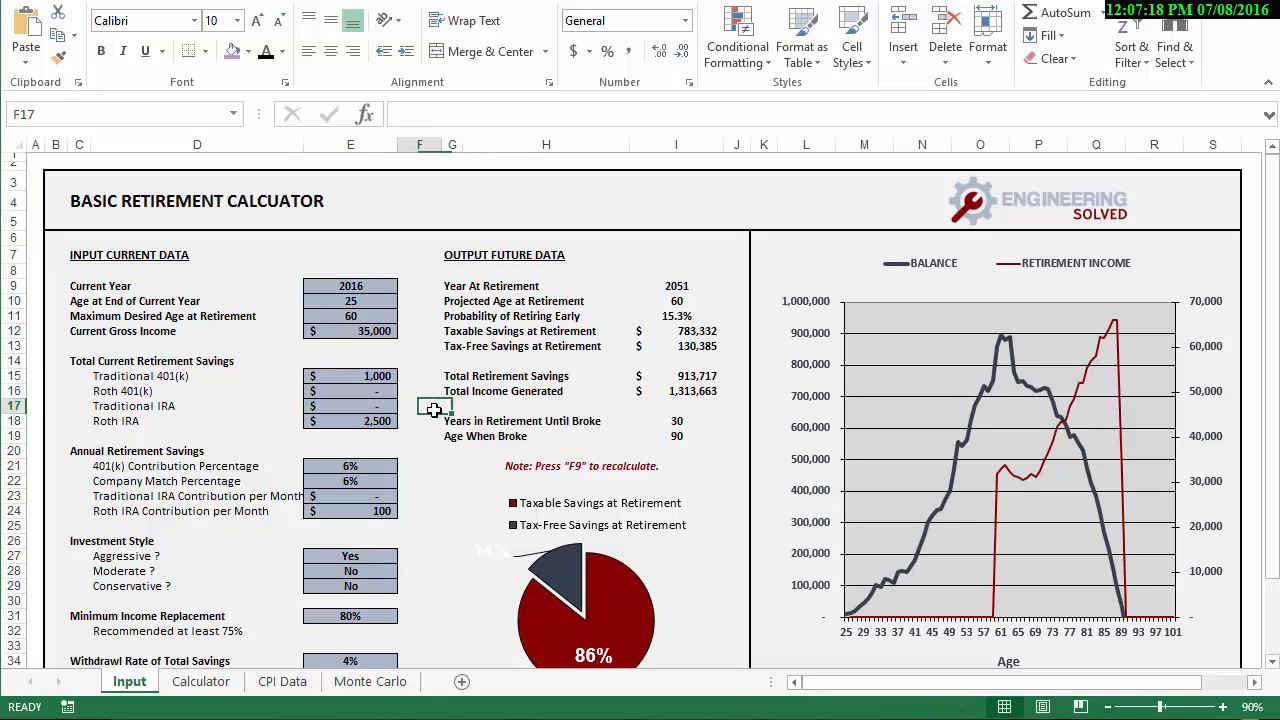
click(544, 404)
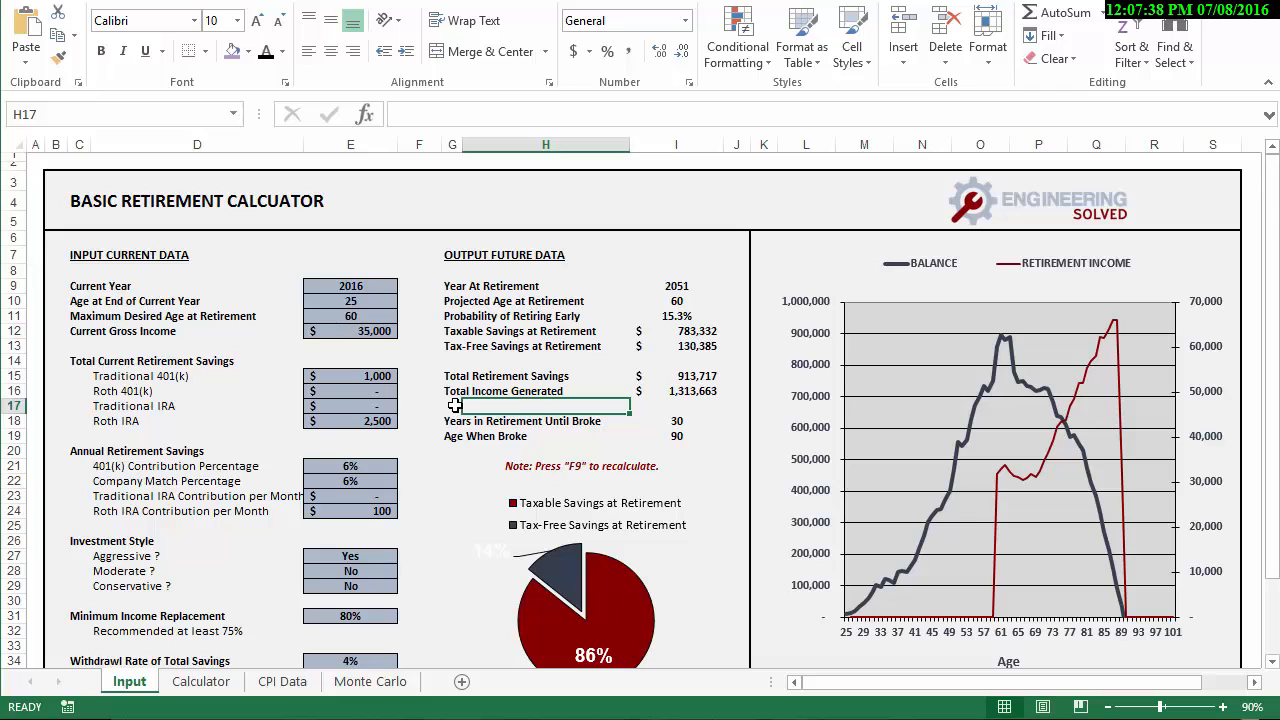
mouse_move(424, 376)
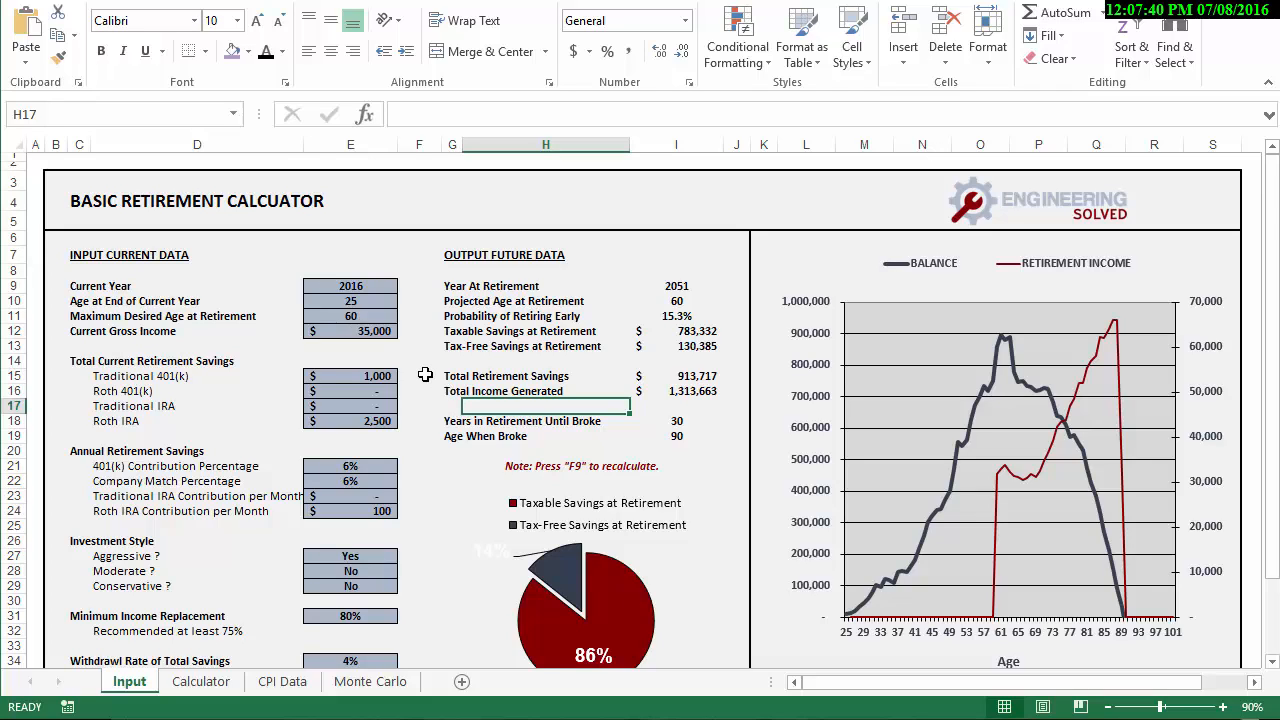
mouse_move(380, 330)
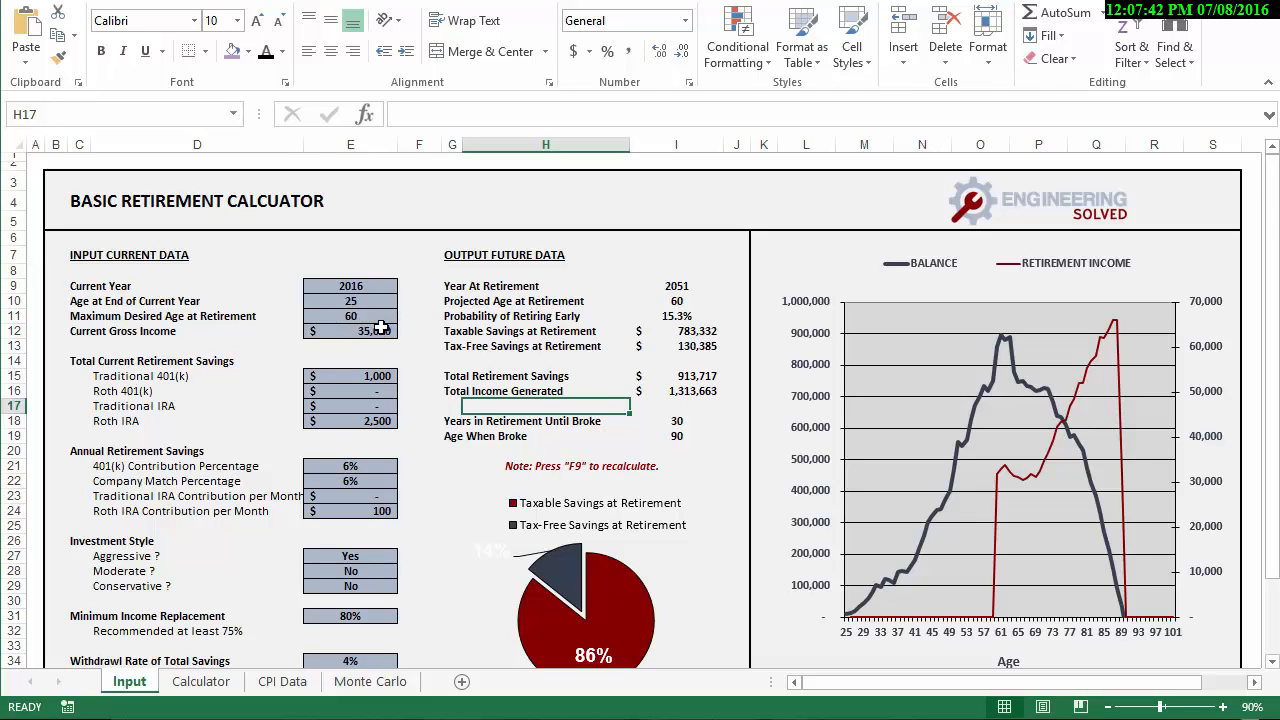
mouse_move(376, 302)
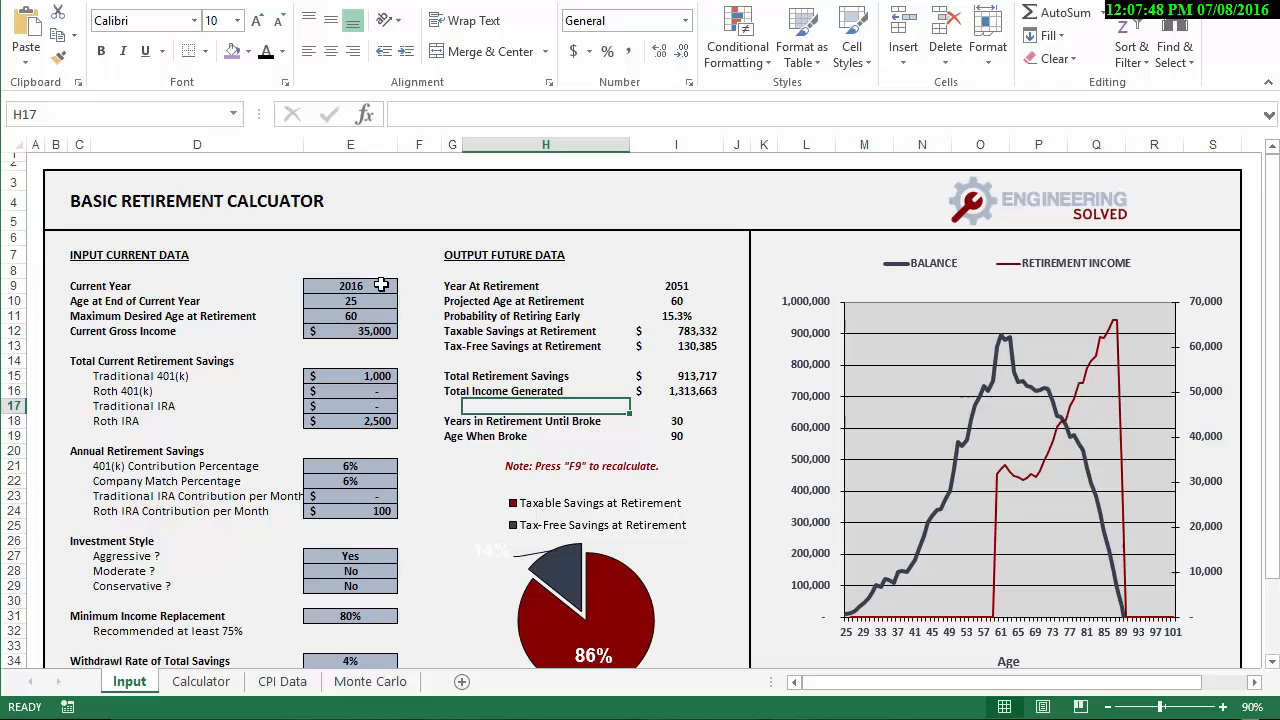
mouse_move(308, 476)
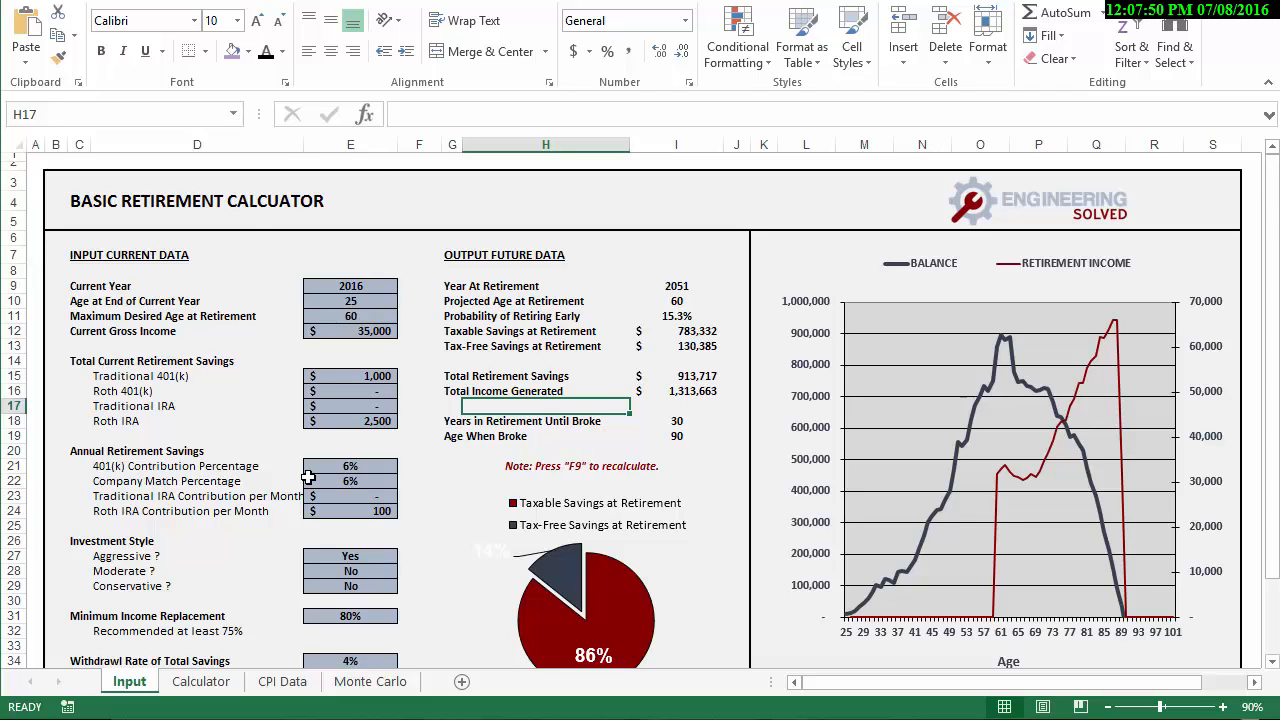
click(350, 376)
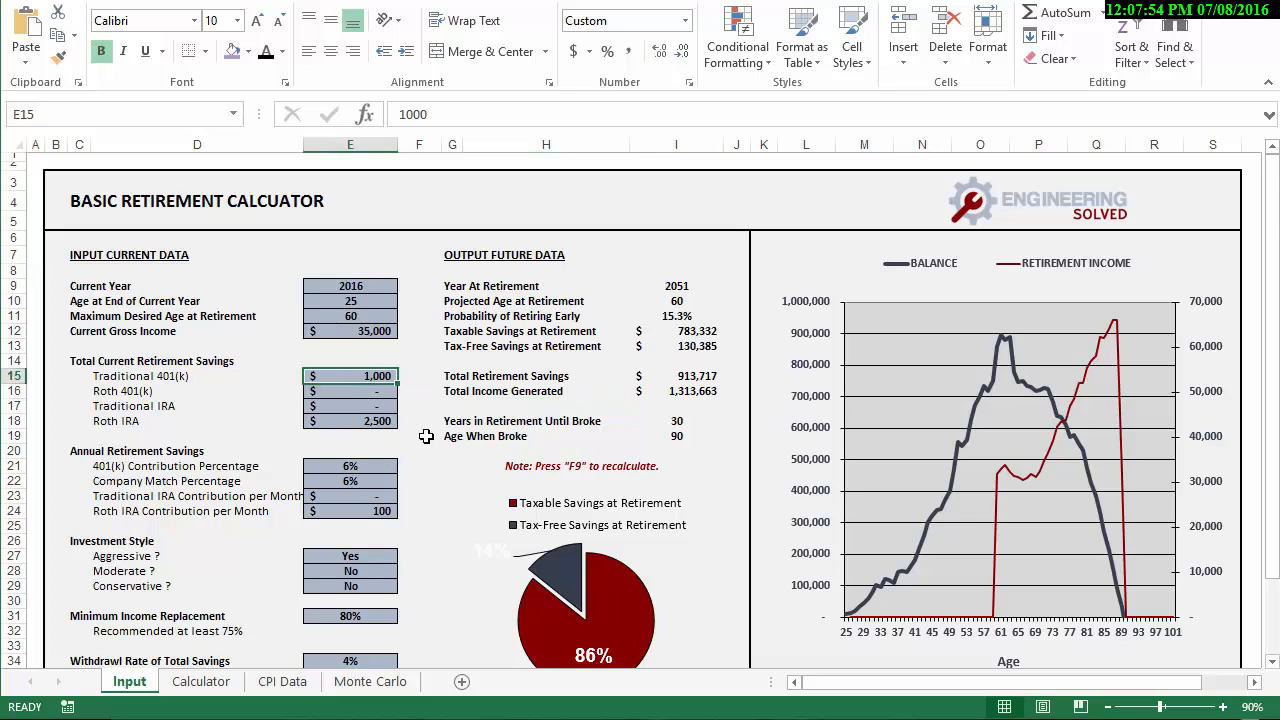
click(350, 420)
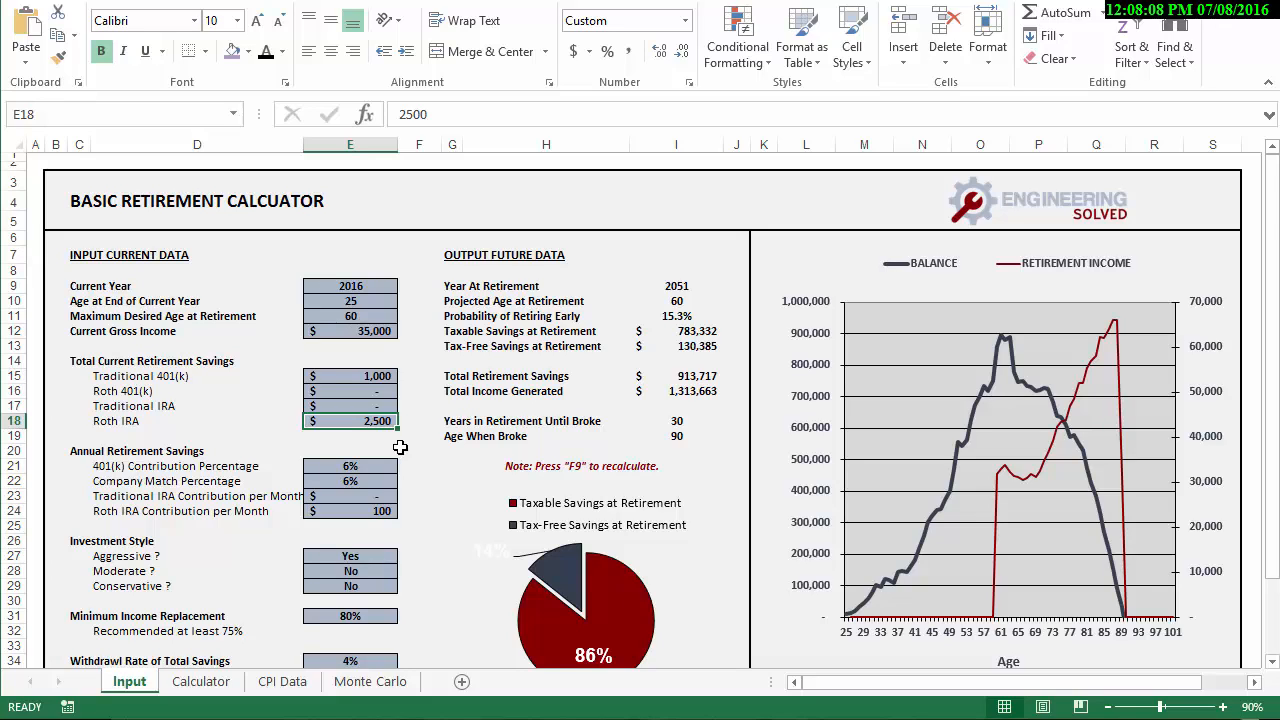
click(350, 466)
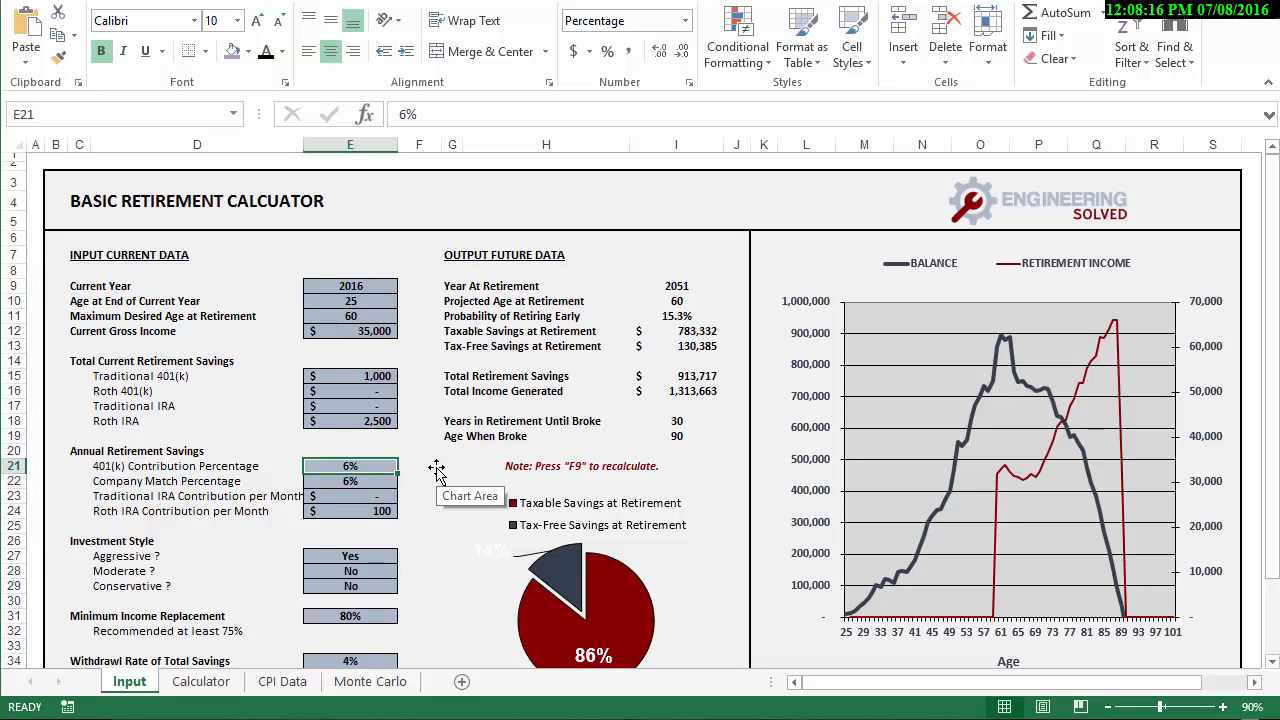
click(350, 480)
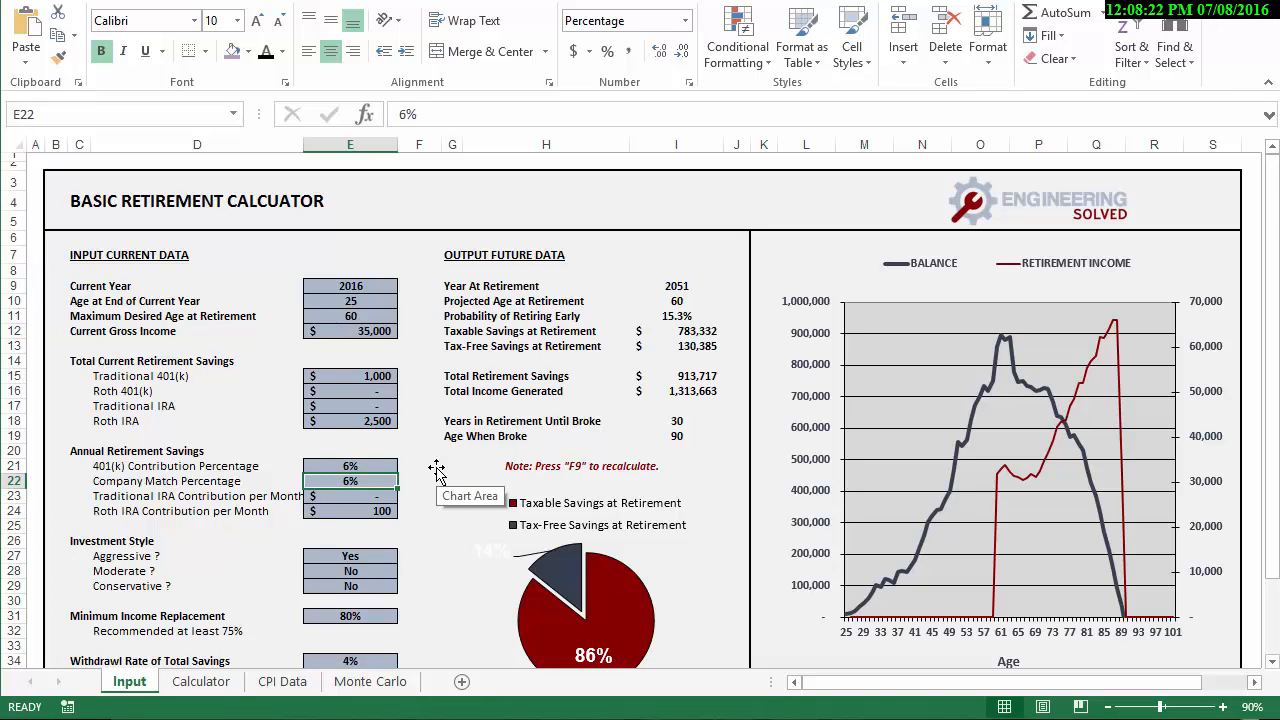
click(350, 496)
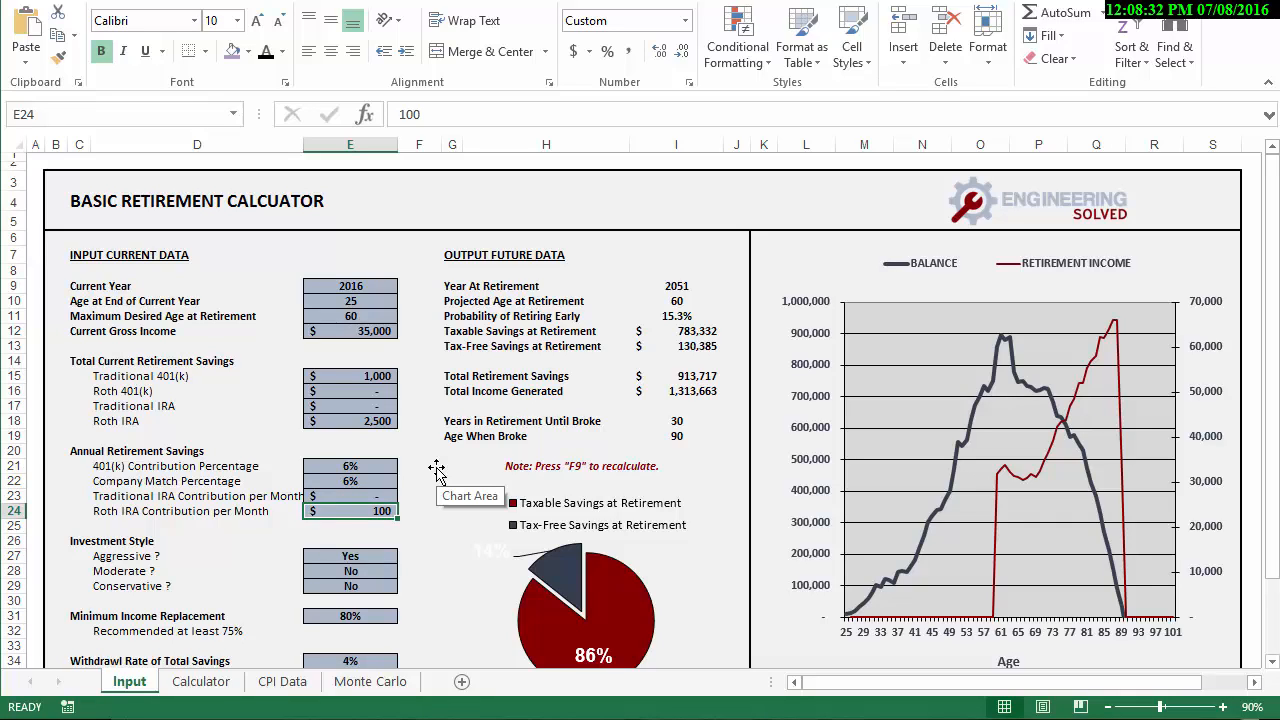
click(350, 496)
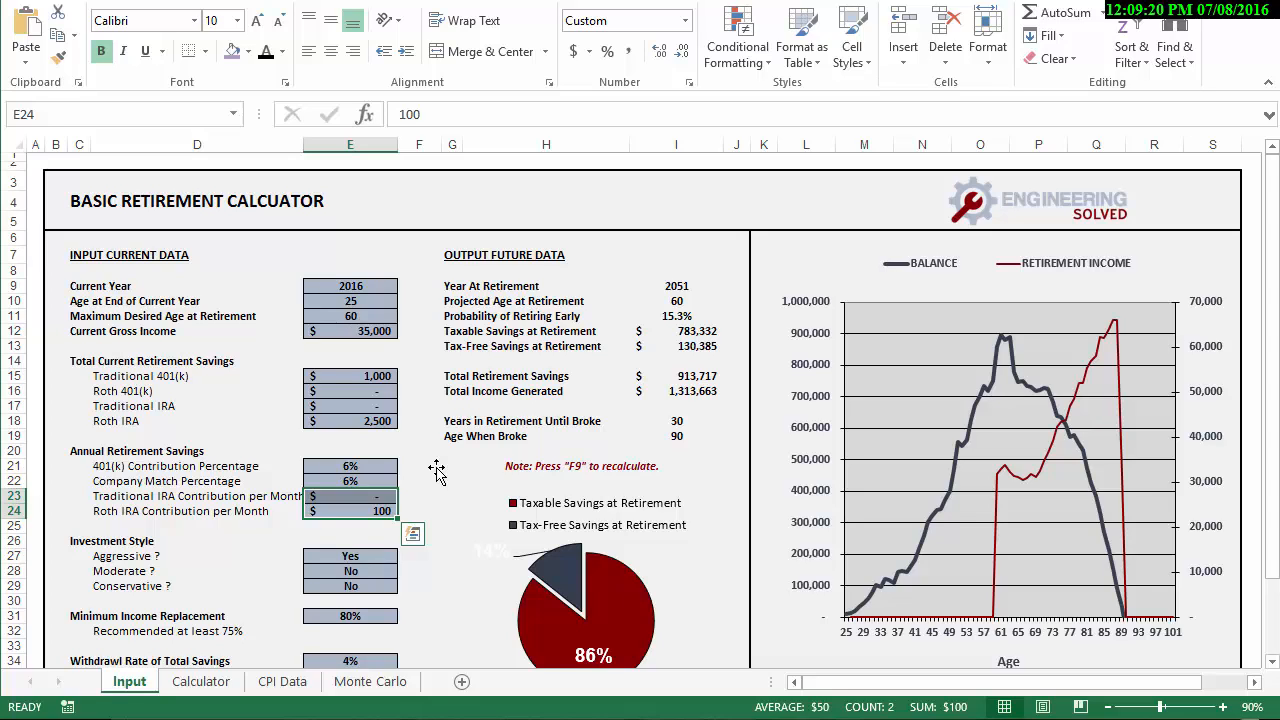
Step: Set the Traditional IRA monthly contribution to 400 and recalculate, giving total savings of 1,394,678
click(350, 496)
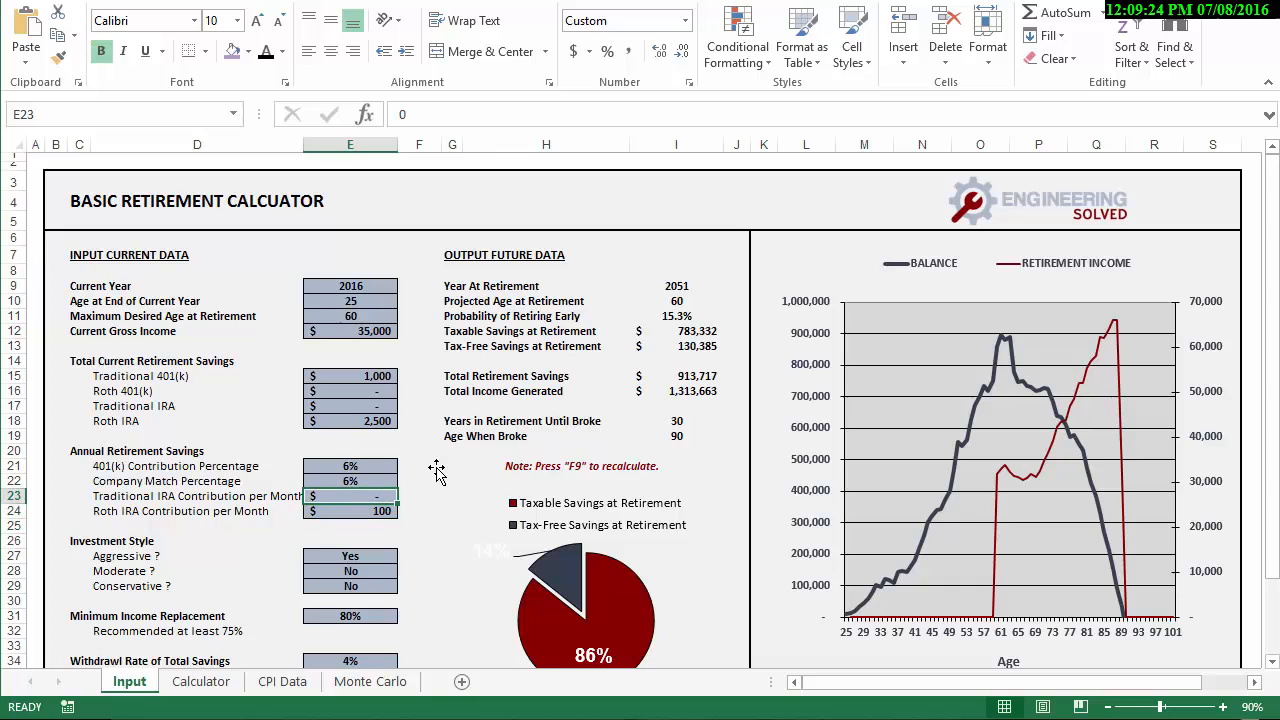
text(400)
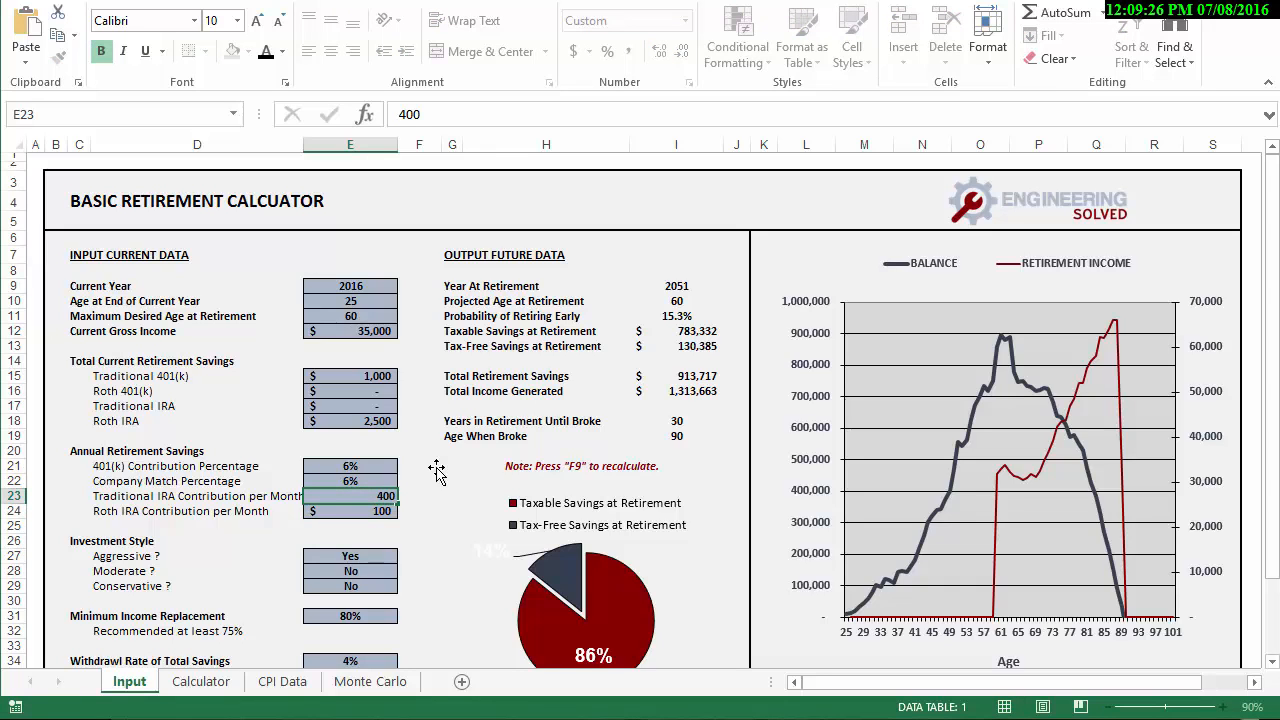
key(f9)
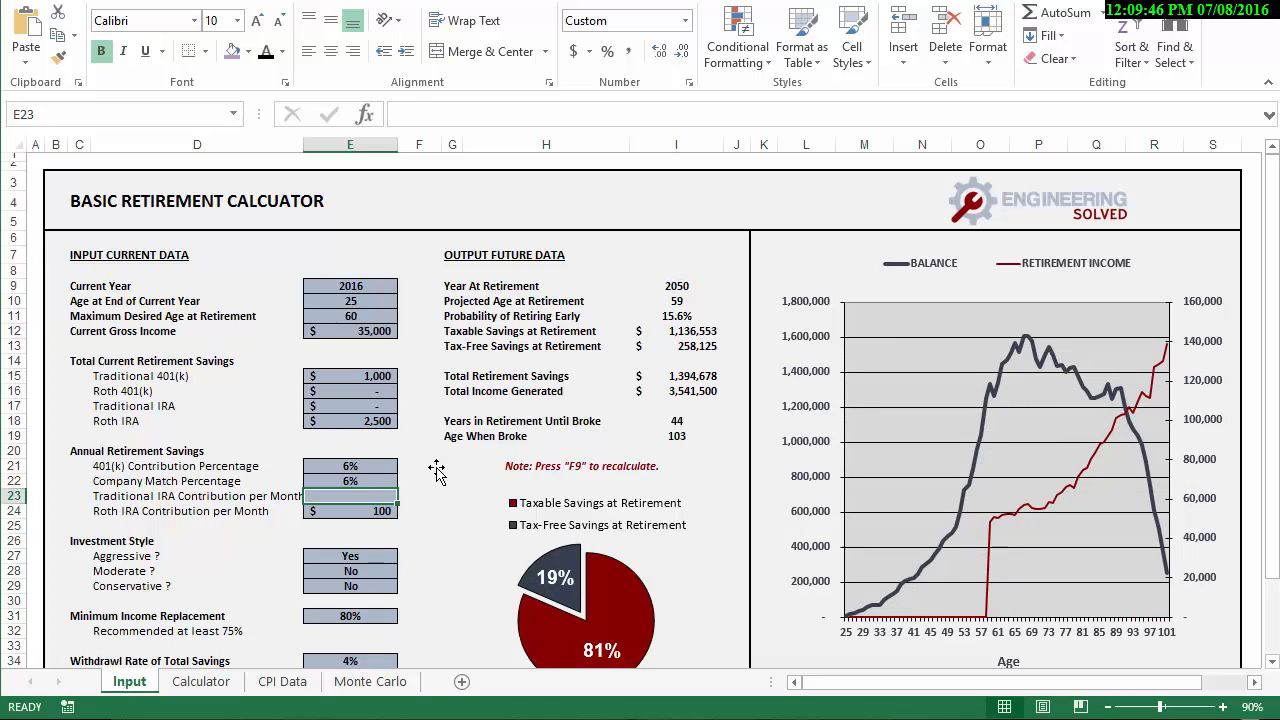
click(350, 556)
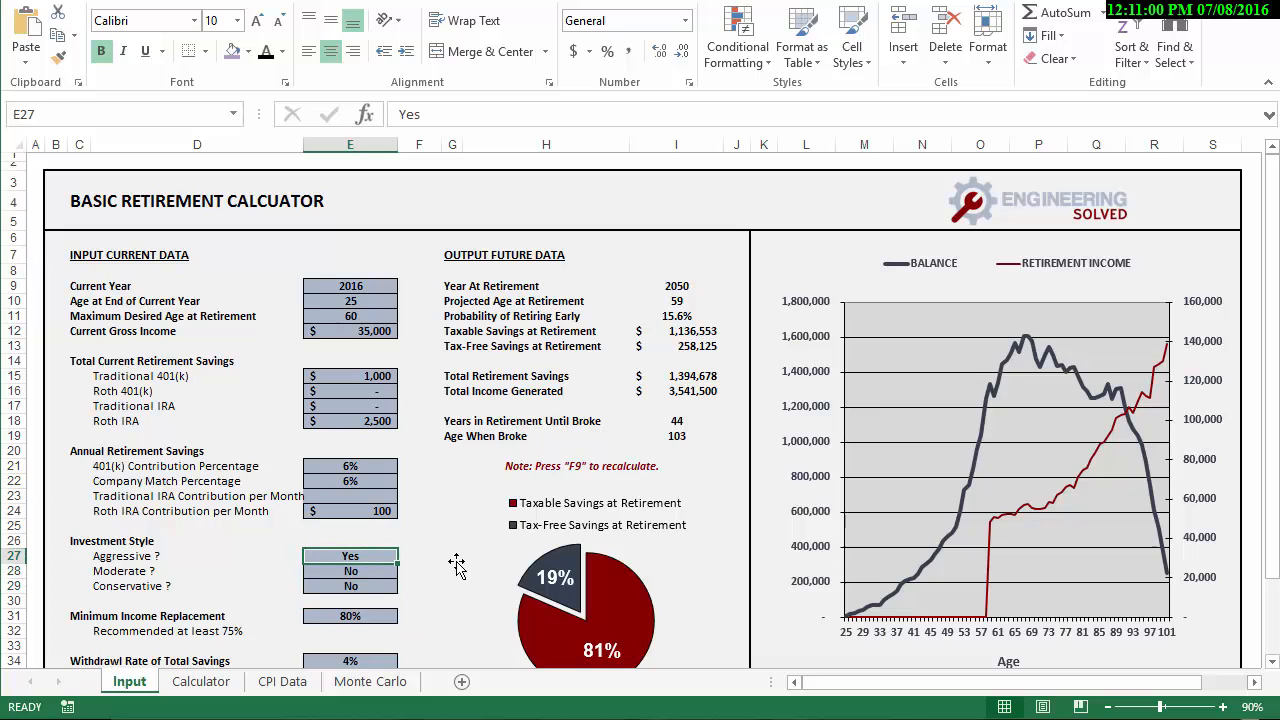
mouse_move(456, 564)
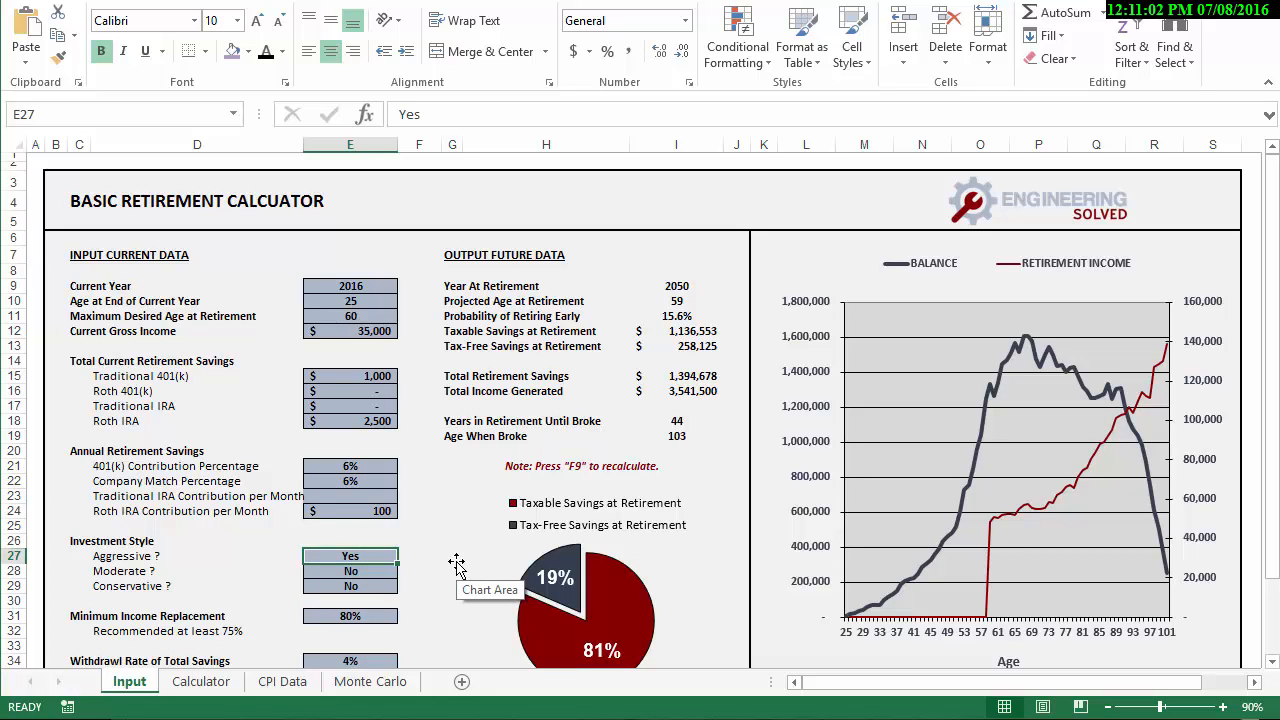
Step: Enter No for the moderate style and restore Aggressive, keeping total savings at 2,011,755
text(No)
click(350, 570)
text(Yes)
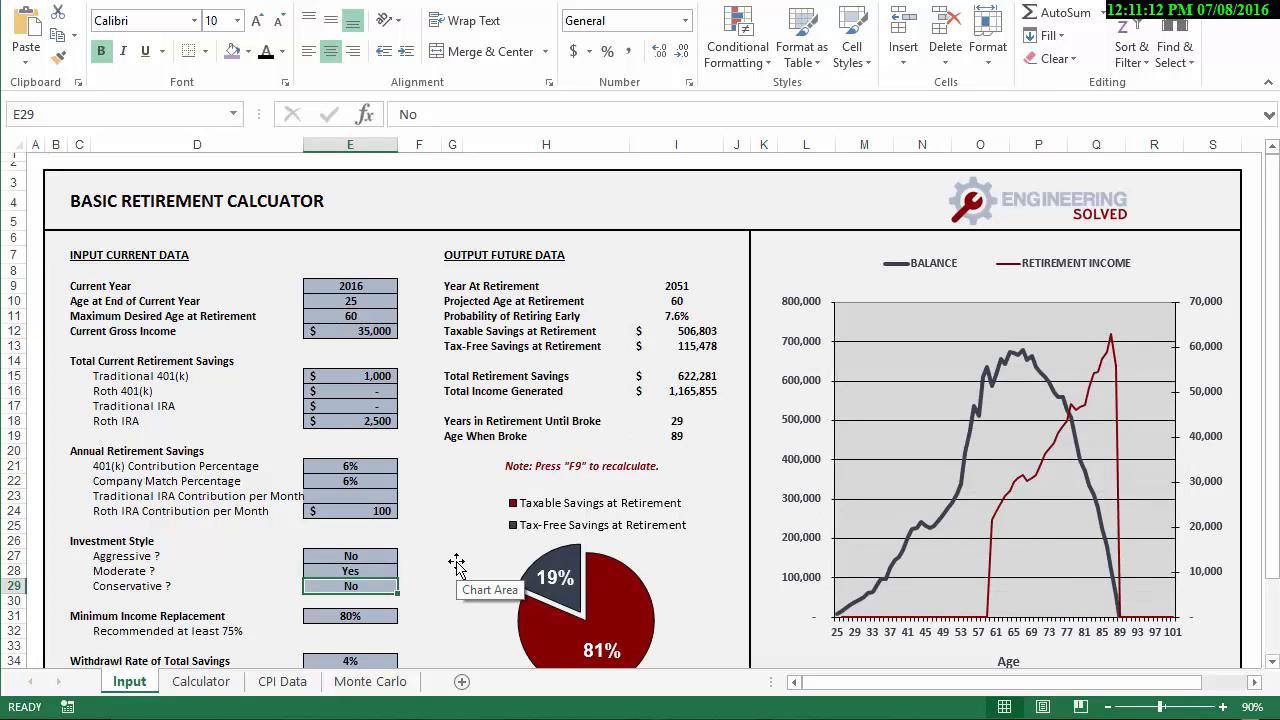
click(350, 556)
text(Yes)
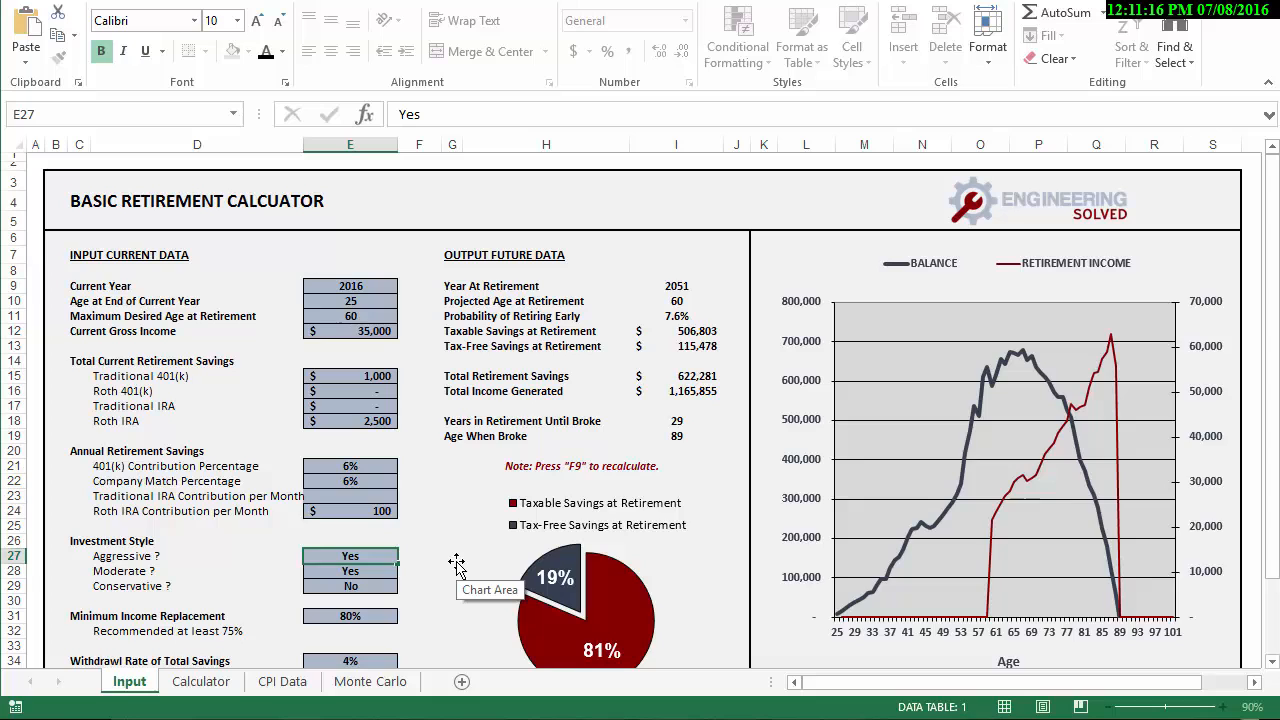
click(350, 572)
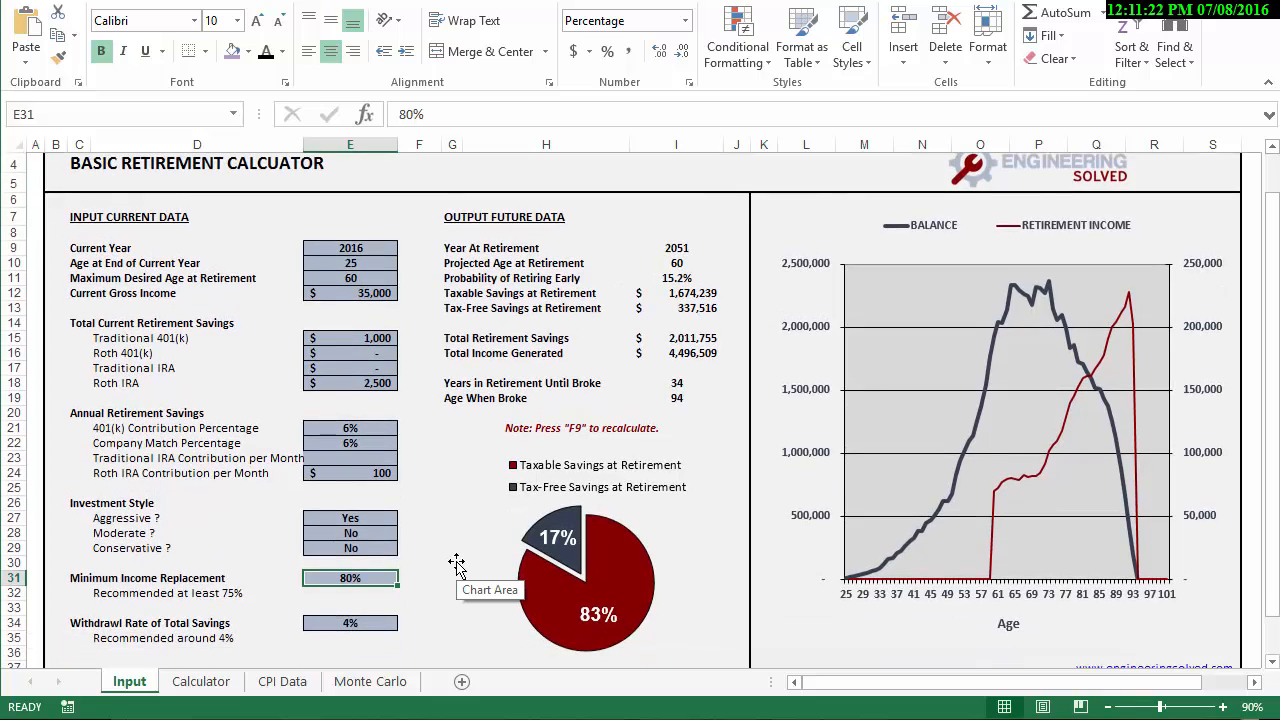
scroll(down, 3)
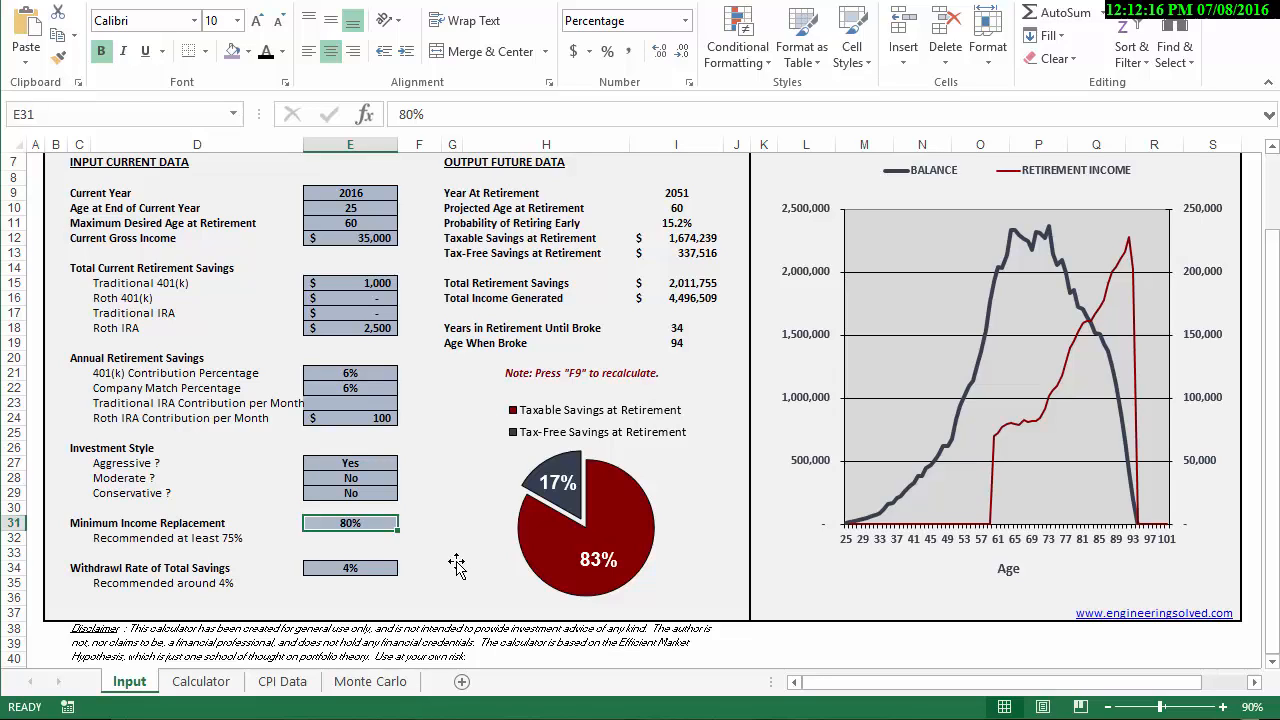
click(350, 568)
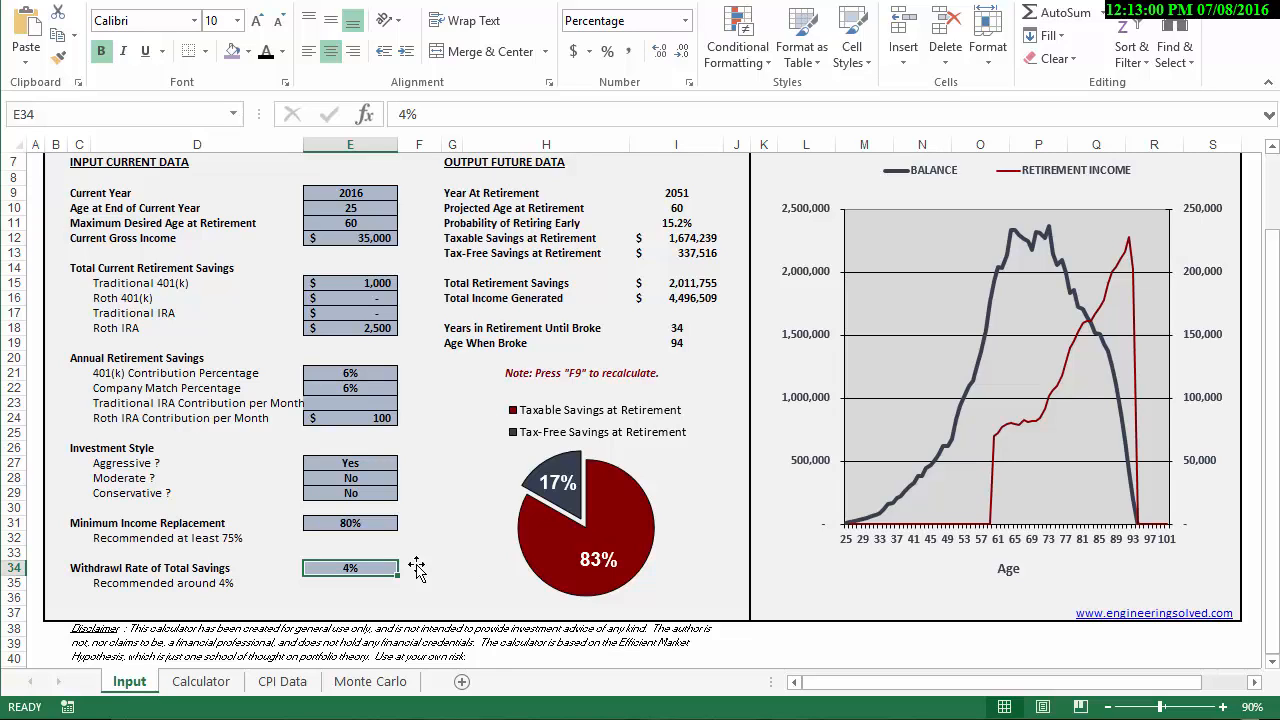
click(350, 522)
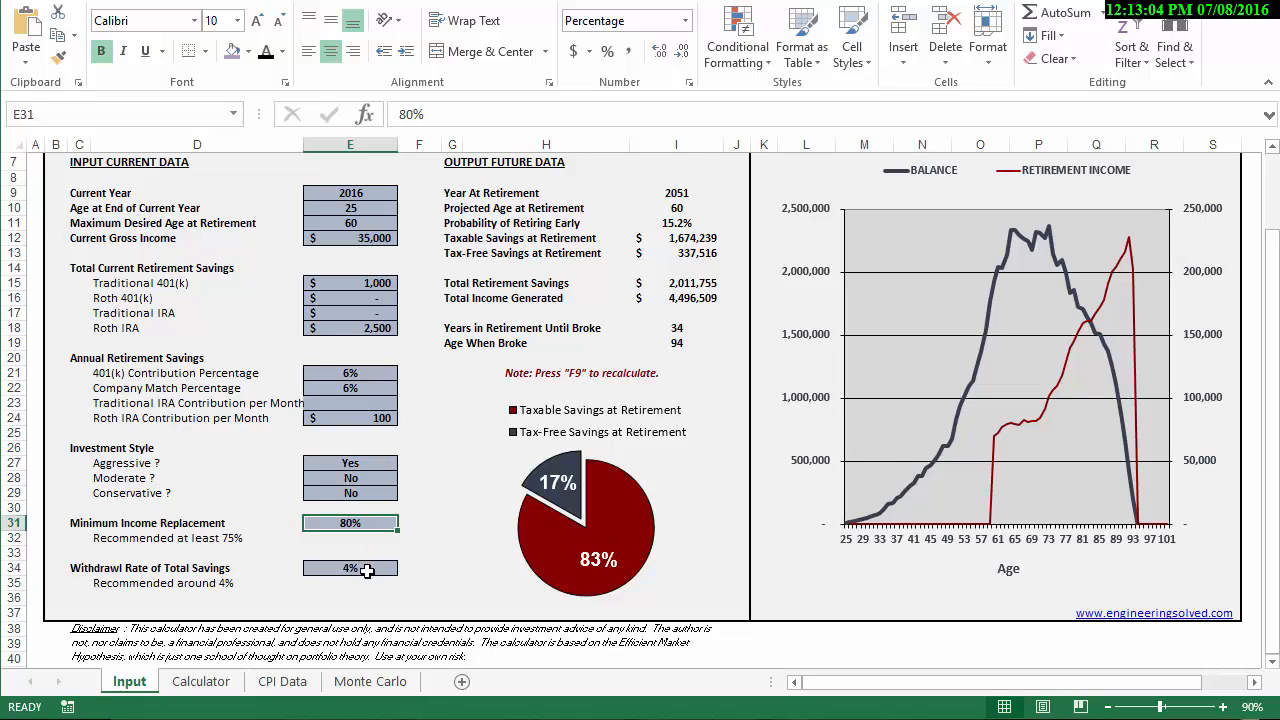
click(350, 568)
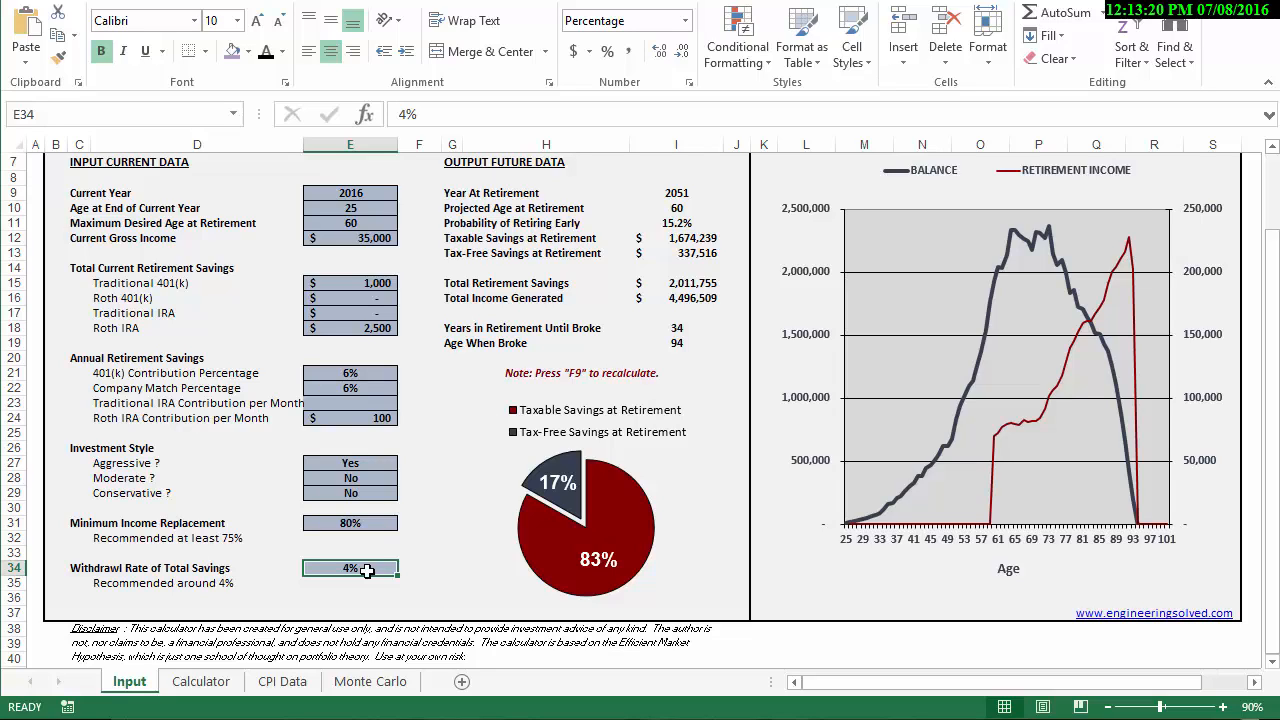
click(350, 552)
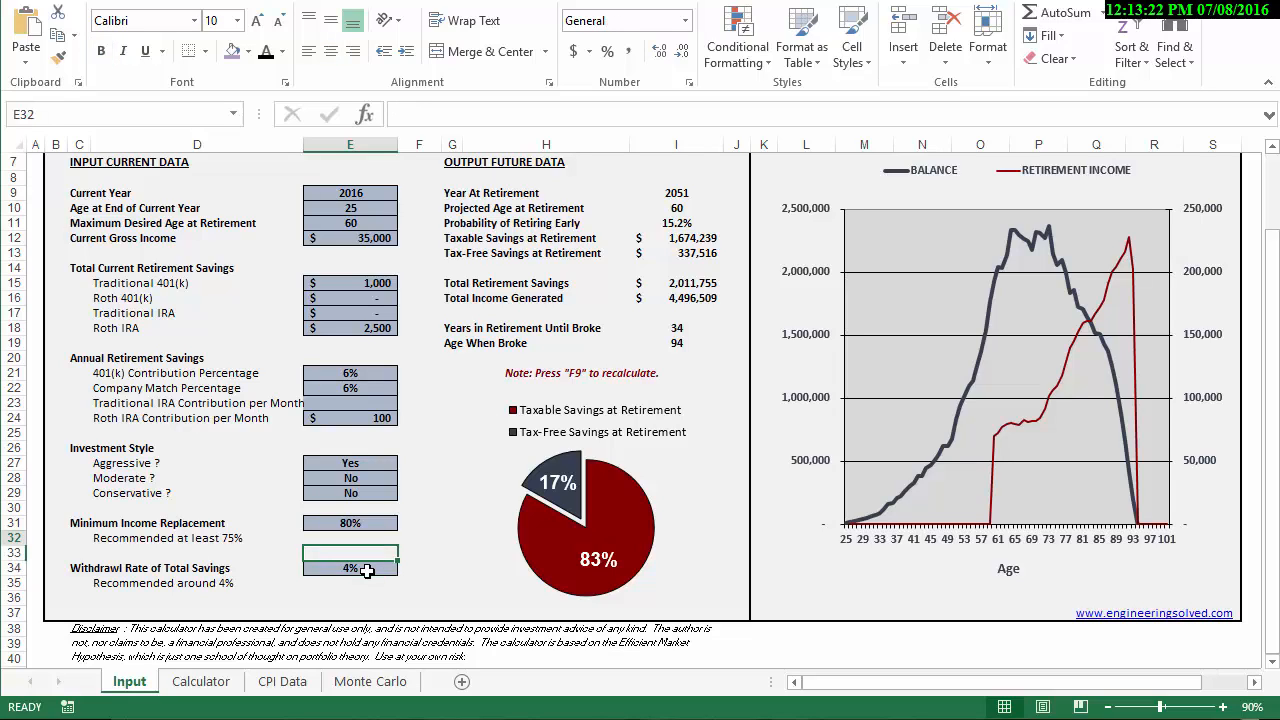
click(350, 522)
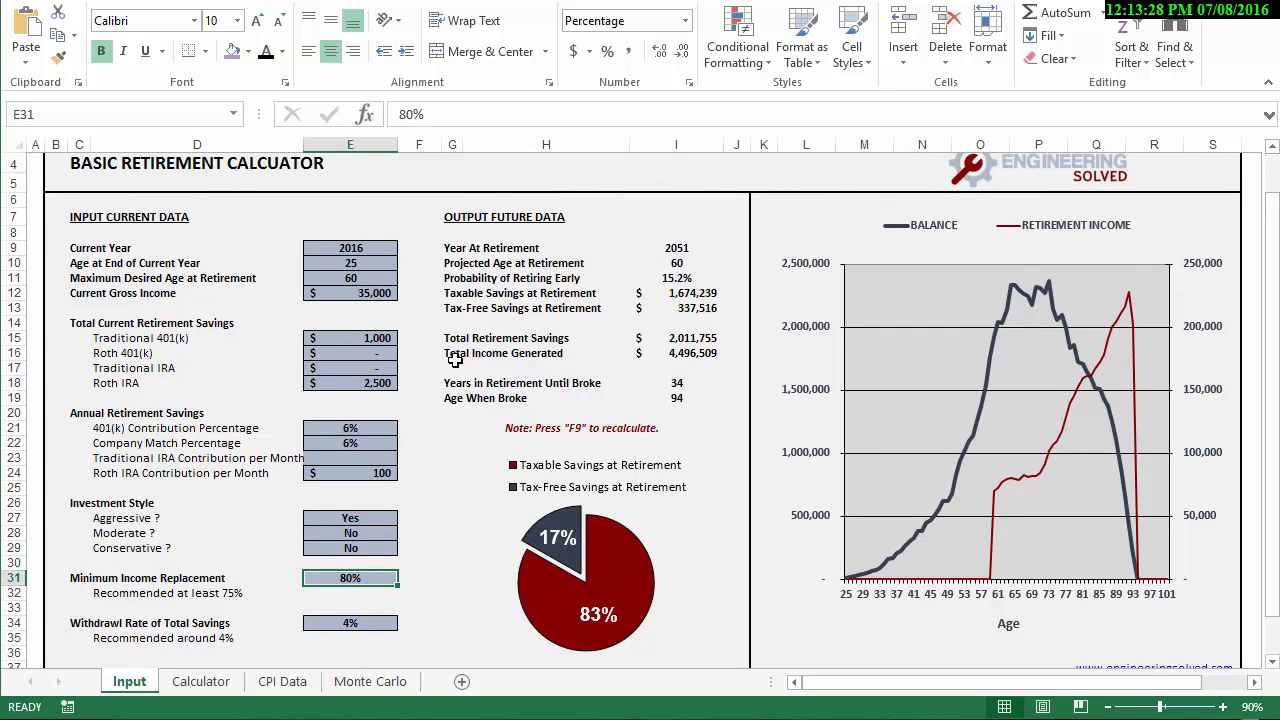
click(676, 248)
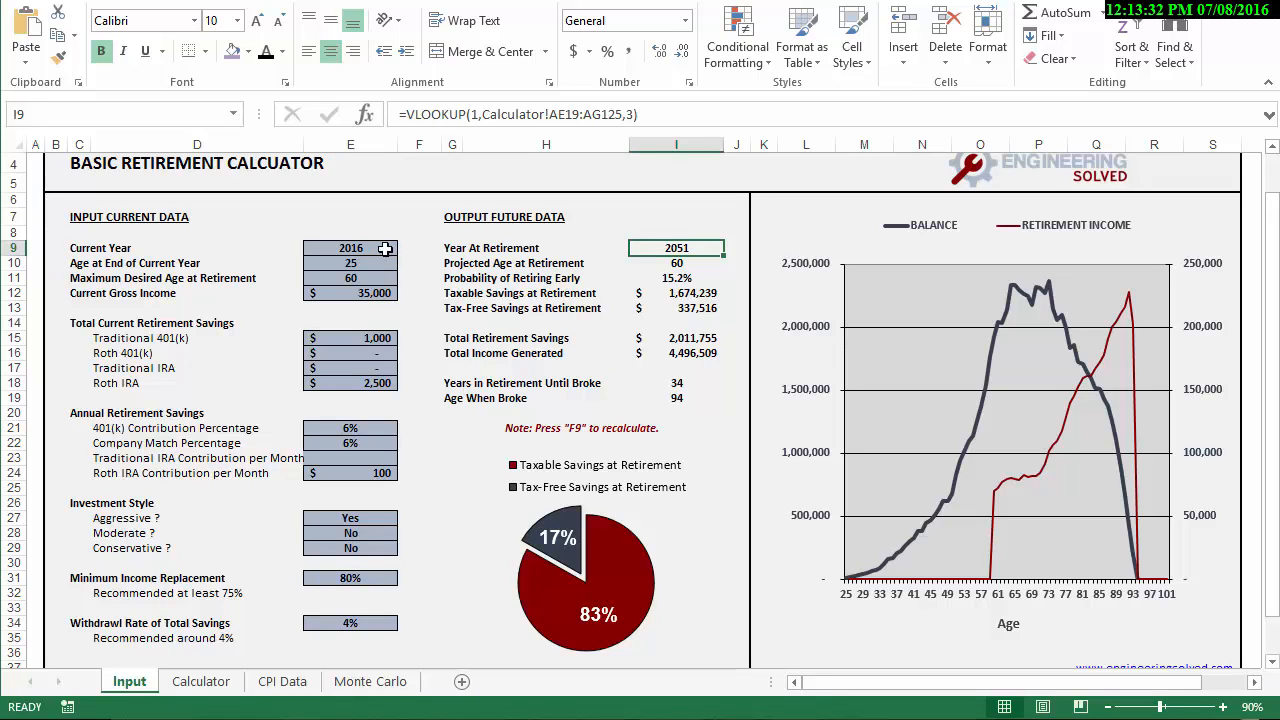
mouse_move(372, 272)
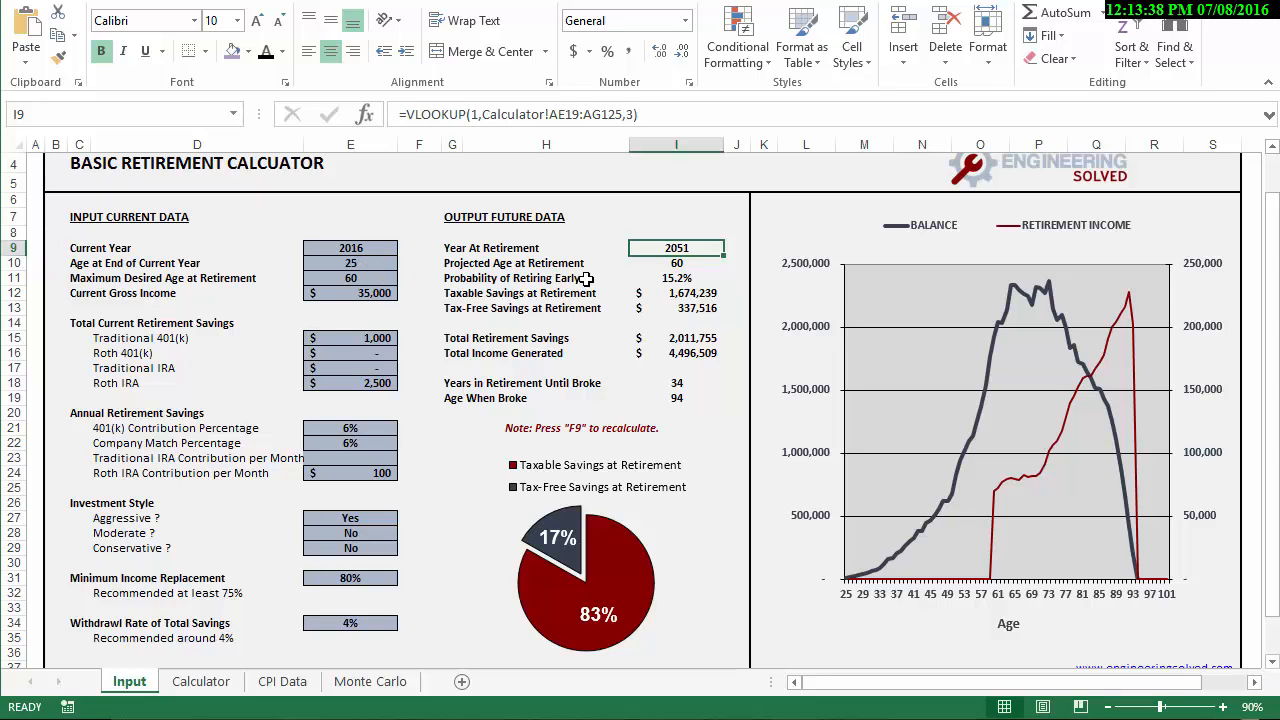
click(676, 264)
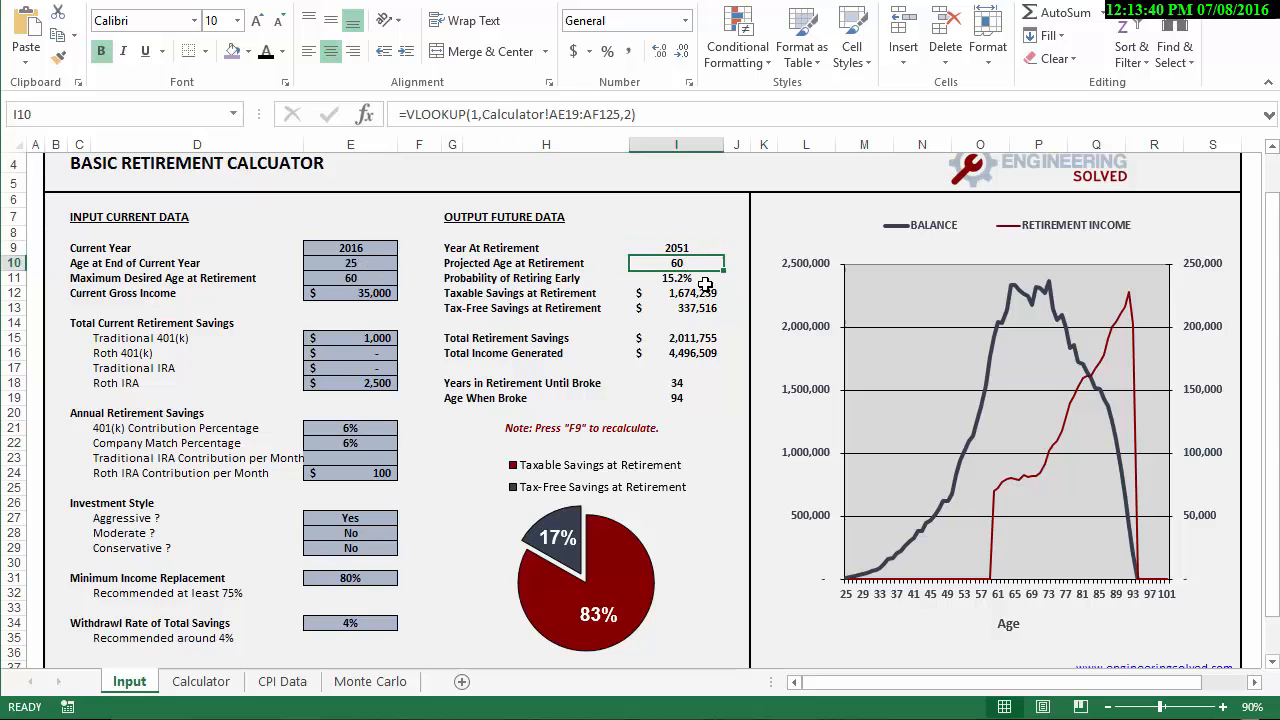
mouse_move(490, 252)
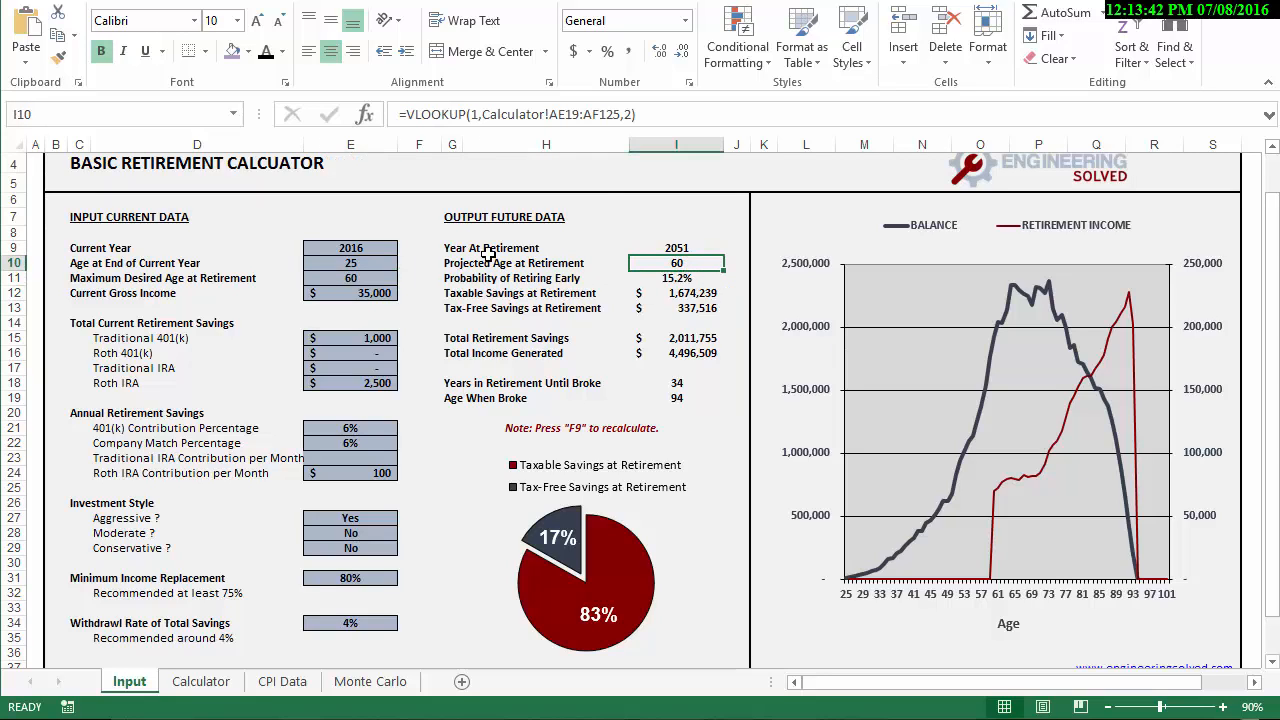
mouse_move(496, 272)
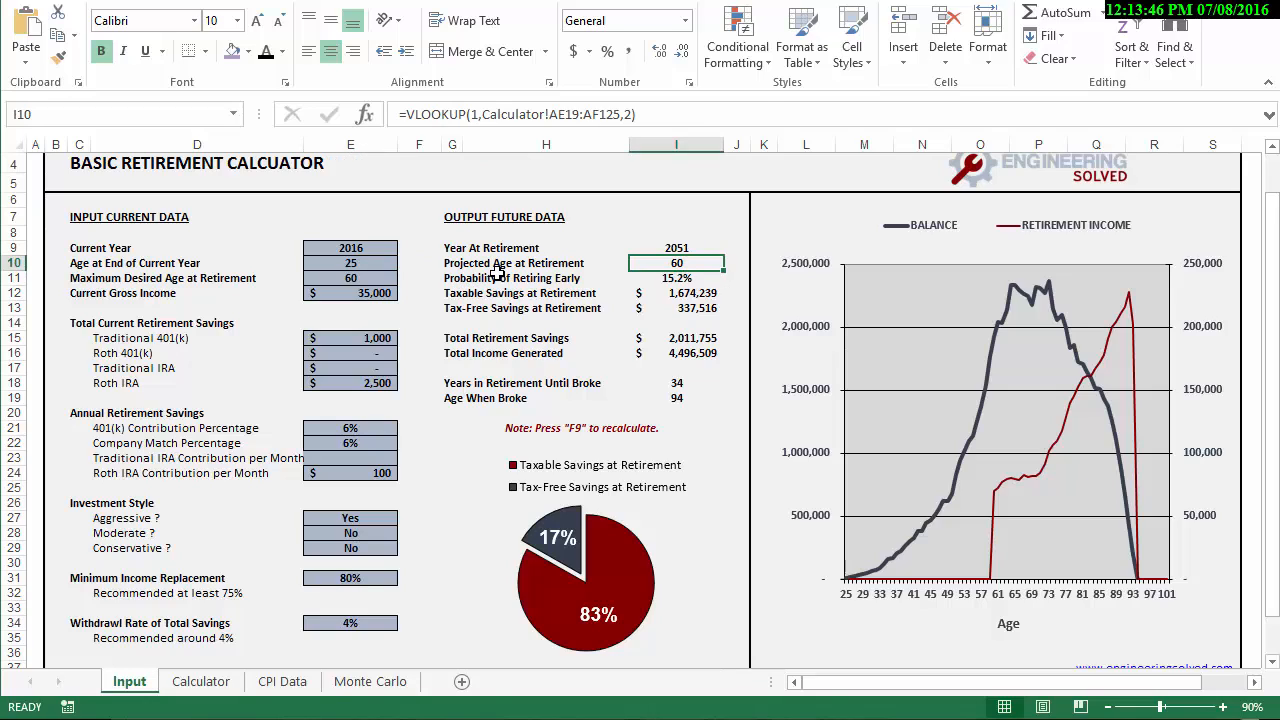
click(676, 278)
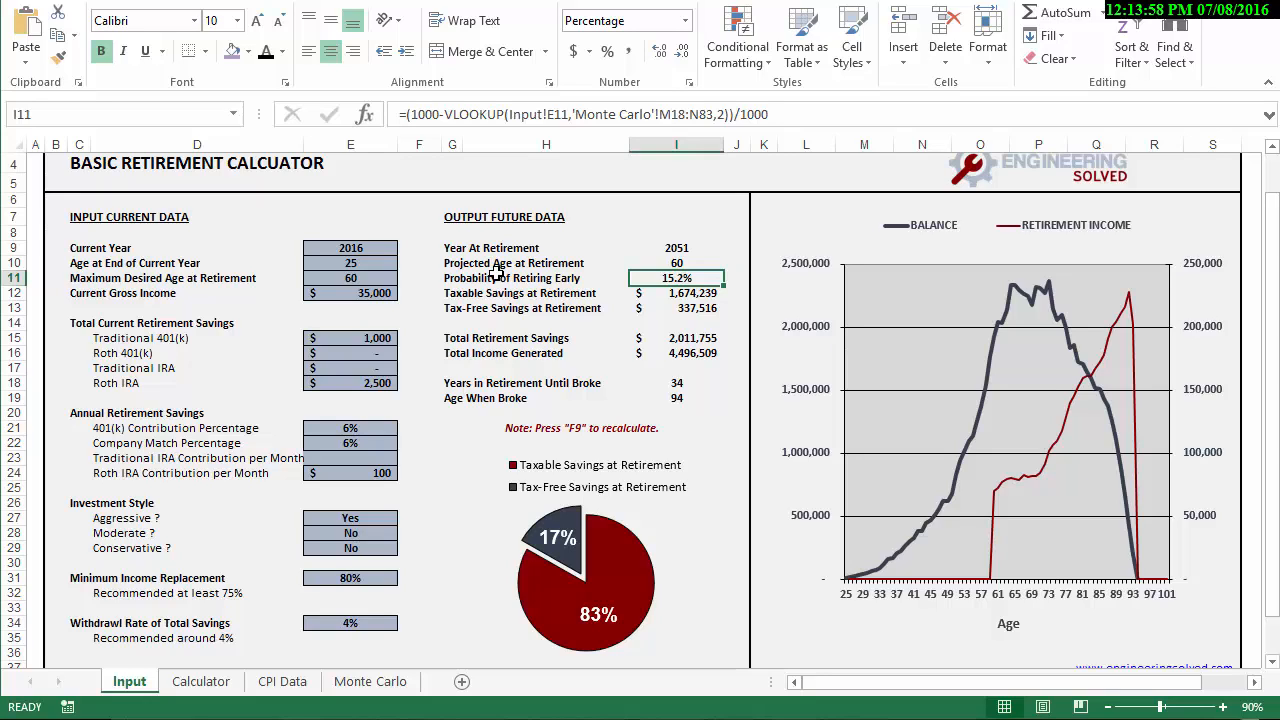
mouse_move(412, 376)
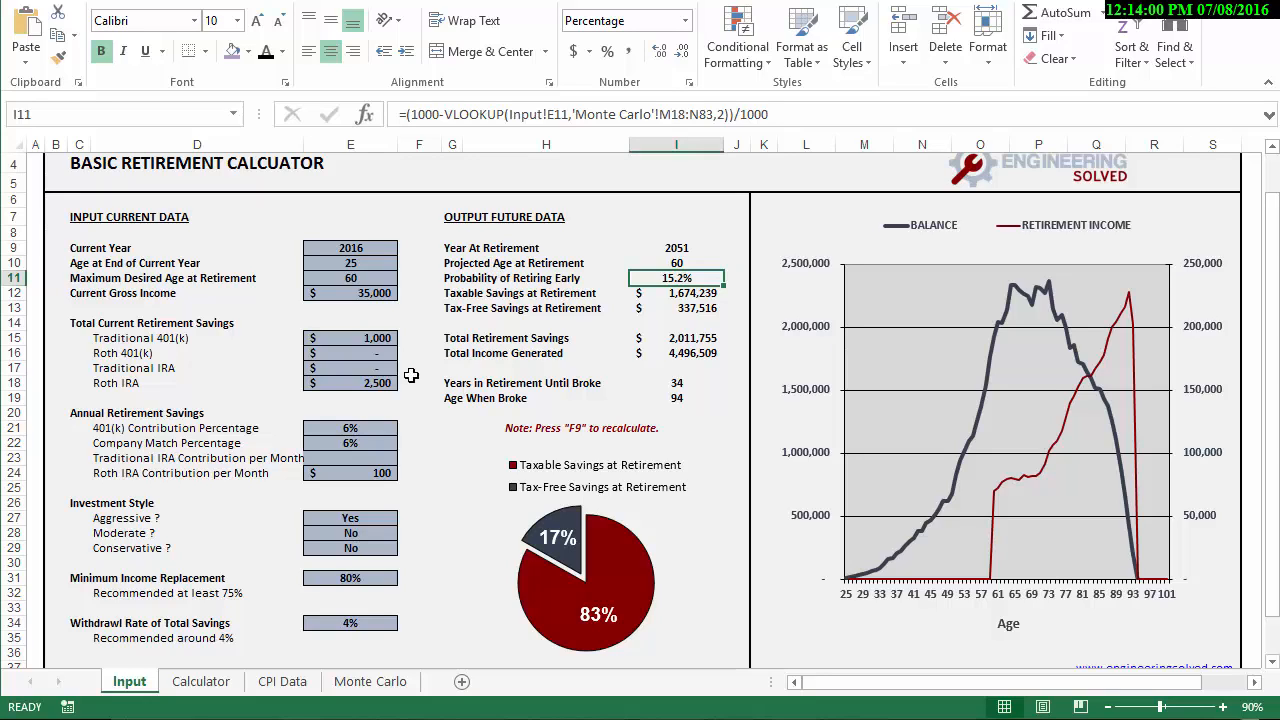
mouse_move(710, 316)
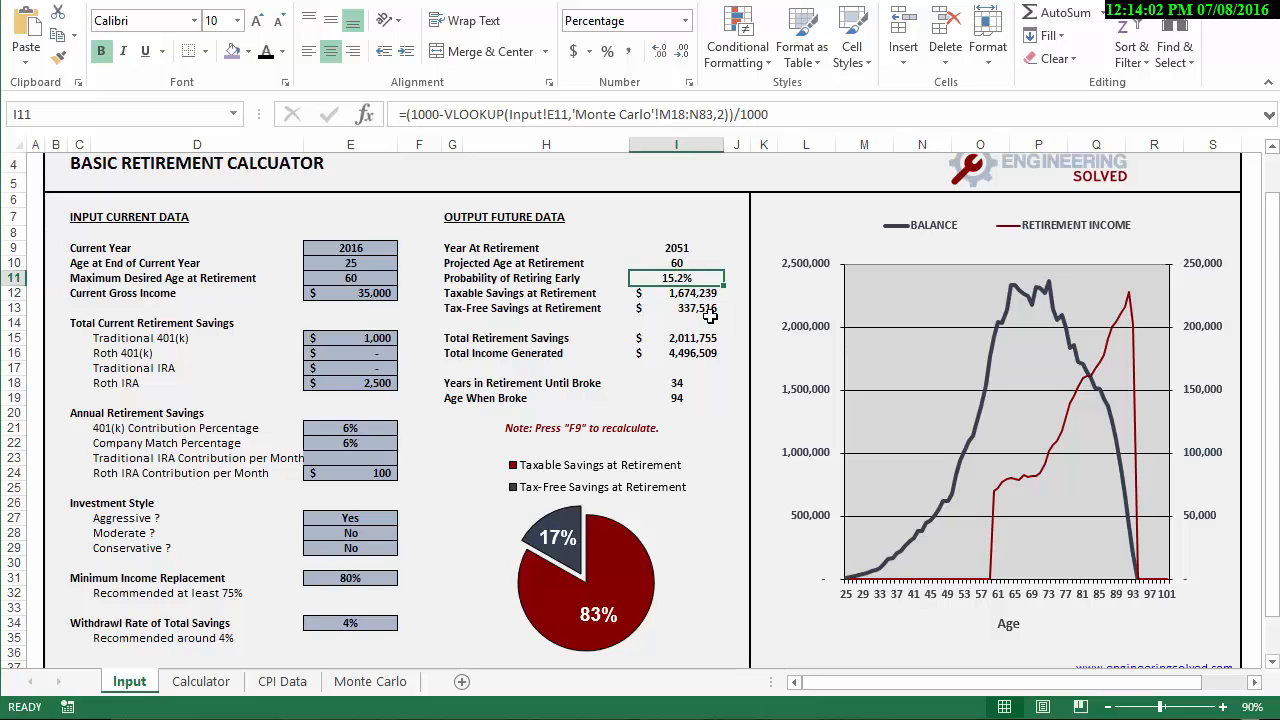
mouse_move(348, 458)
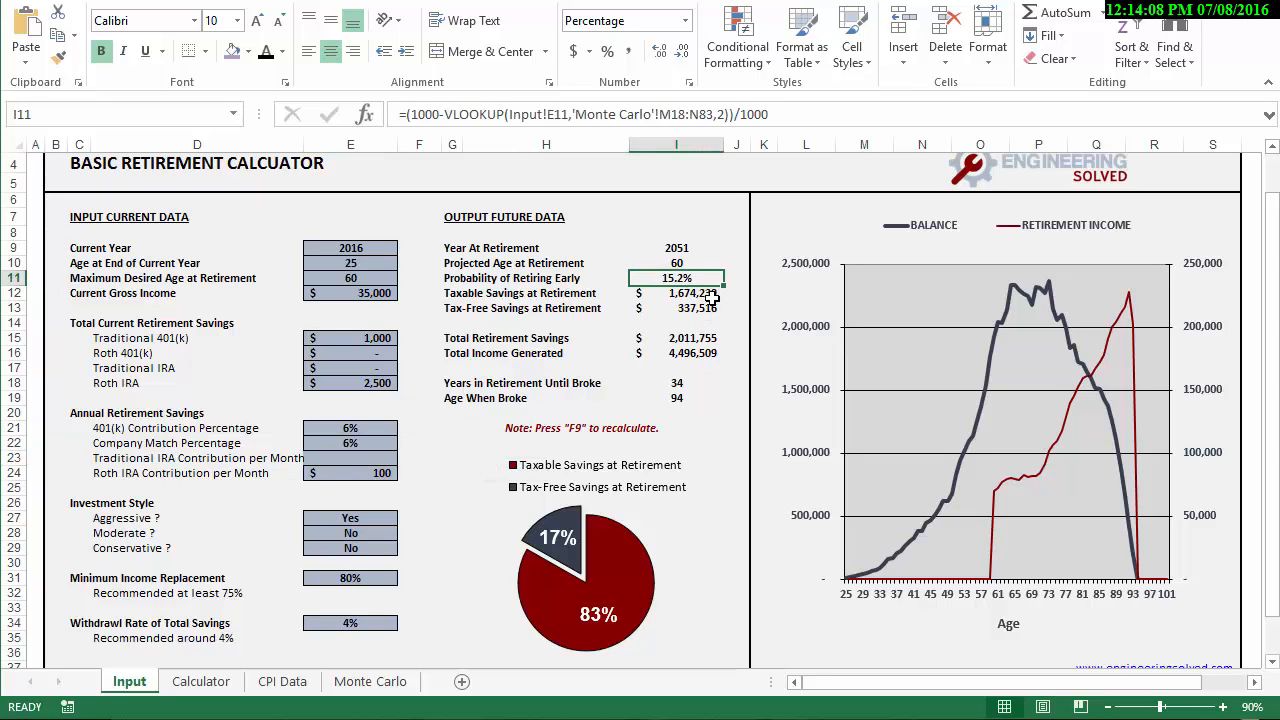
click(676, 292)
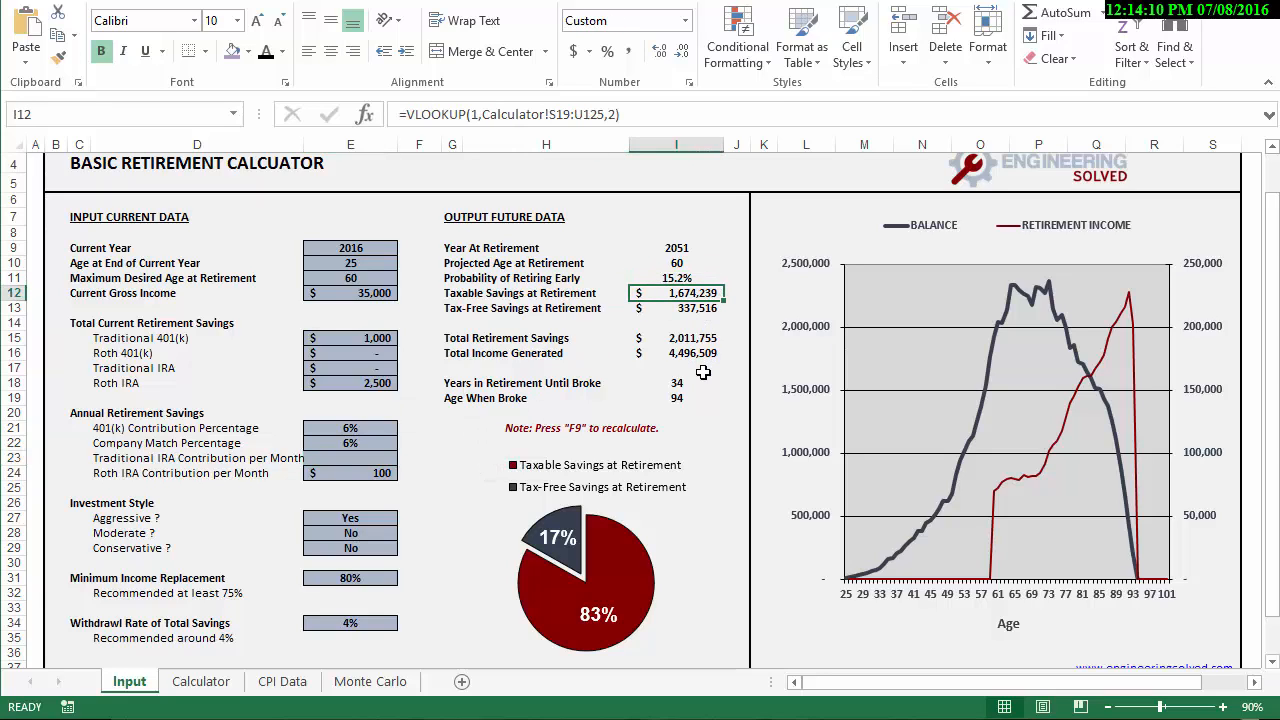
mouse_move(758, 370)
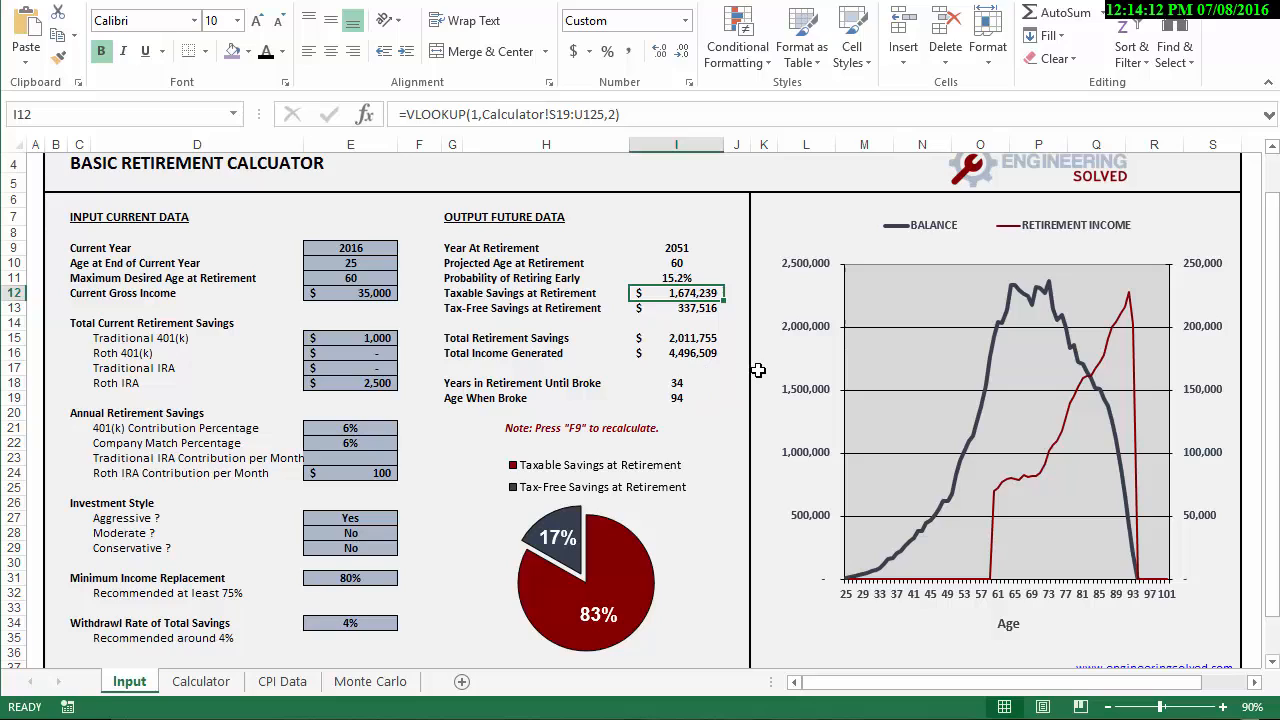
mouse_move(690, 364)
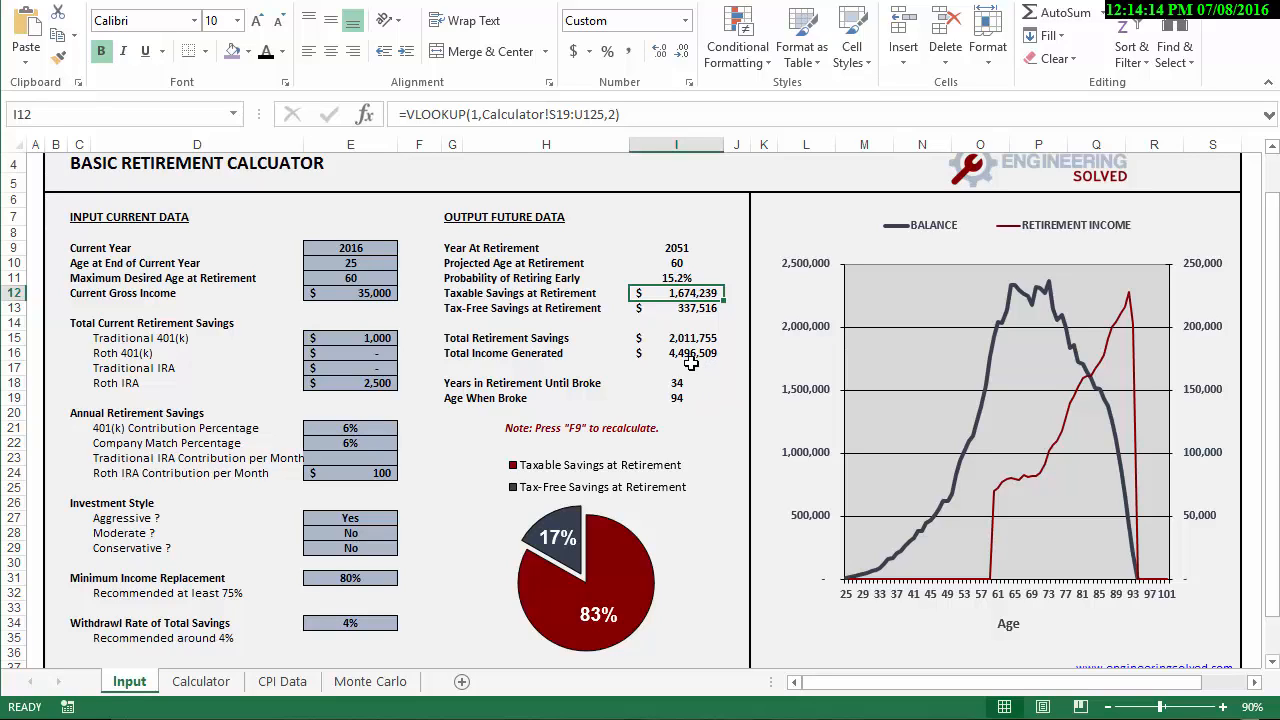
mouse_move(716, 324)
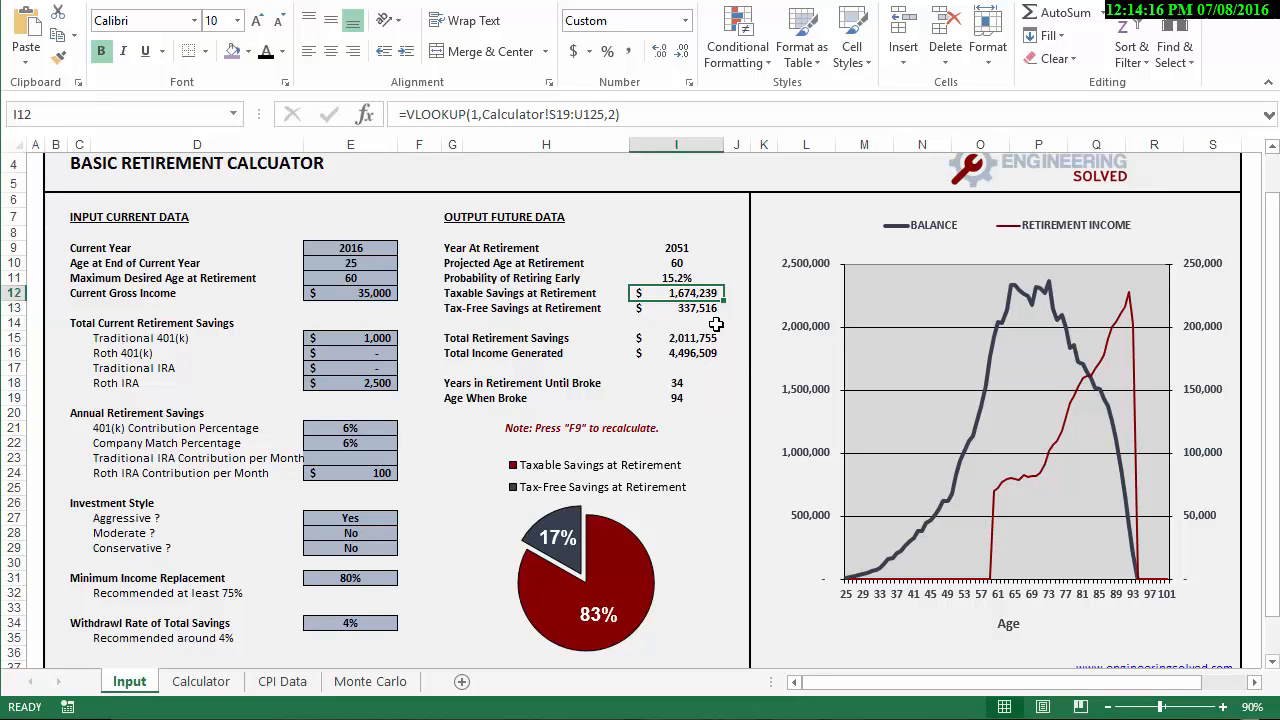
mouse_move(728, 344)
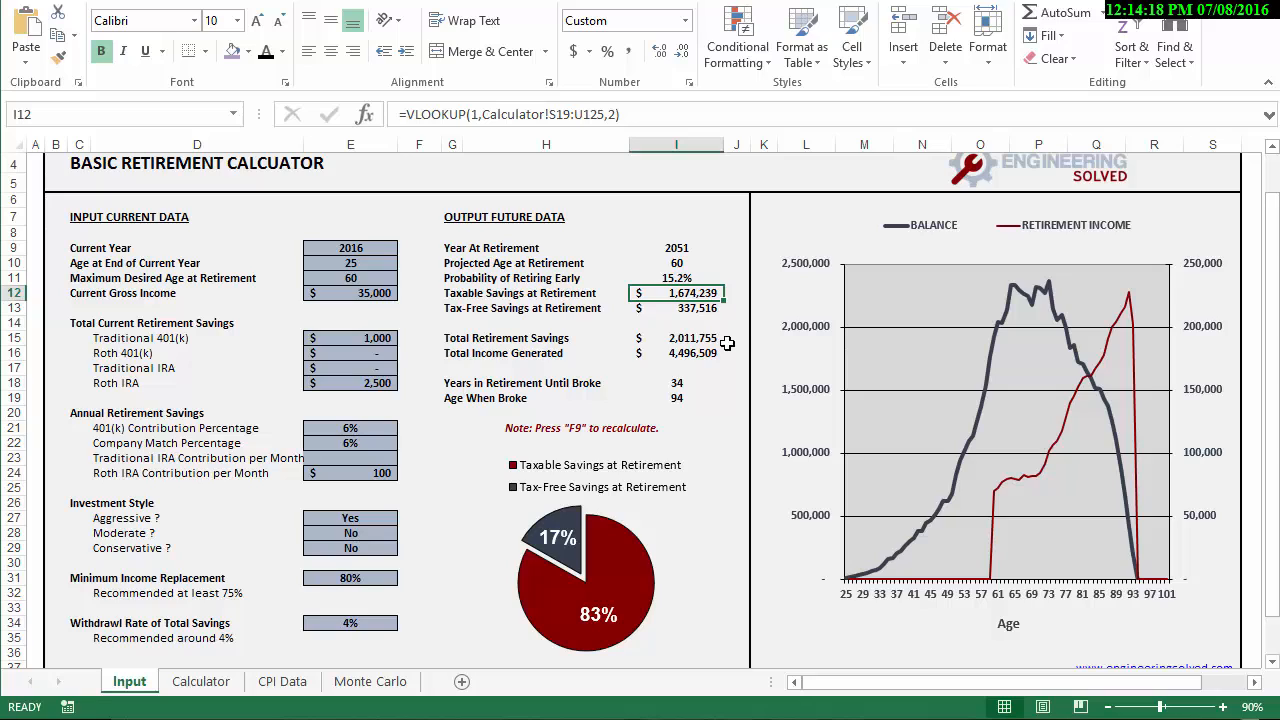
click(676, 338)
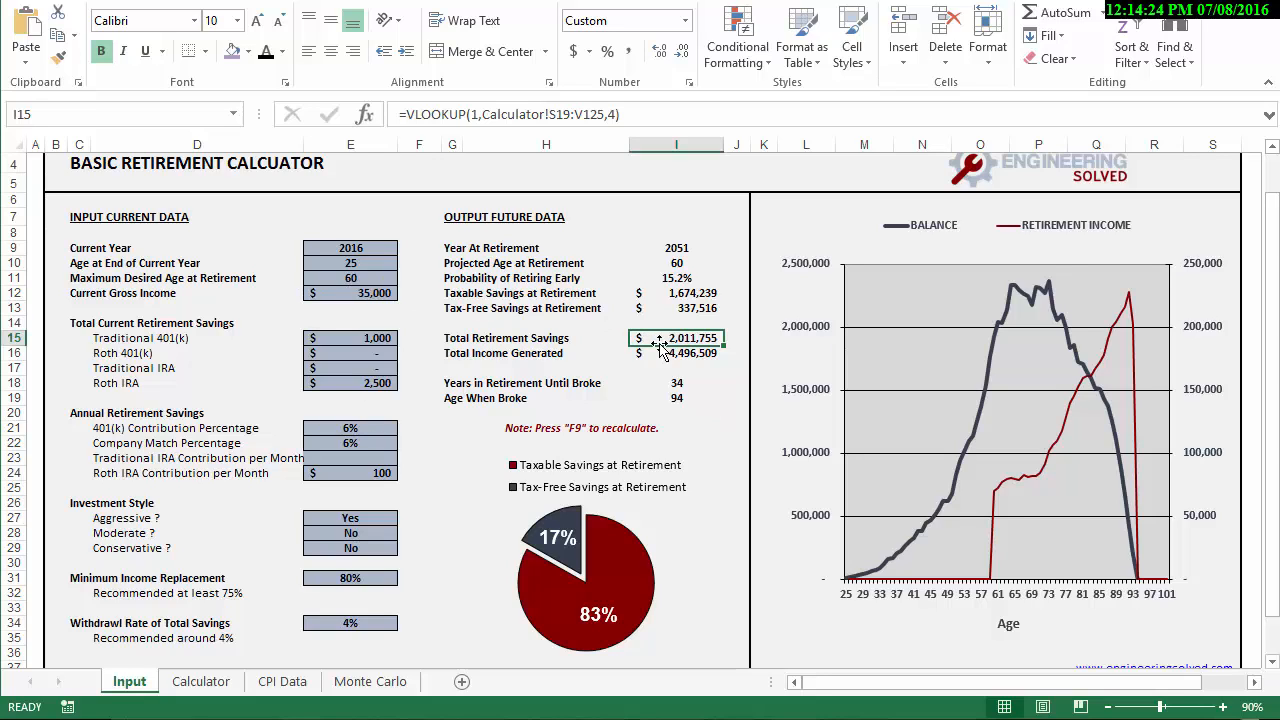
mouse_move(220, 294)
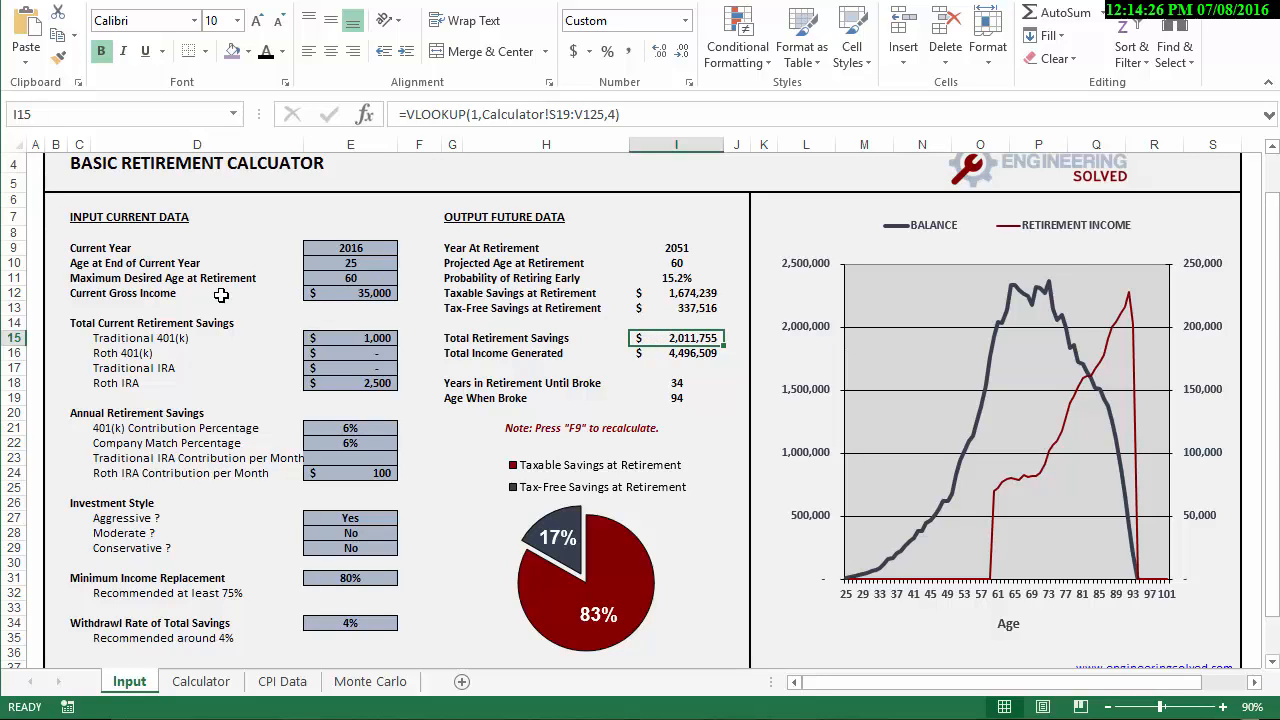
click(350, 292)
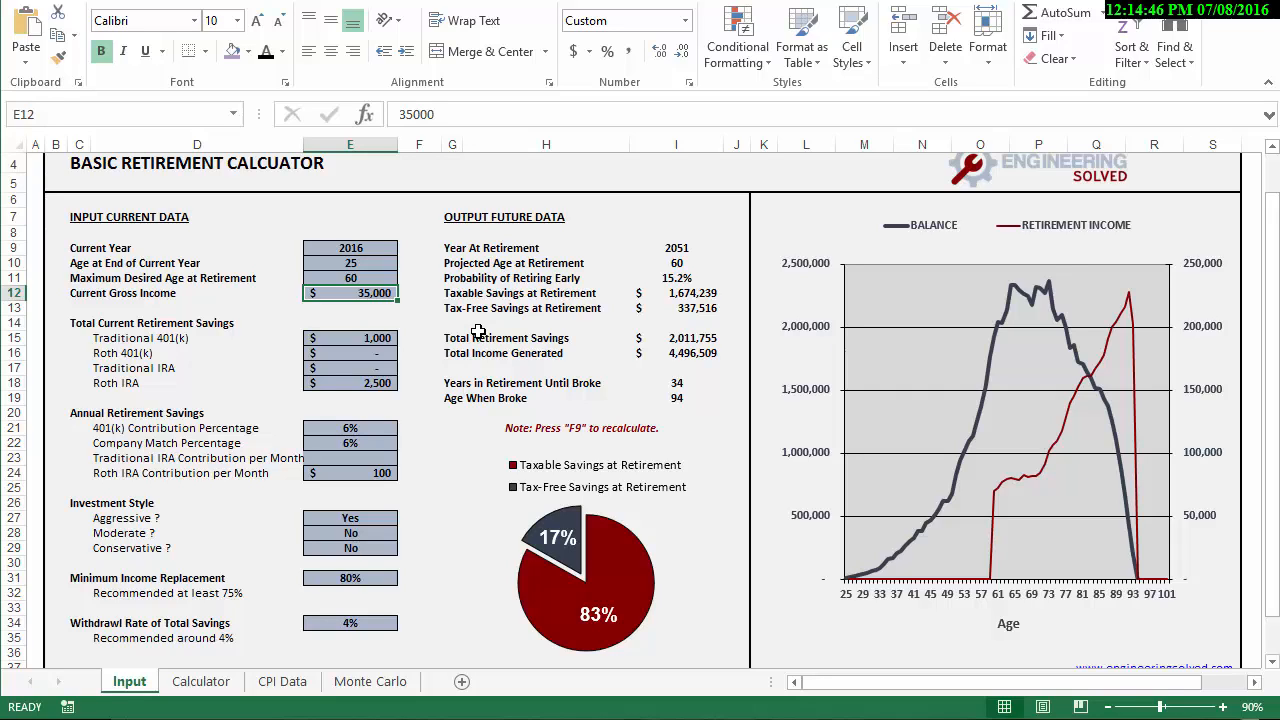
mouse_move(468, 348)
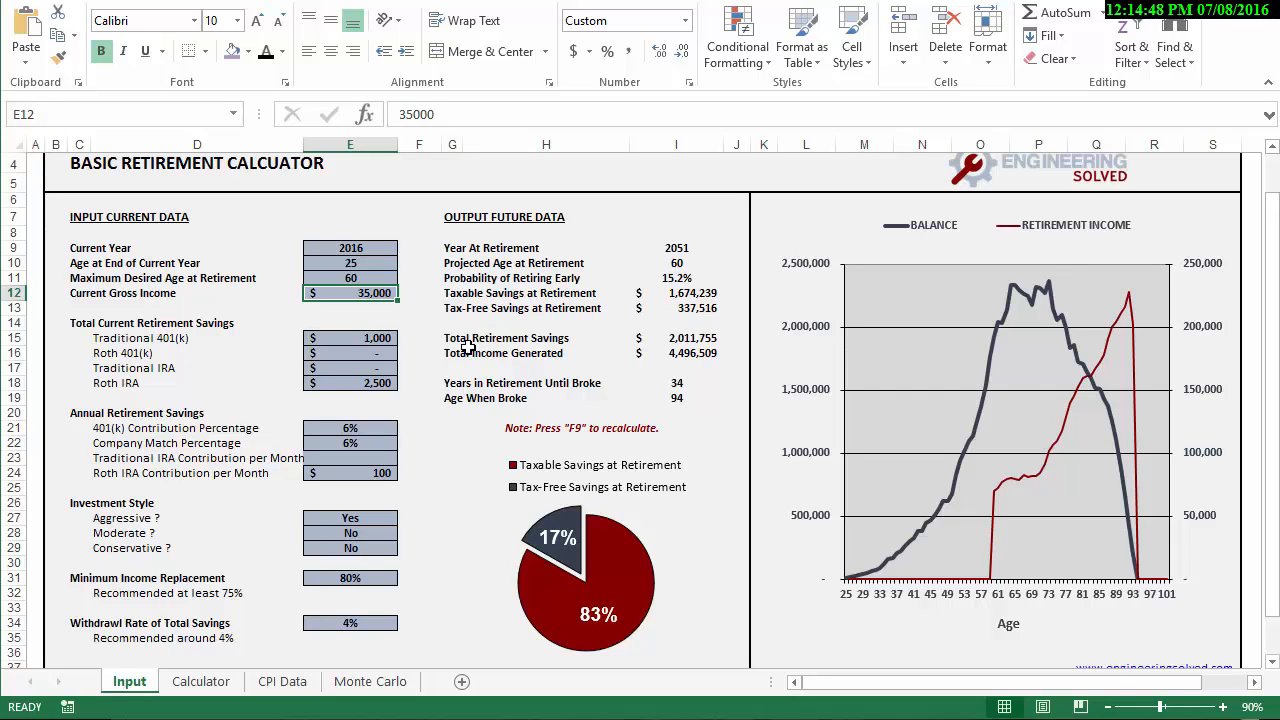
mouse_move(378, 288)
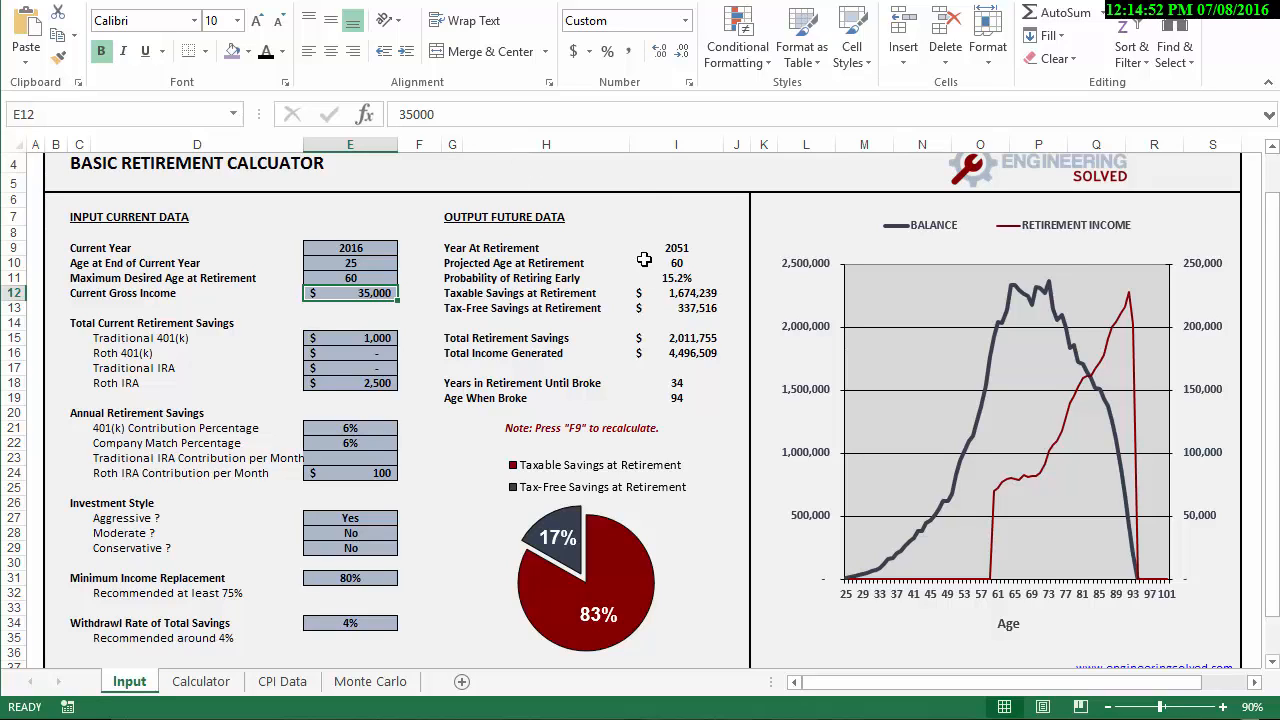
click(676, 336)
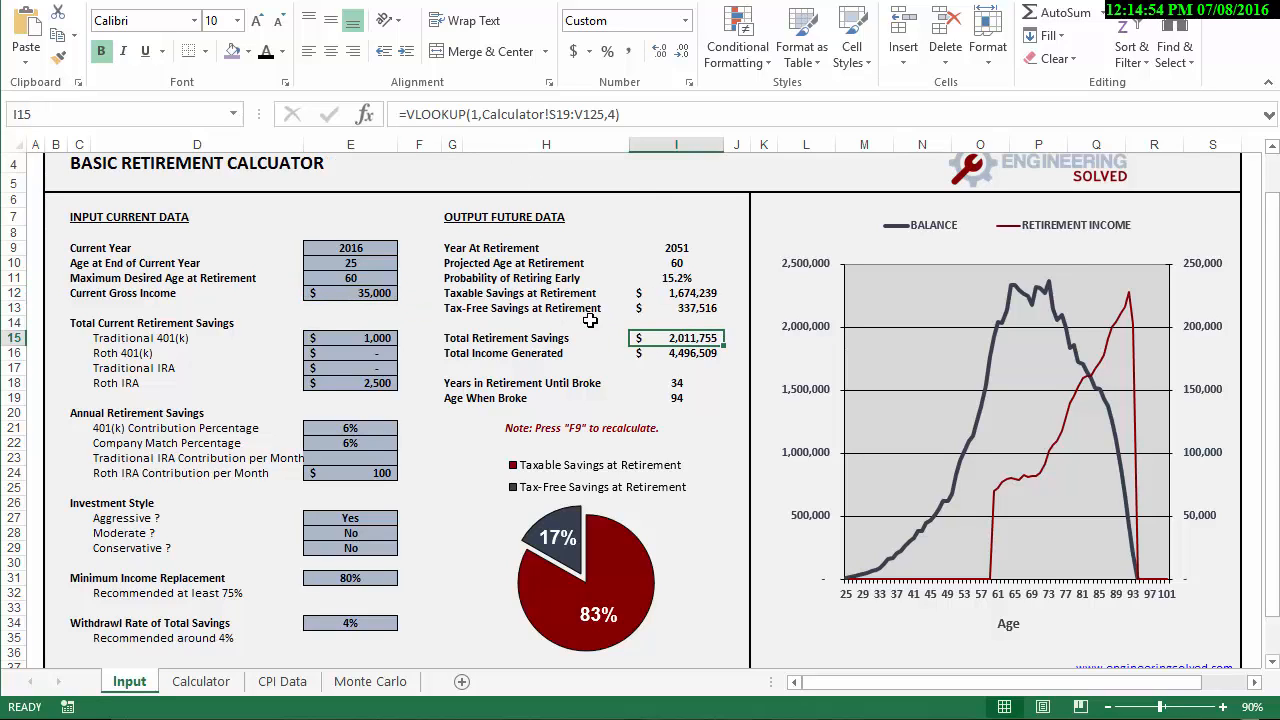
click(200, 680)
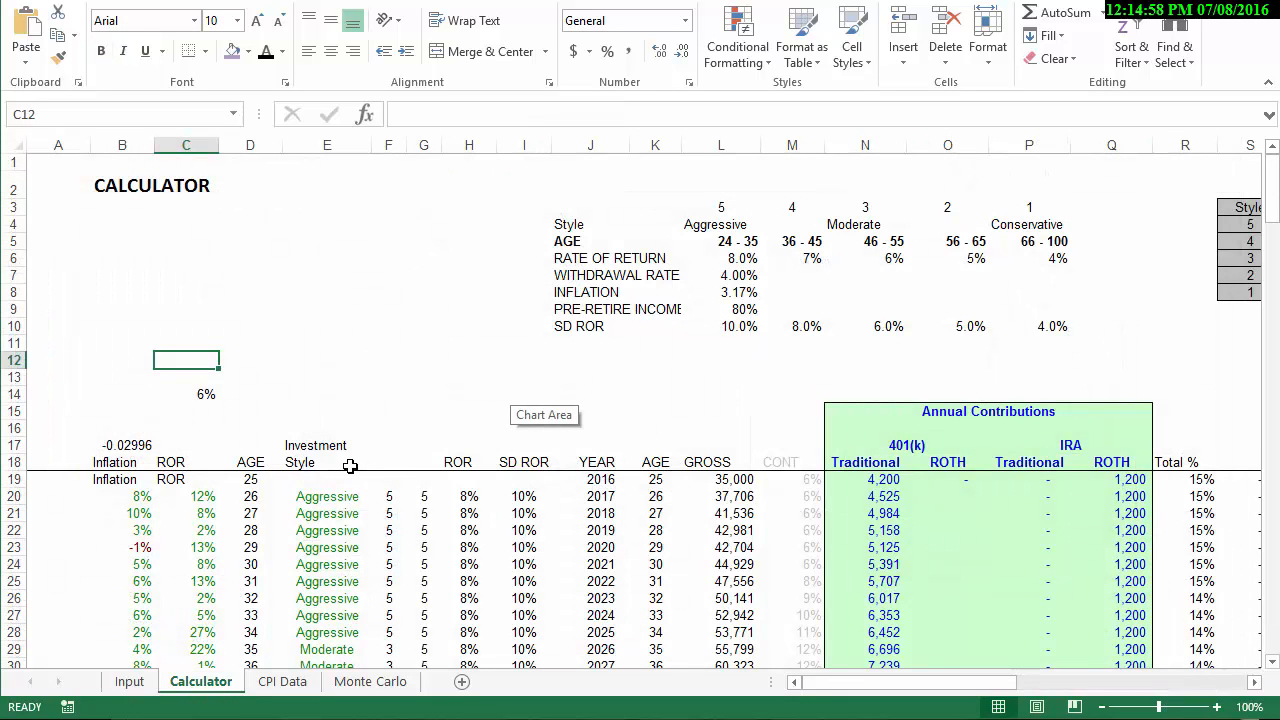
mouse_move(652, 518)
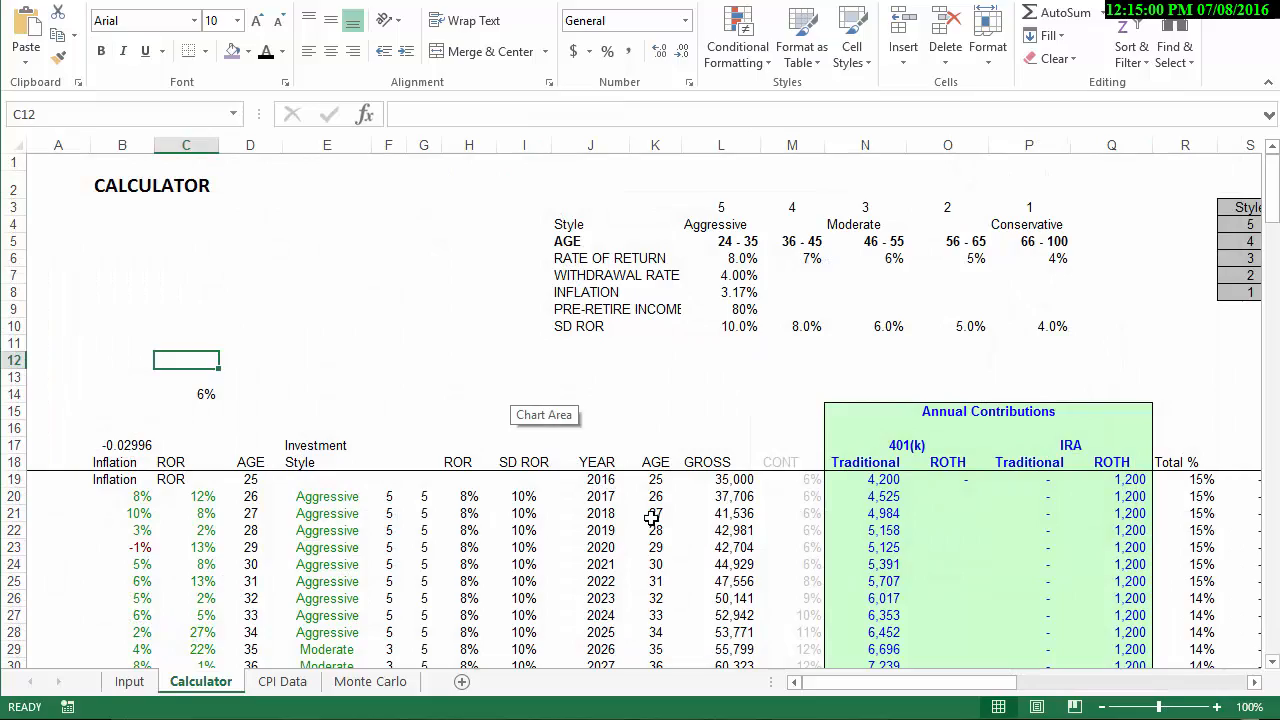
scroll(down, 3)
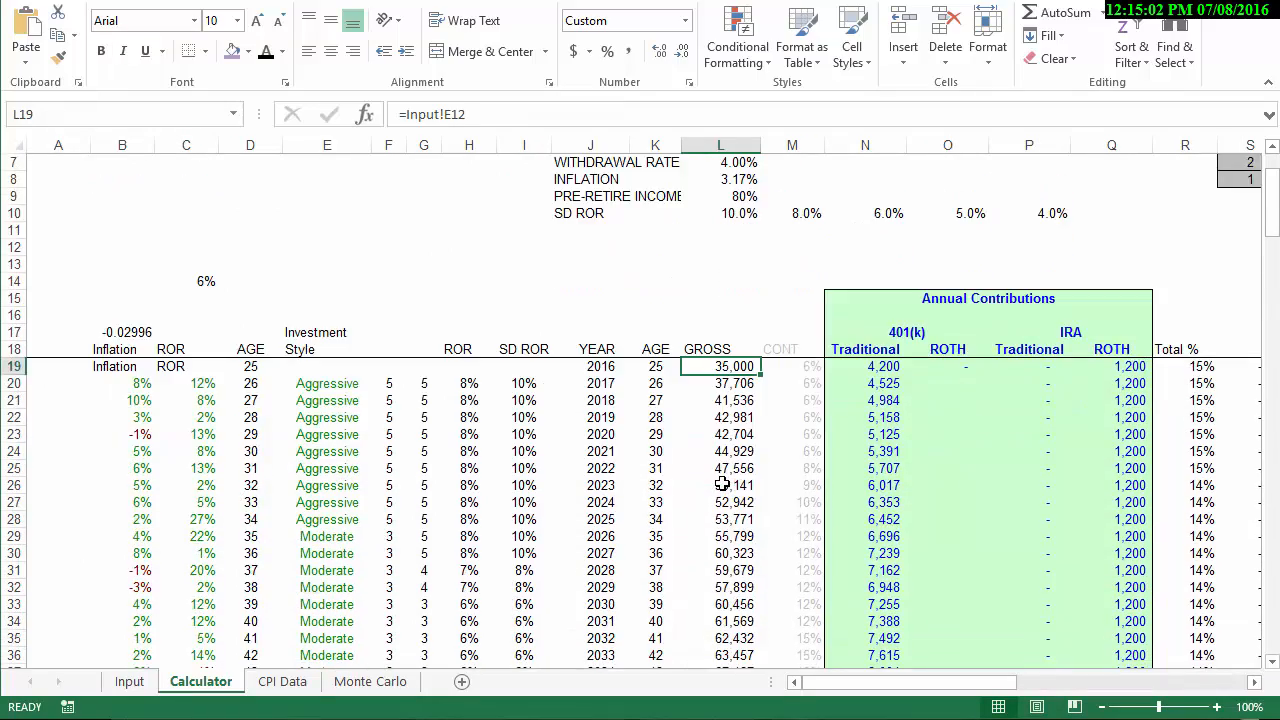
scroll(down, 3)
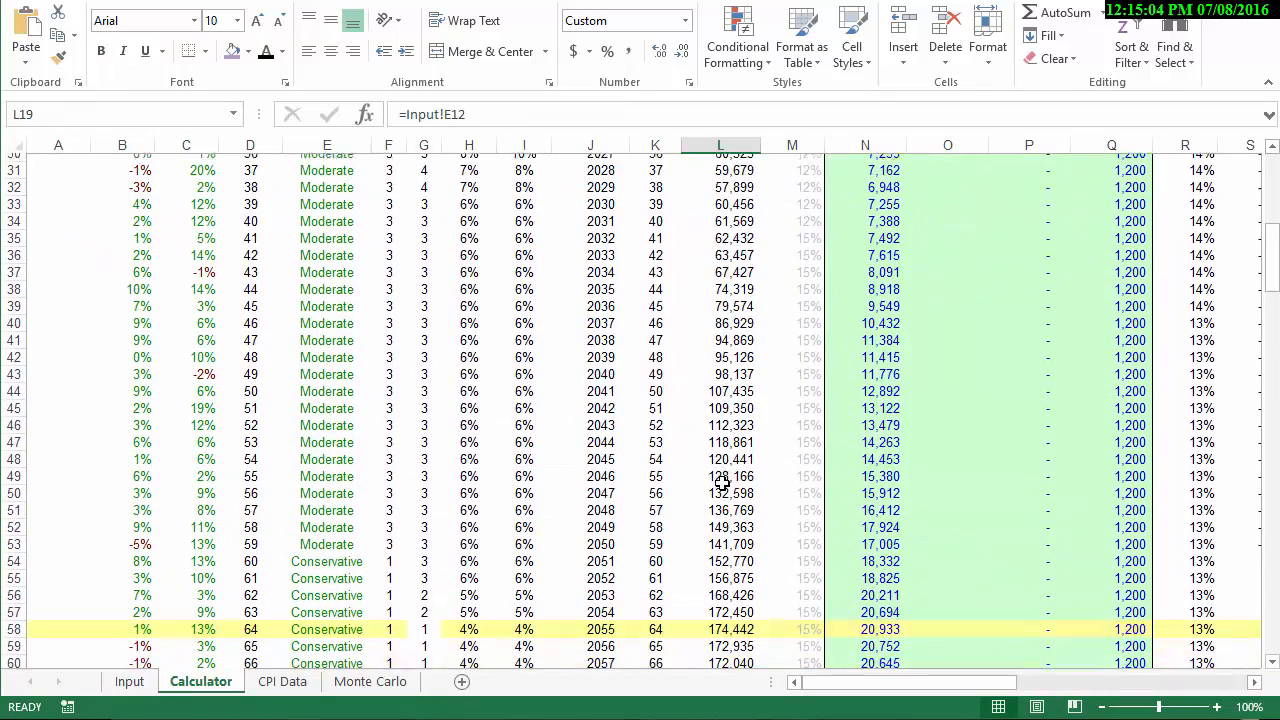
scroll(down, 3)
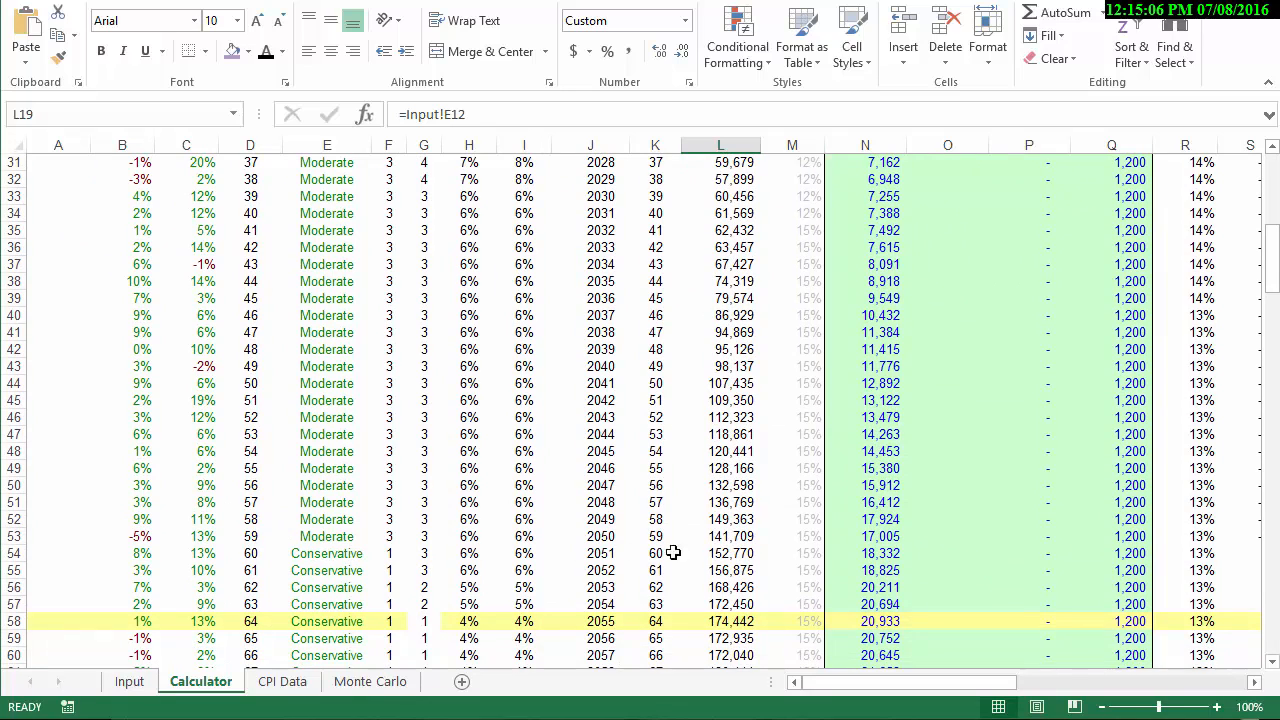
click(720, 552)
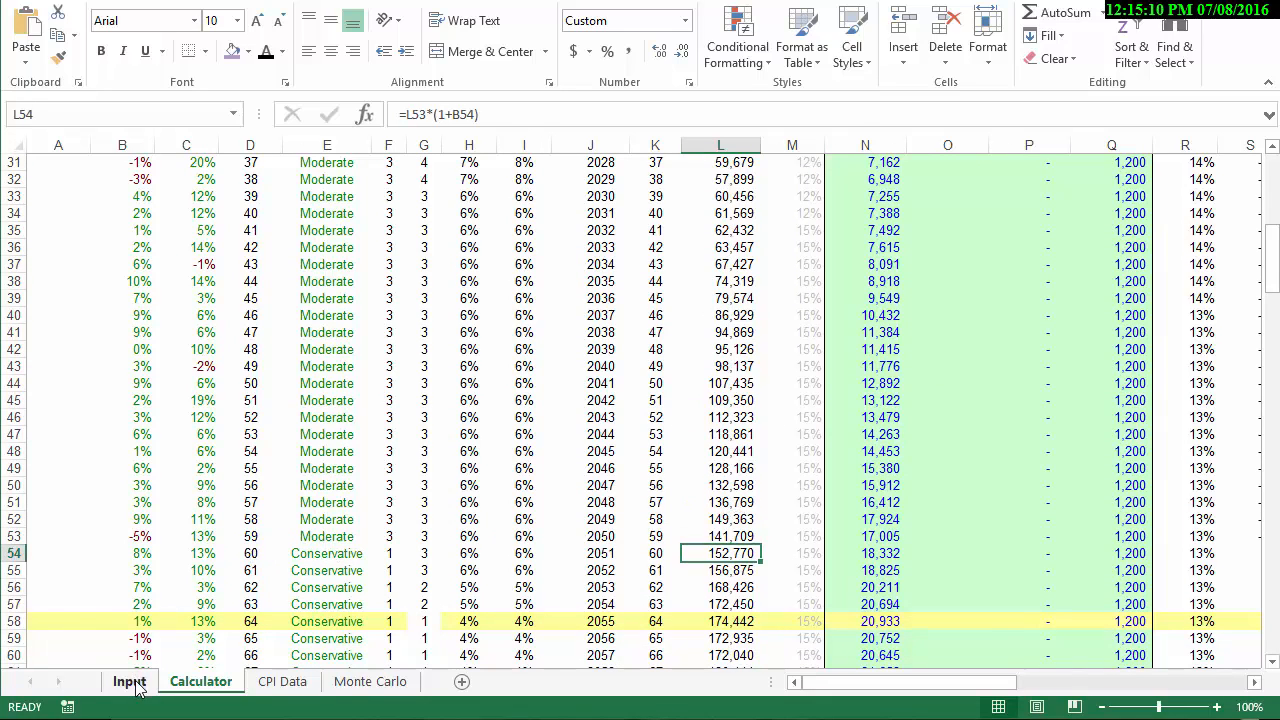
click(128, 680)
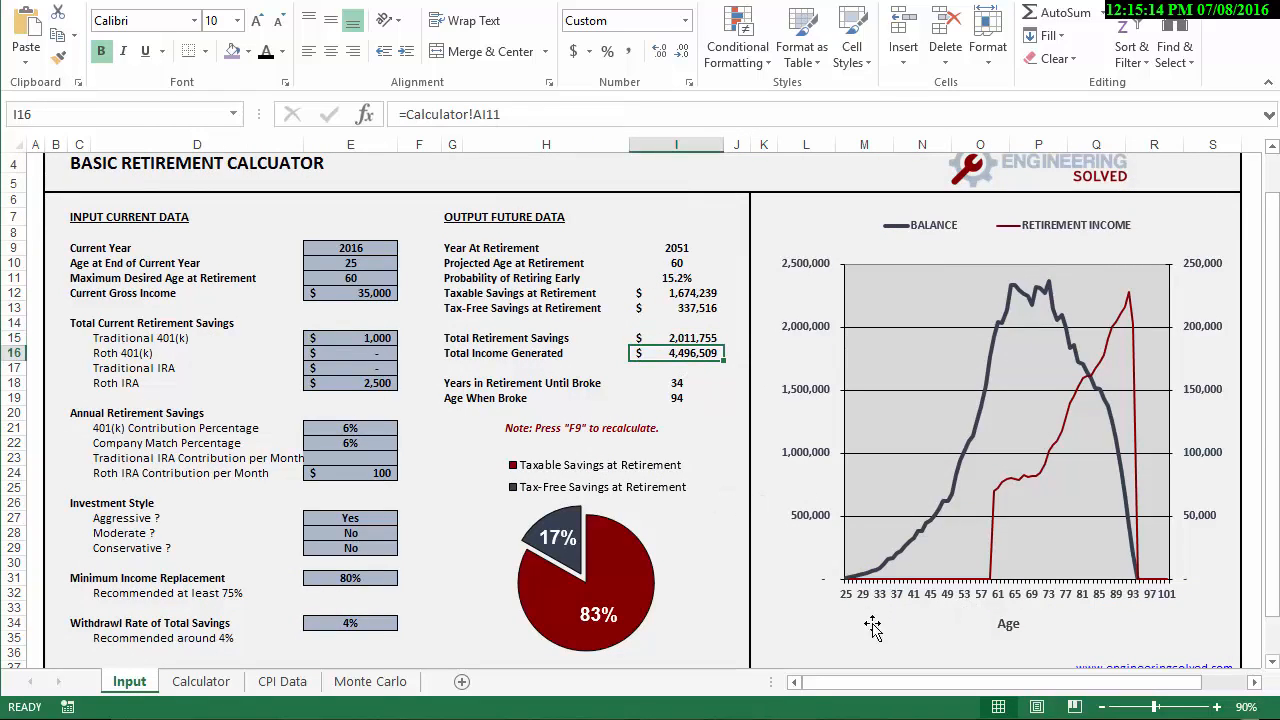
mouse_move(844, 608)
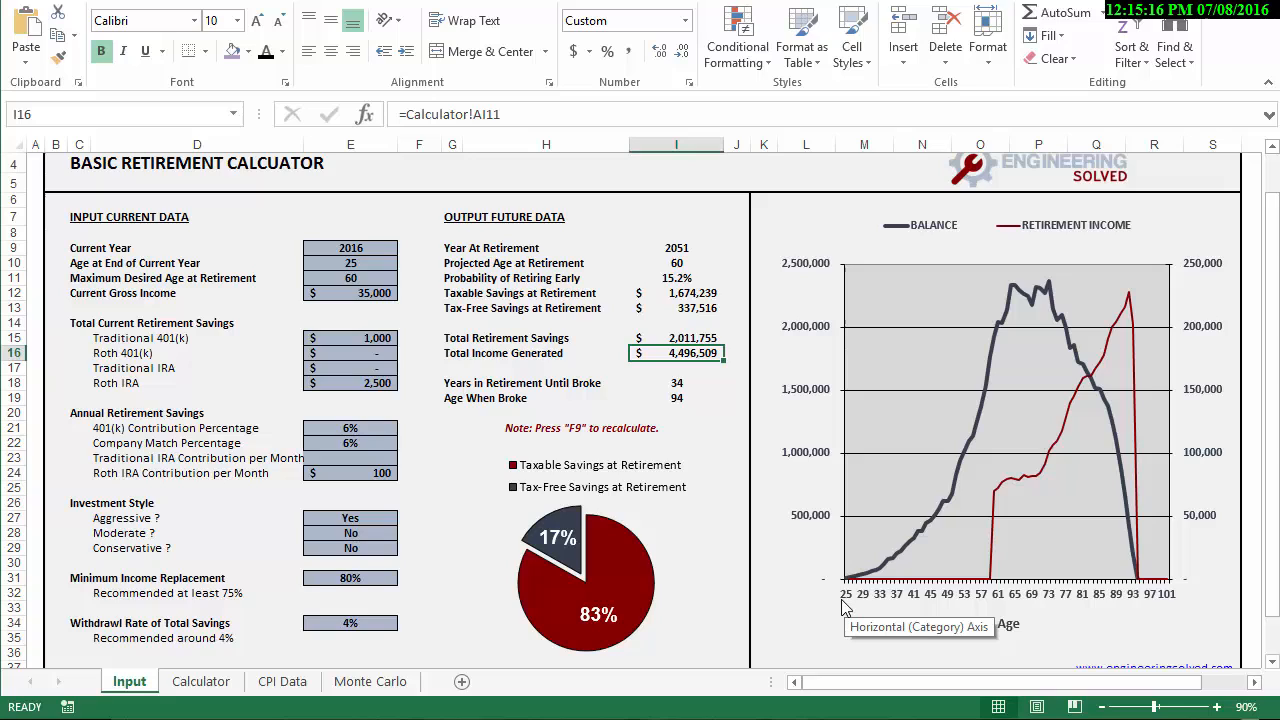
mouse_move(808, 580)
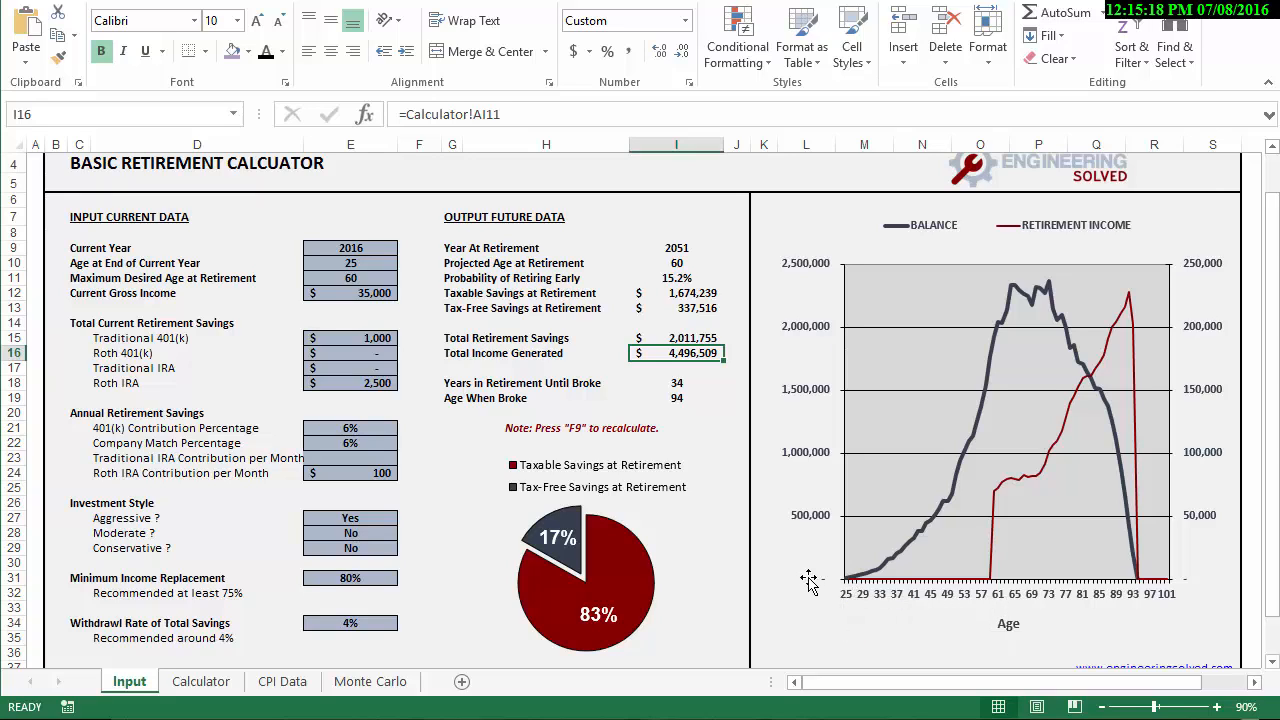
mouse_move(904, 560)
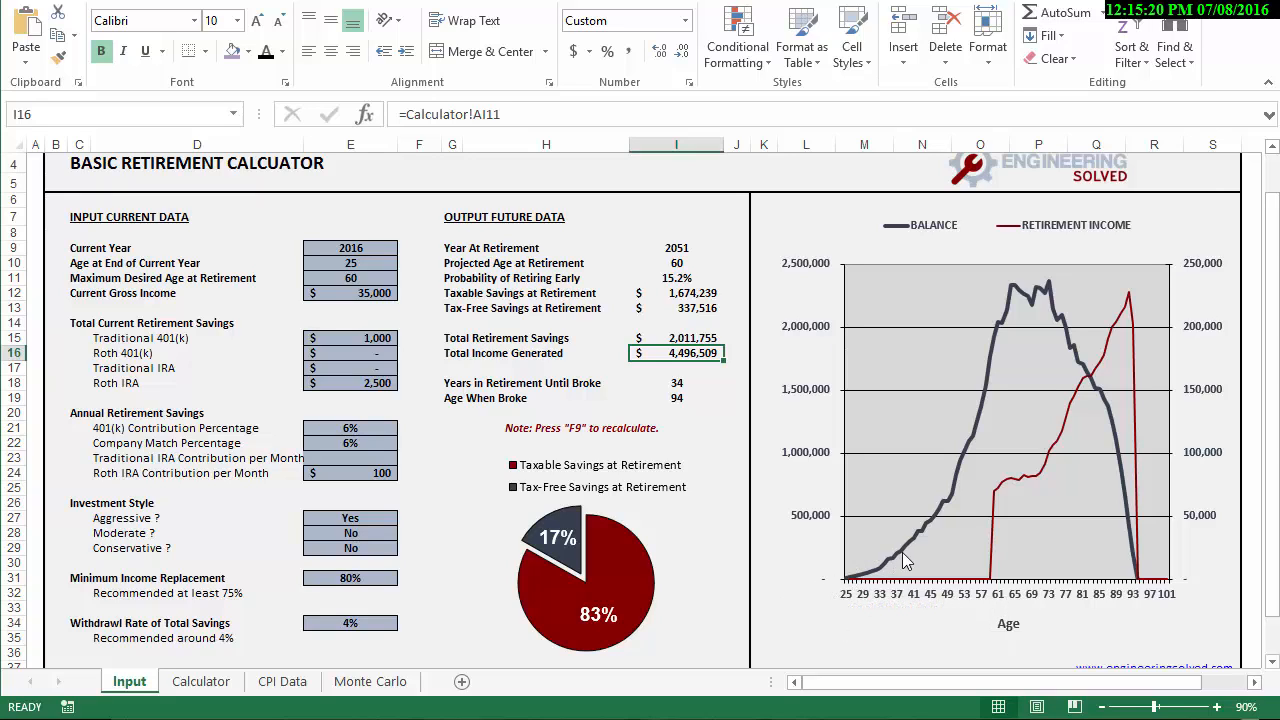
mouse_move(1004, 362)
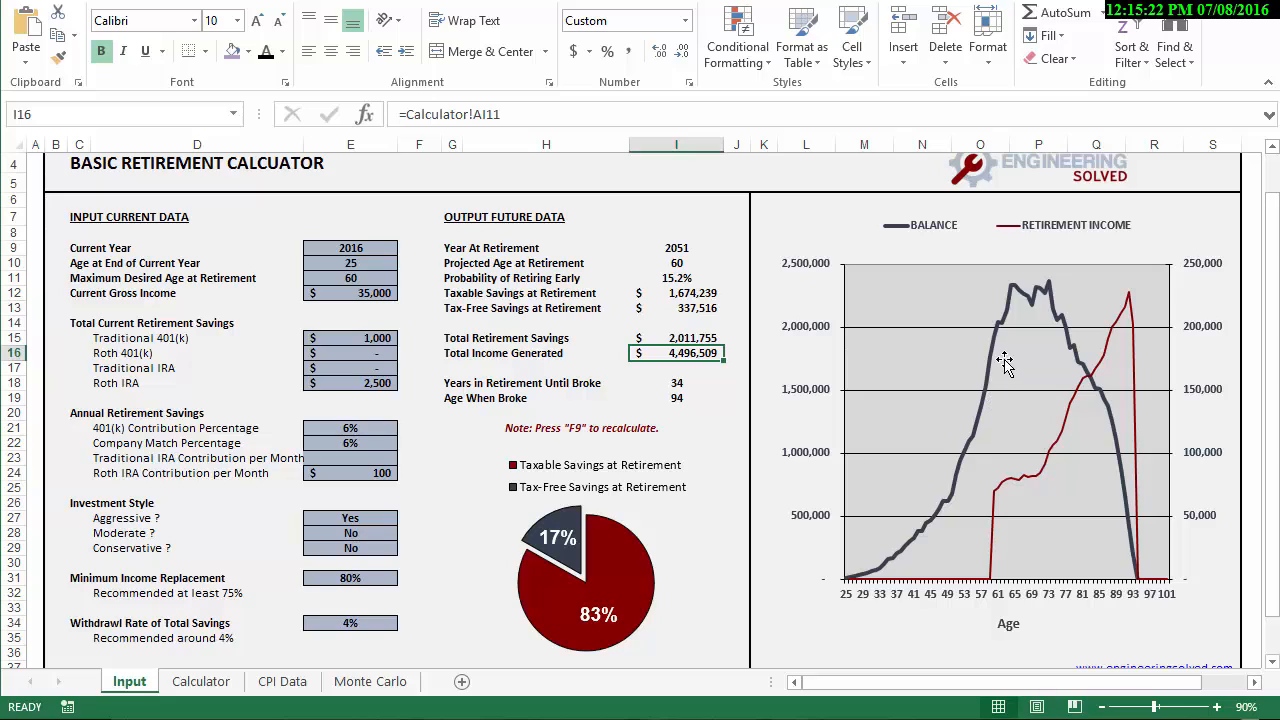
mouse_move(1000, 336)
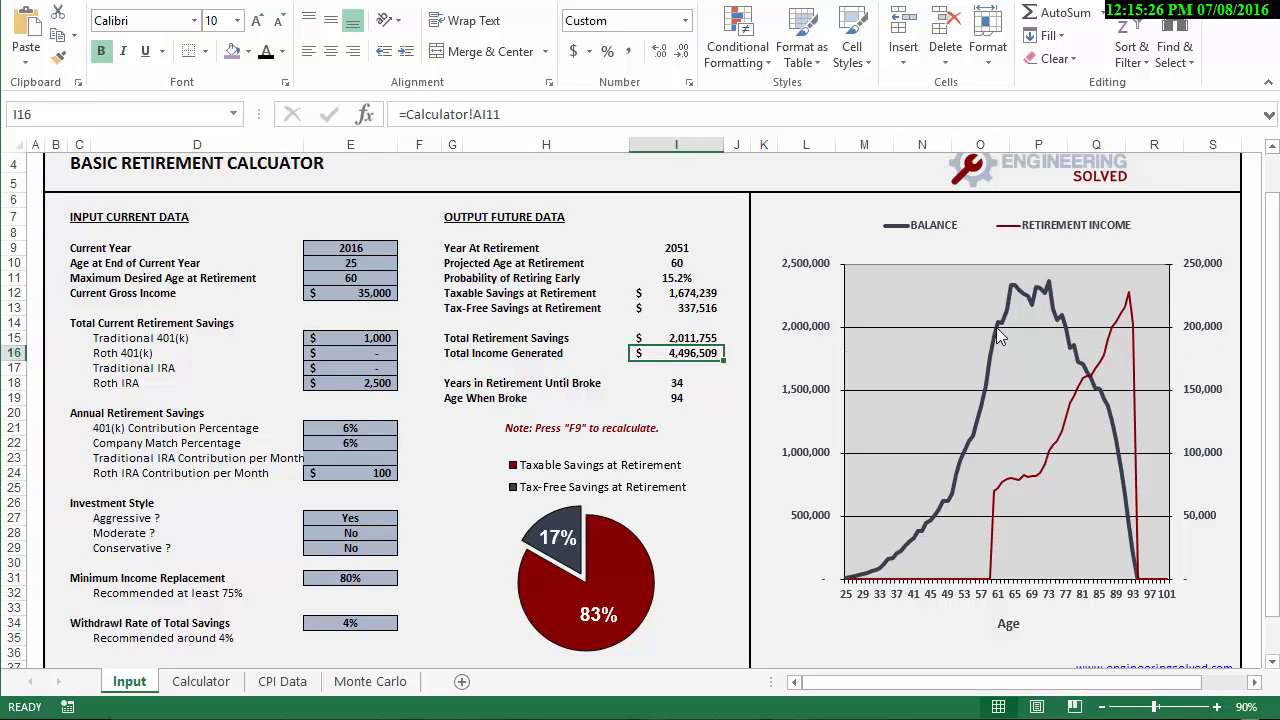
mouse_move(890, 496)
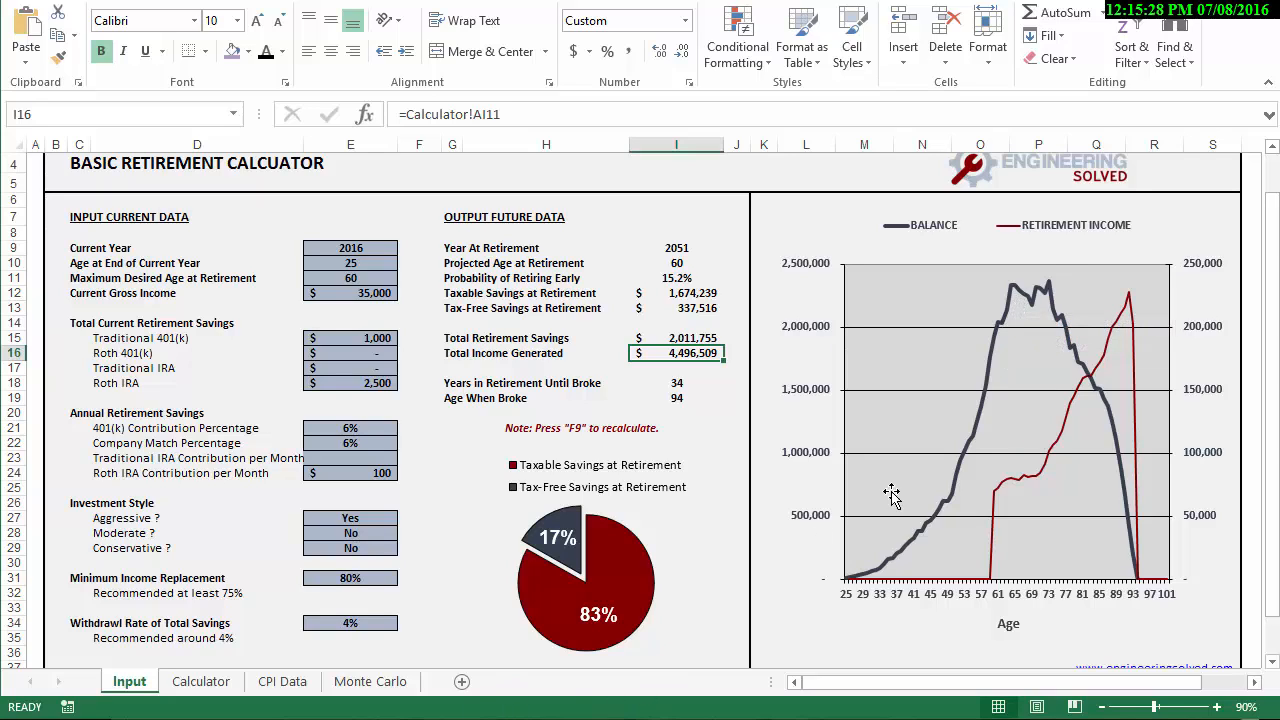
mouse_move(878, 584)
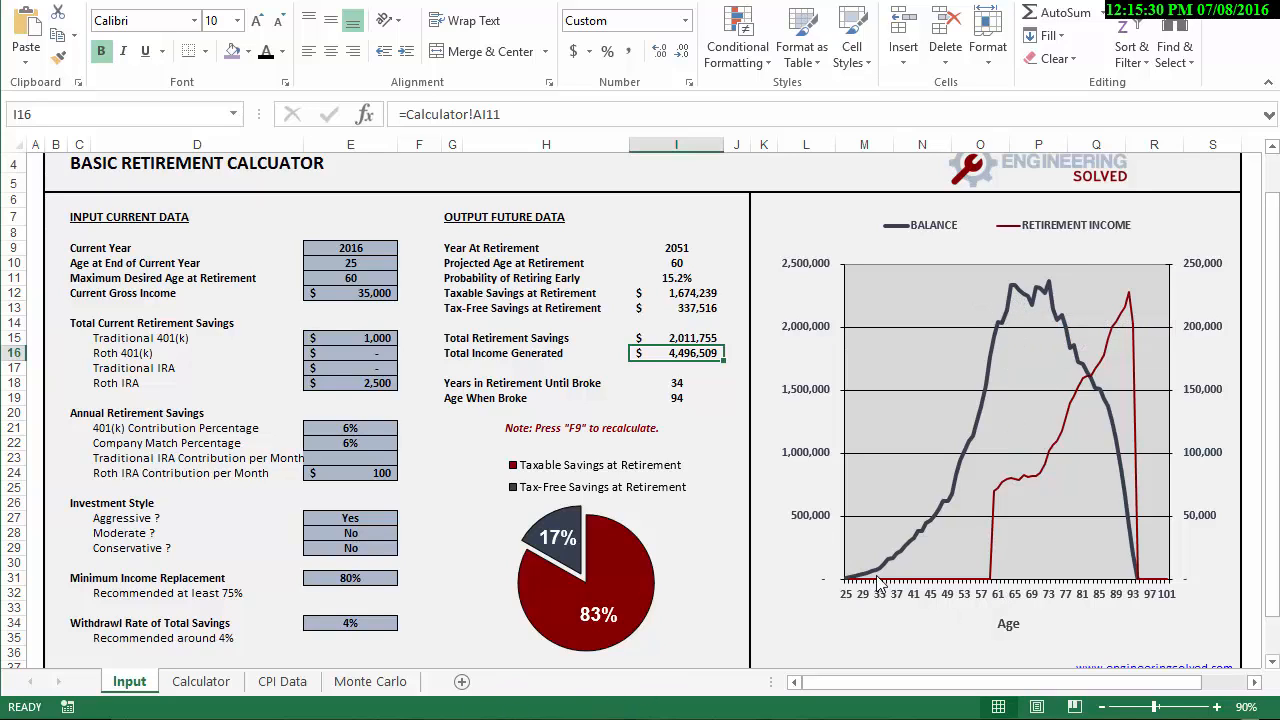
mouse_move(990, 588)
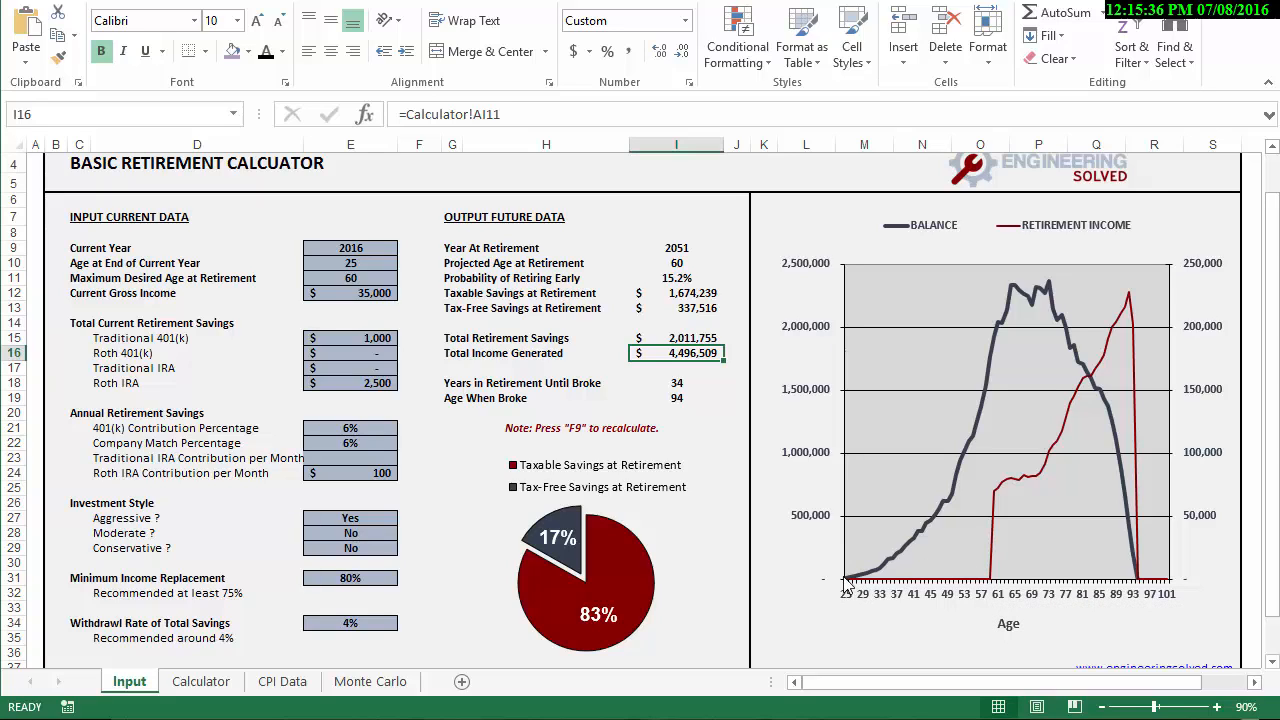
mouse_move(990, 596)
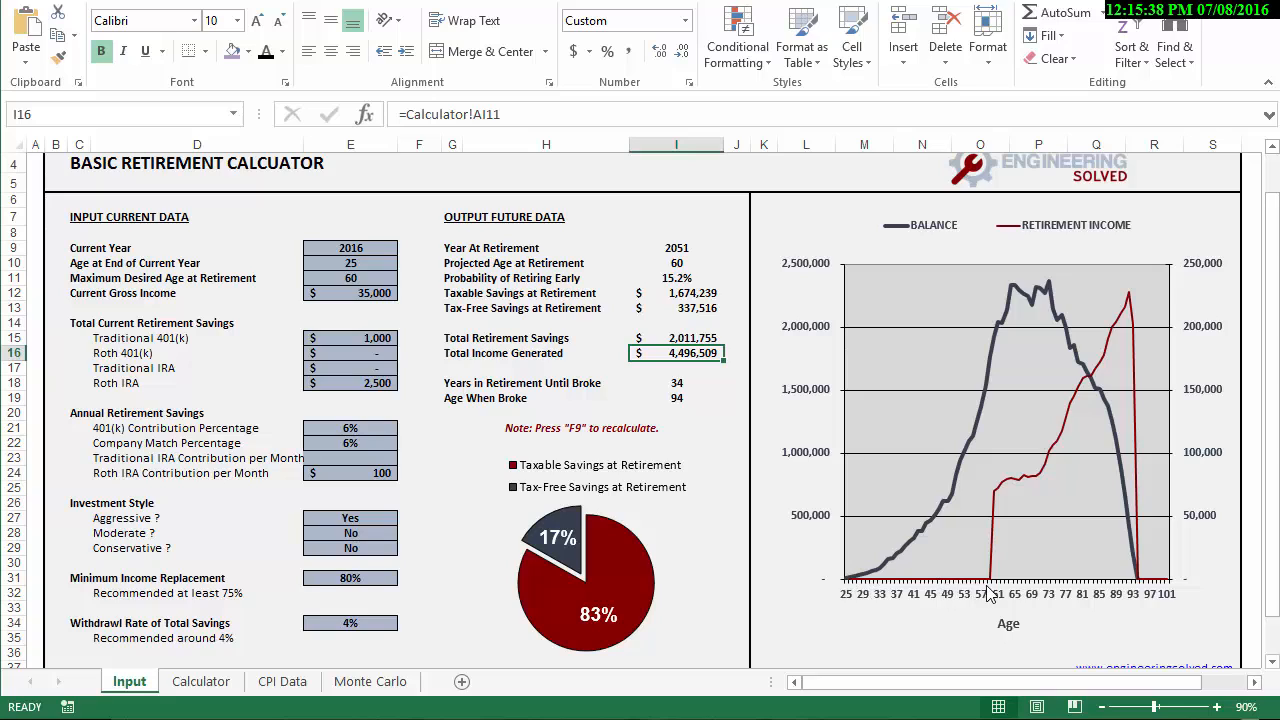
mouse_move(996, 588)
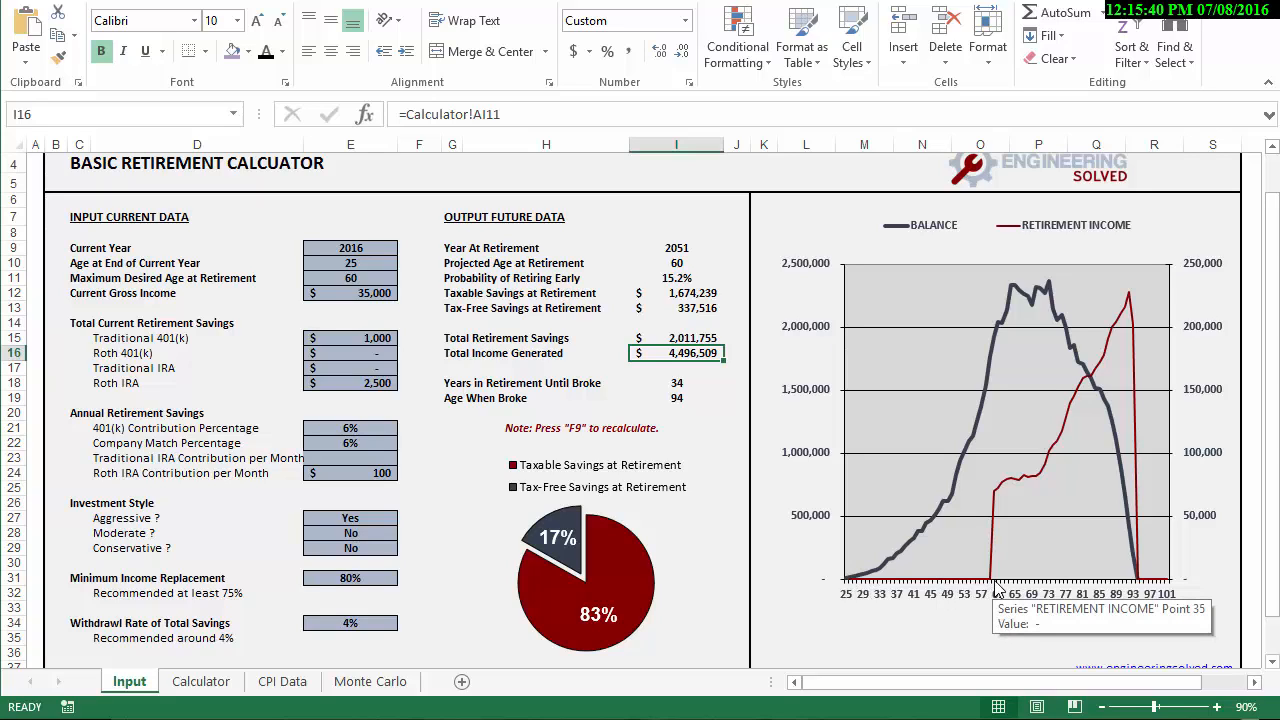
mouse_move(998, 500)
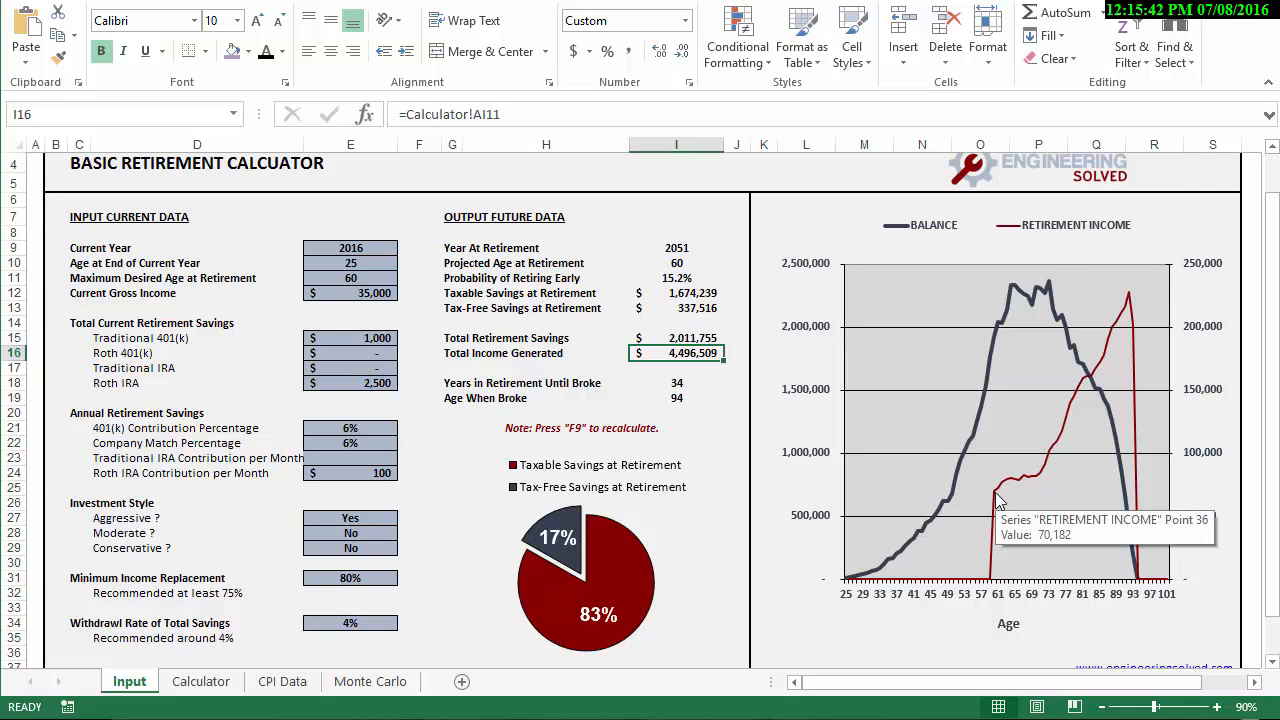
mouse_move(1188, 488)
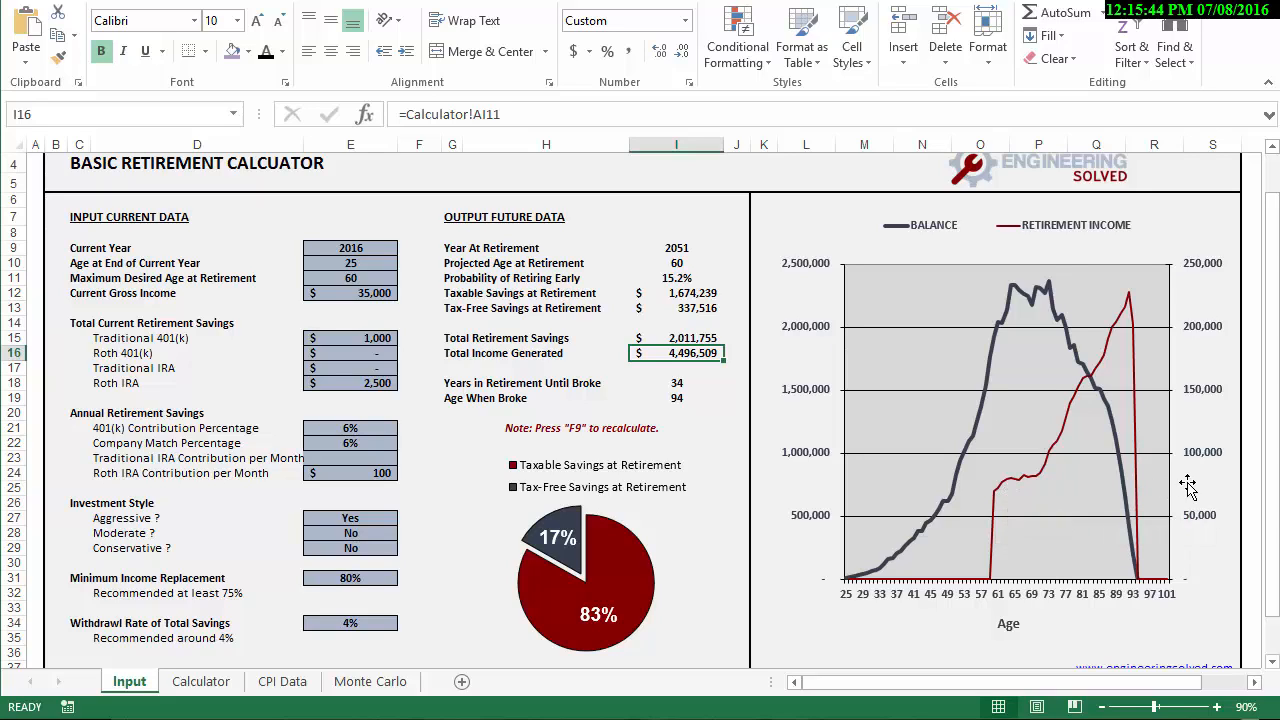
mouse_move(1196, 492)
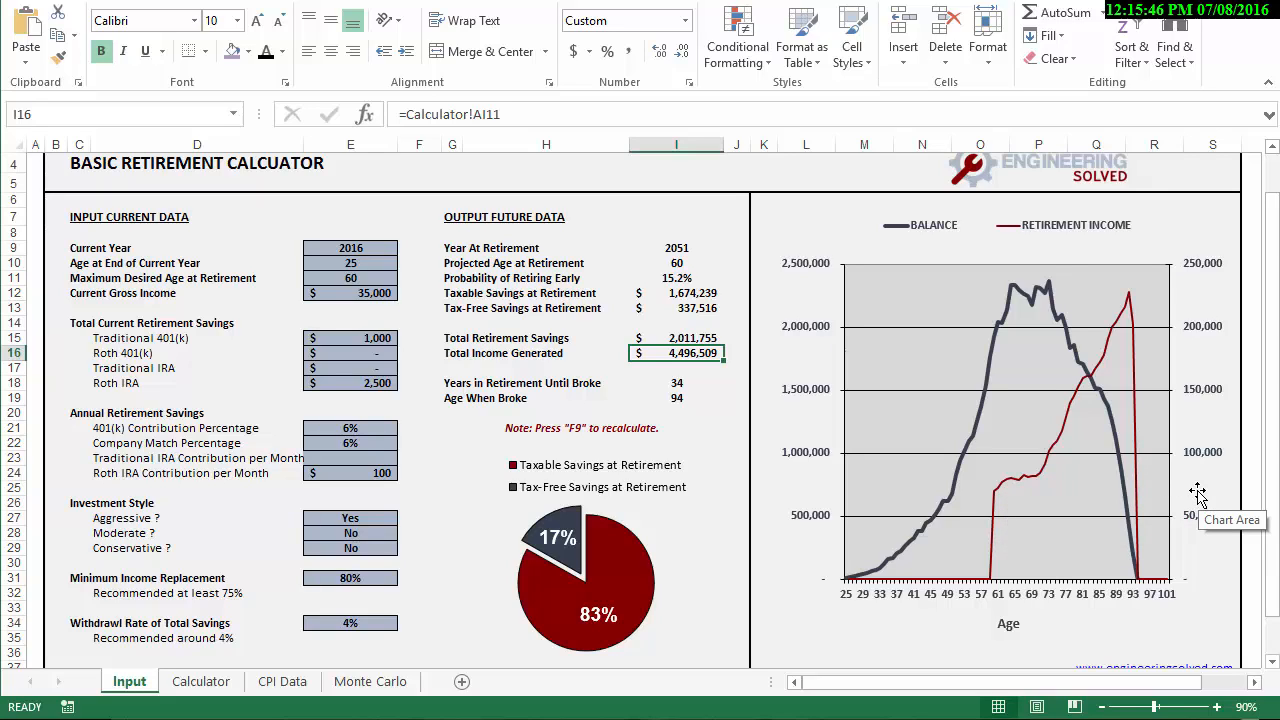
mouse_move(1000, 500)
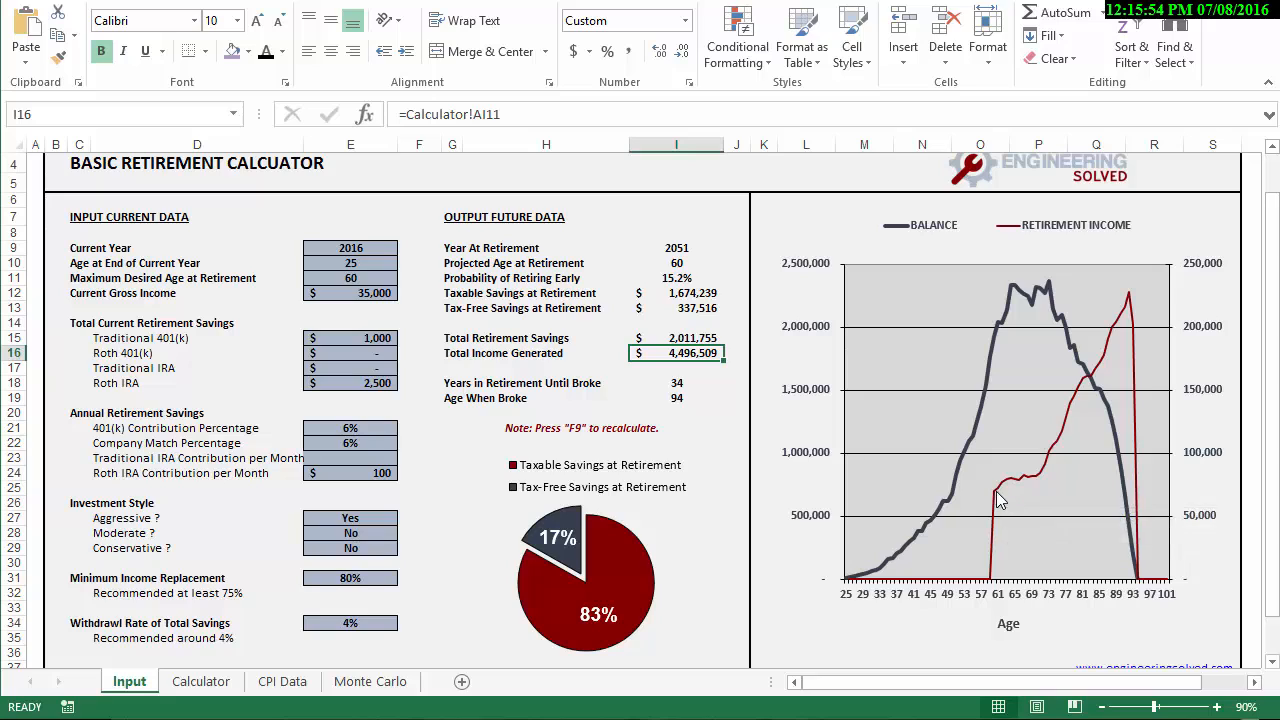
mouse_move(996, 496)
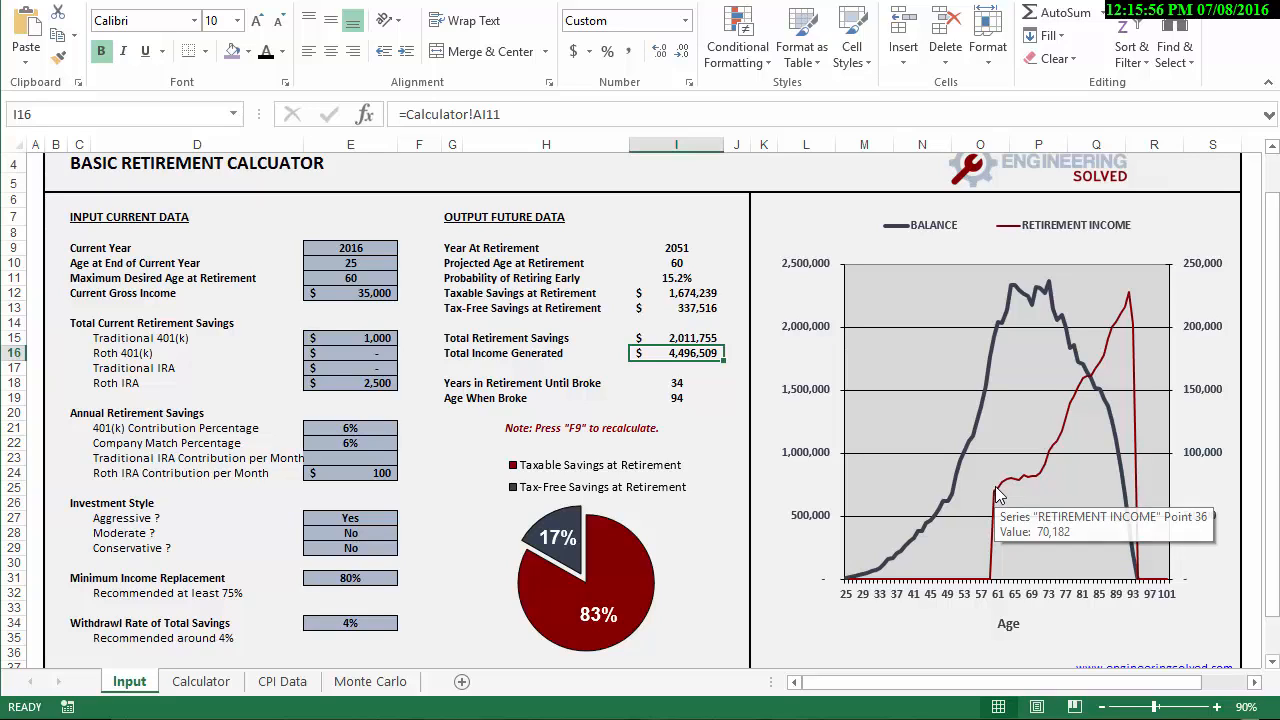
mouse_move(1044, 480)
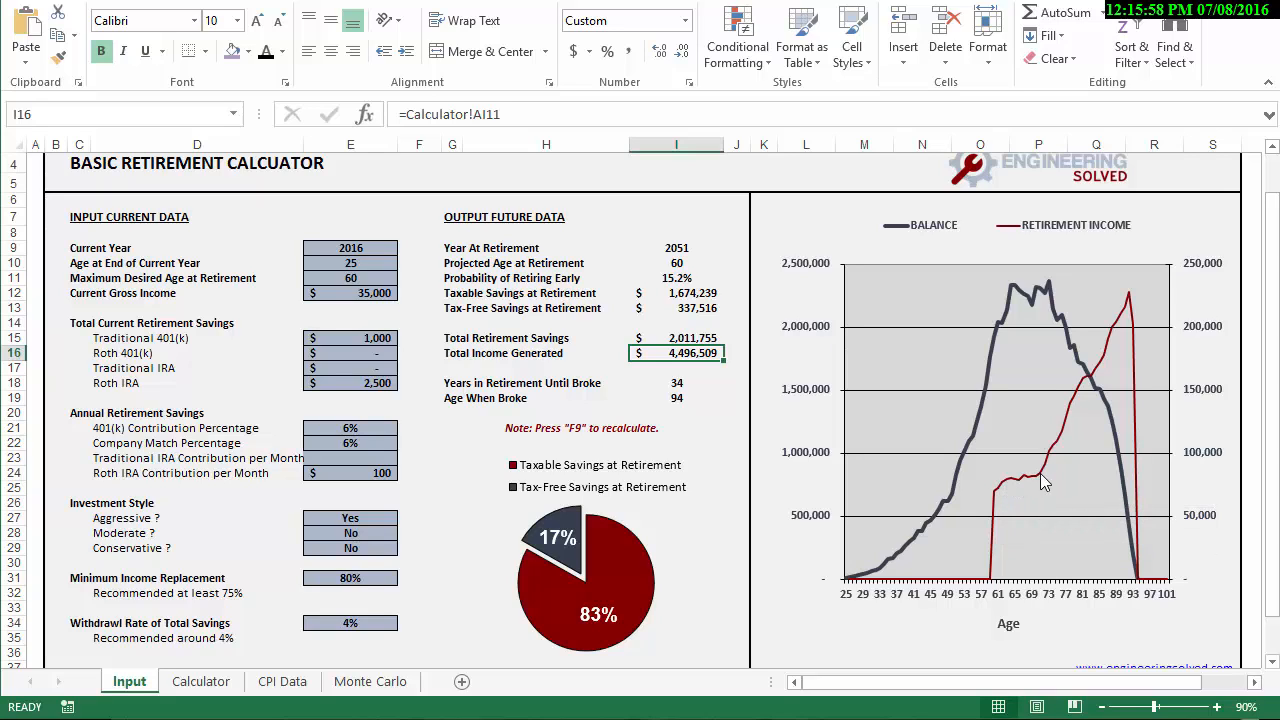
mouse_move(978, 476)
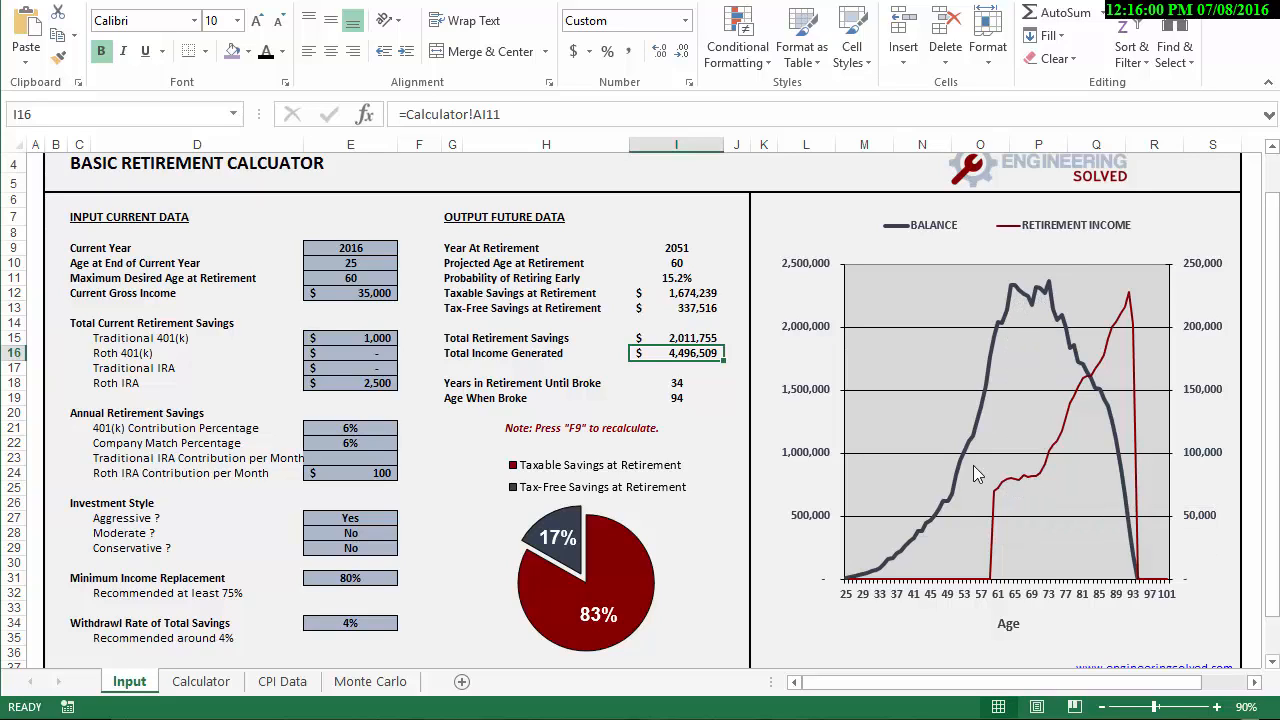
mouse_move(1012, 298)
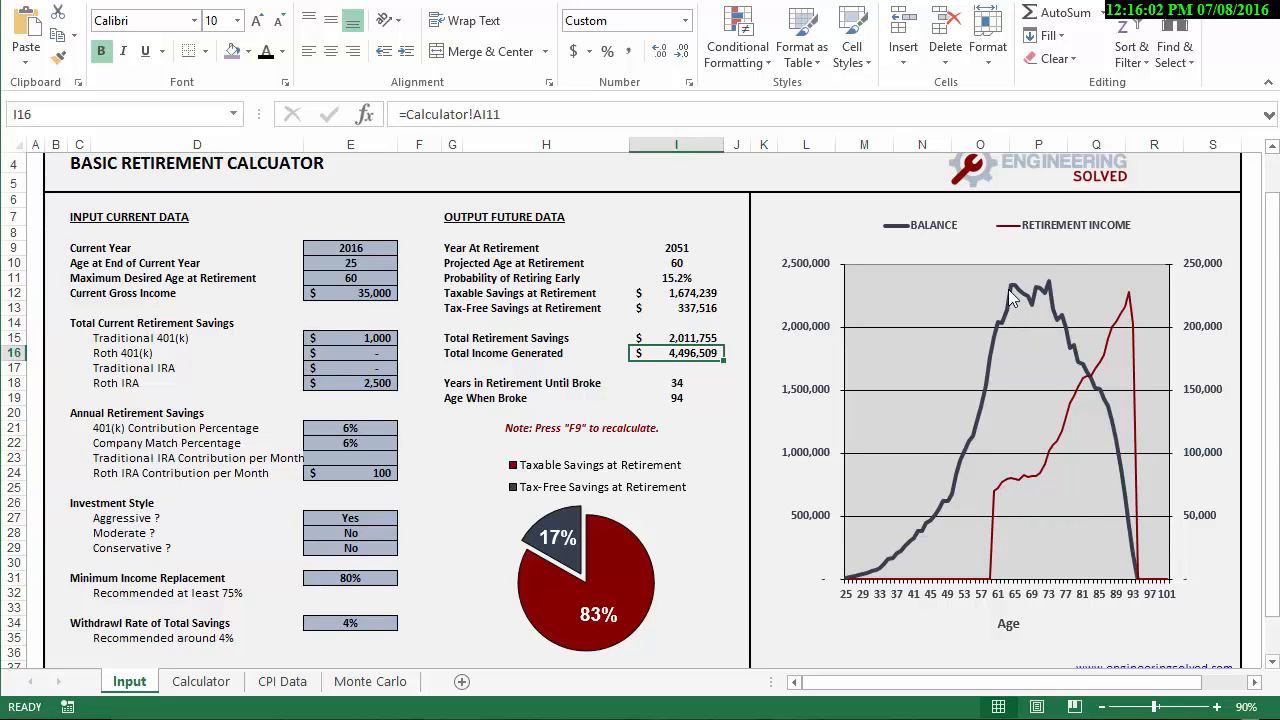
mouse_move(1042, 292)
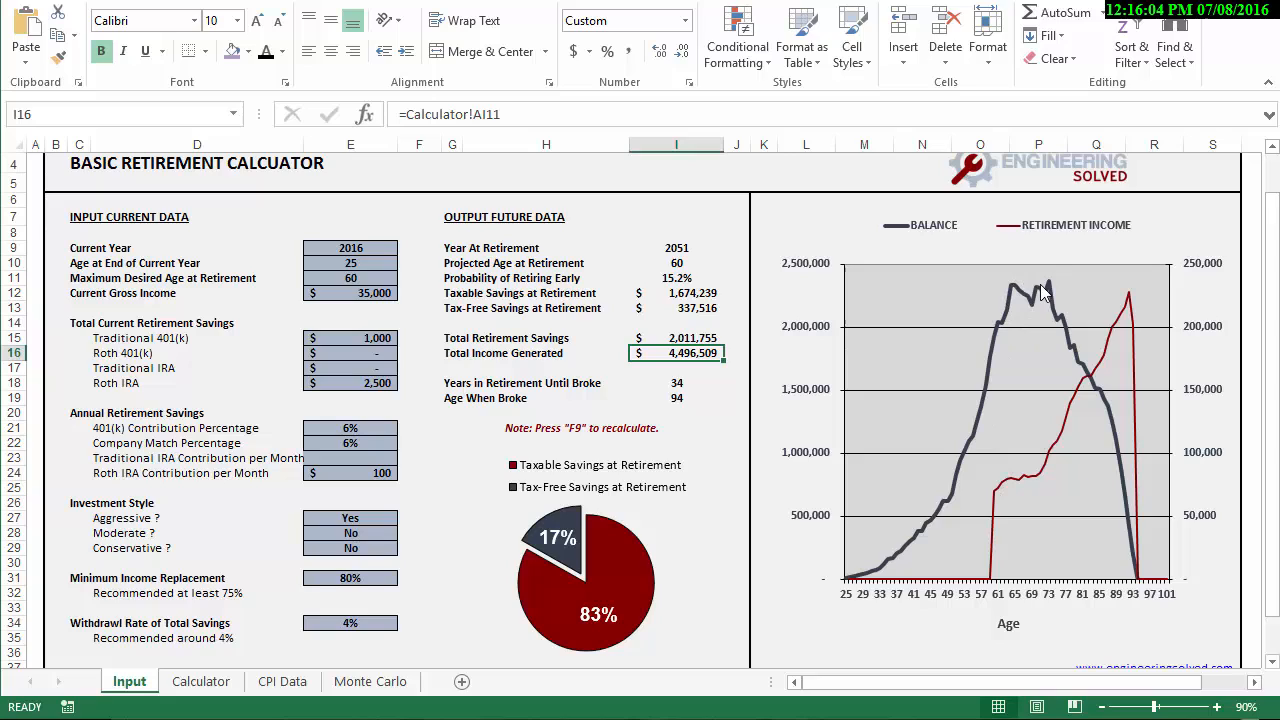
mouse_move(1046, 306)
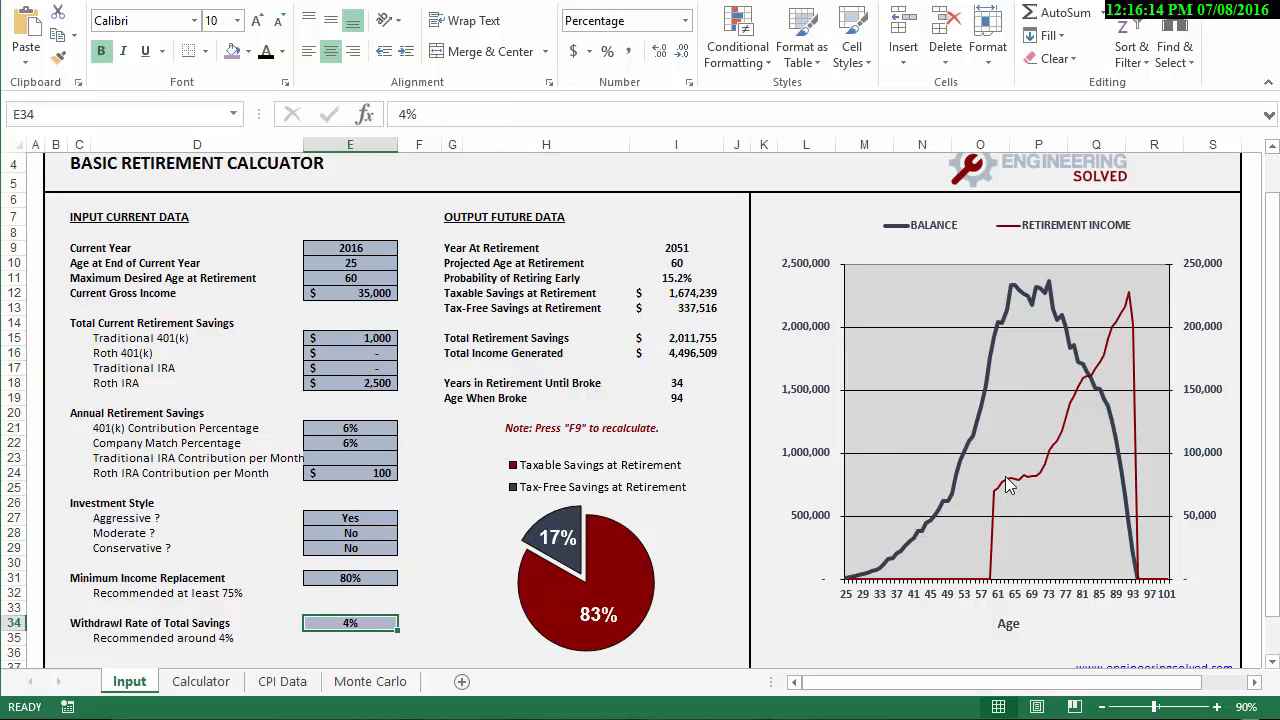
mouse_move(1030, 300)
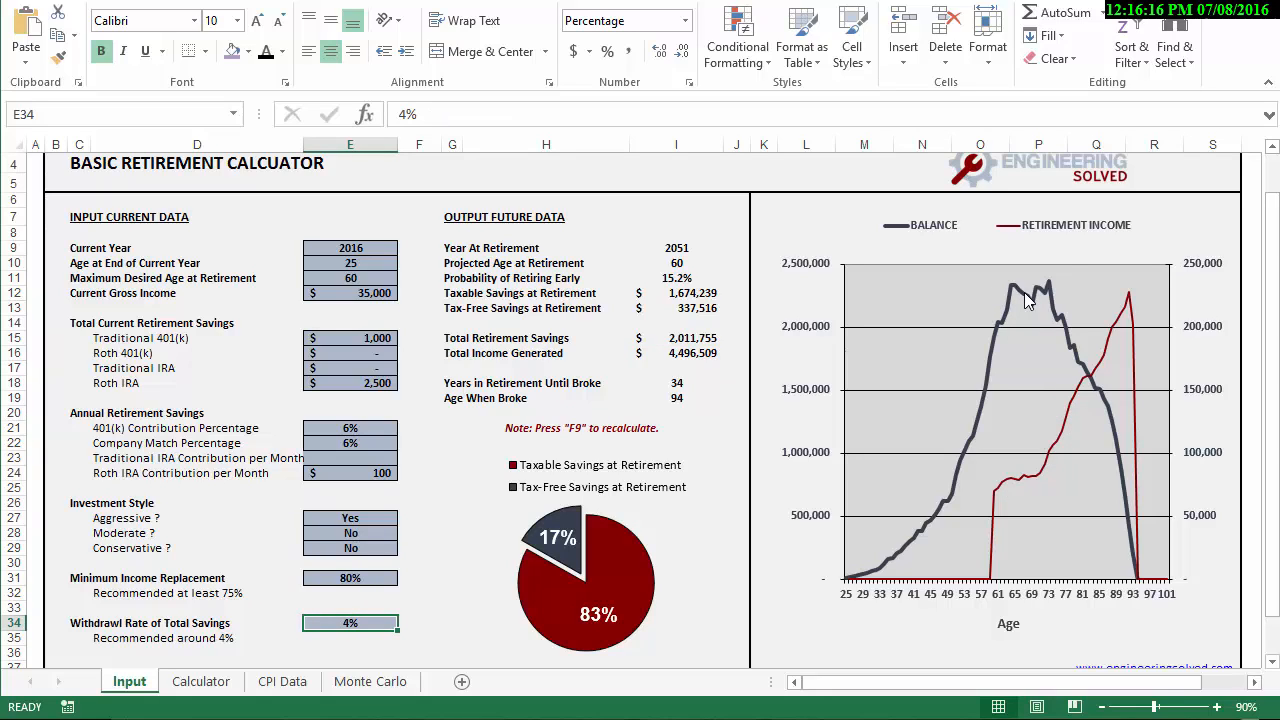
mouse_move(1044, 308)
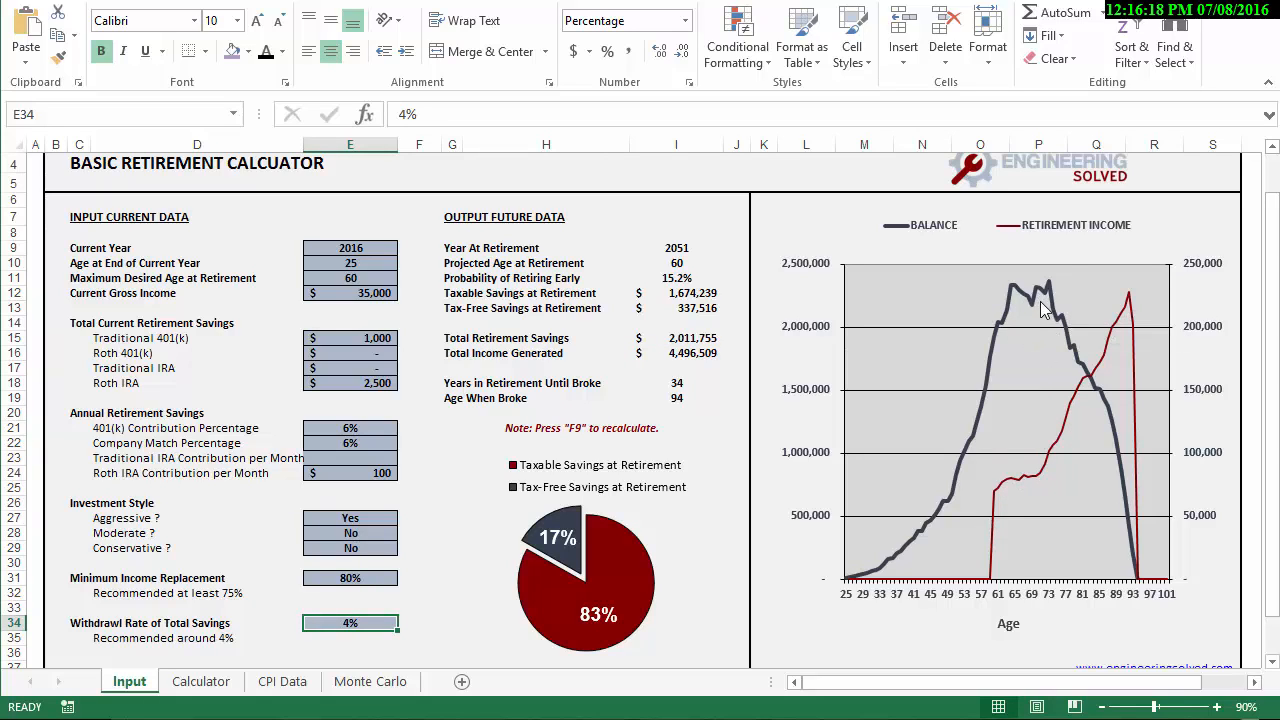
mouse_move(1066, 384)
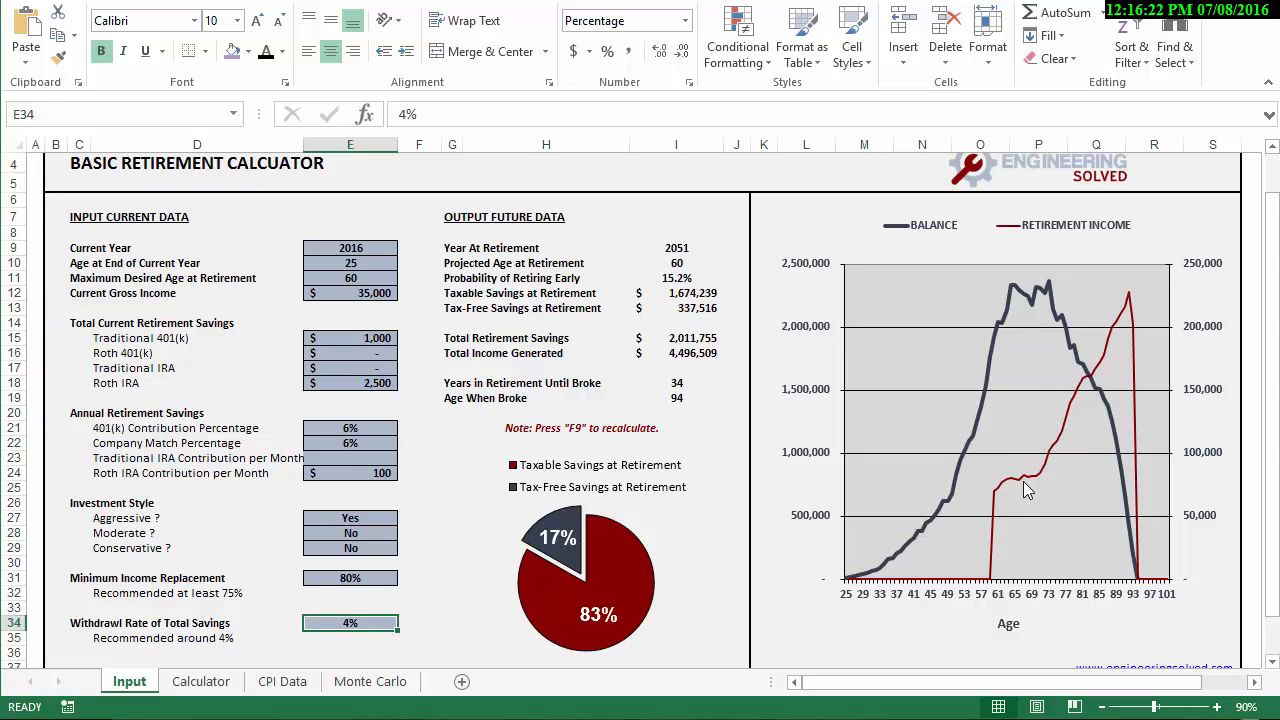
mouse_move(1060, 330)
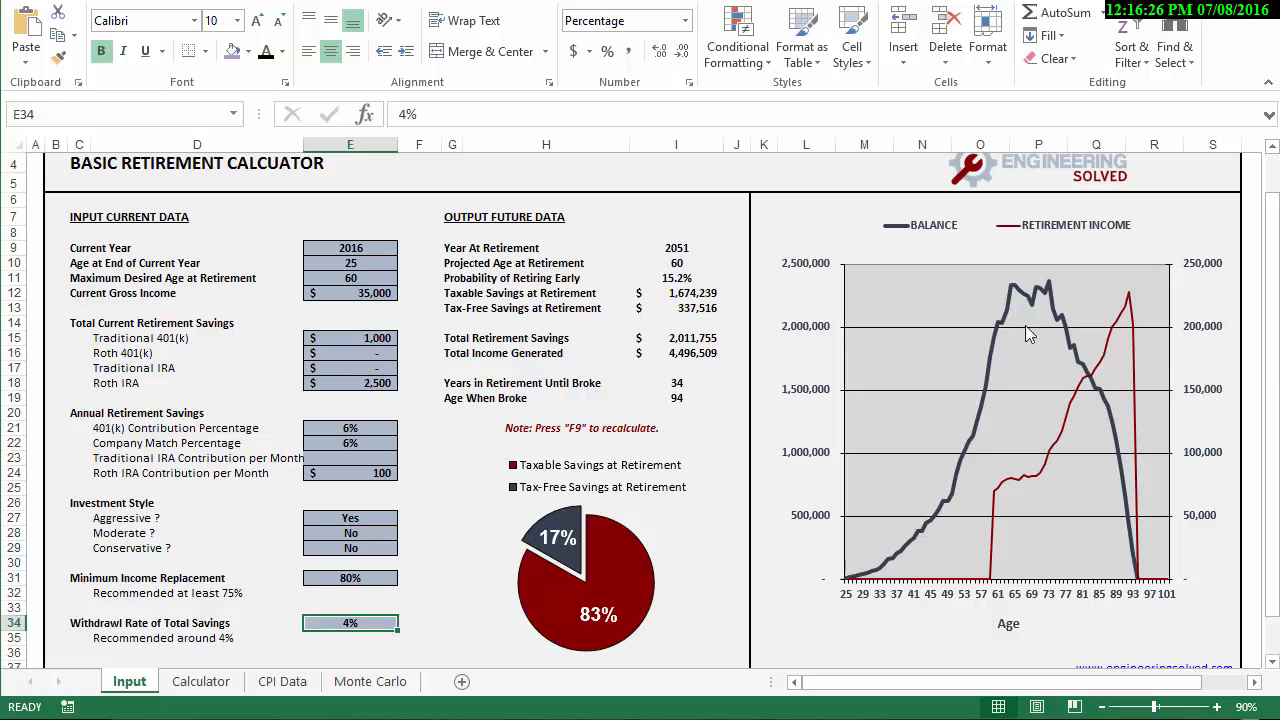
mouse_move(1056, 344)
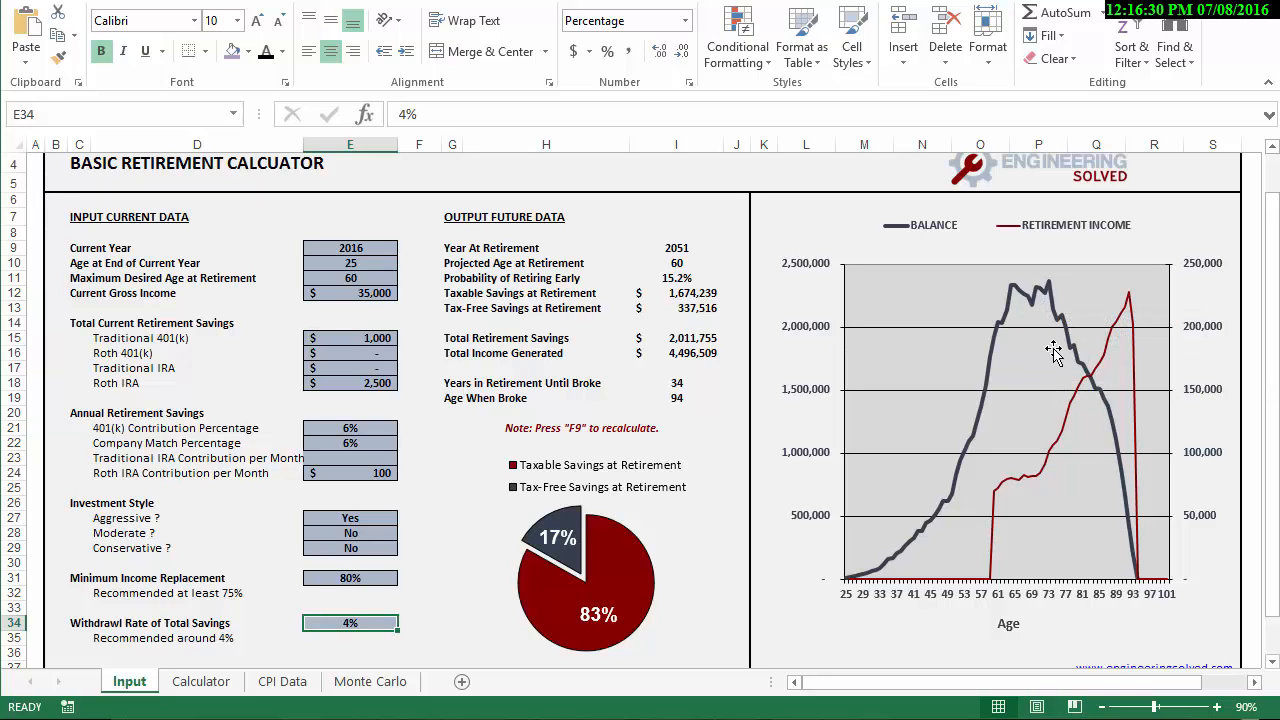
mouse_move(1016, 316)
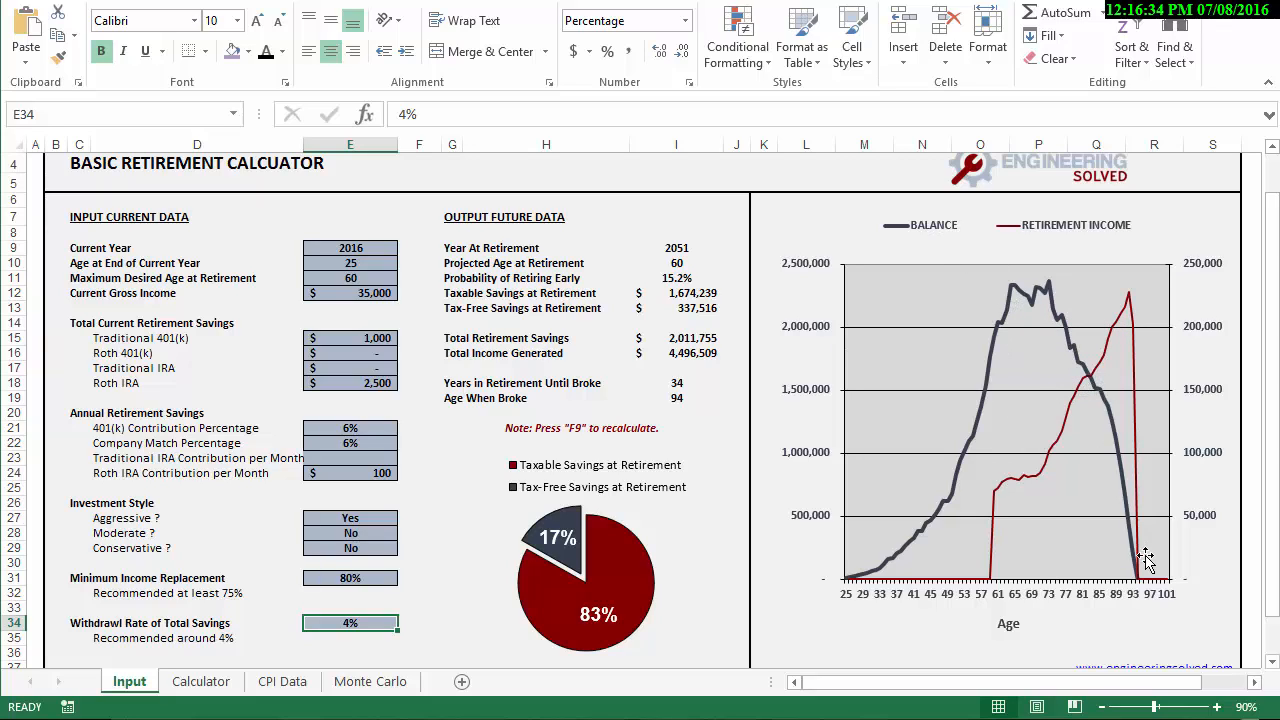
mouse_move(1118, 362)
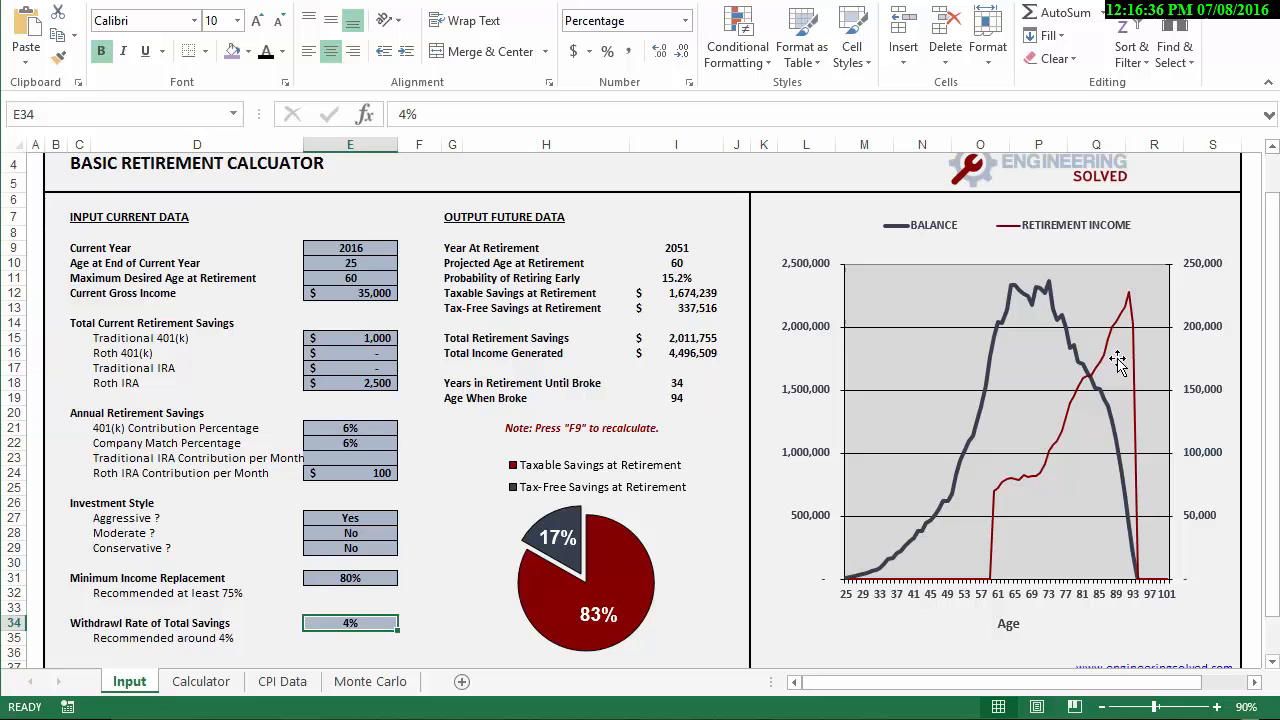
mouse_move(744, 626)
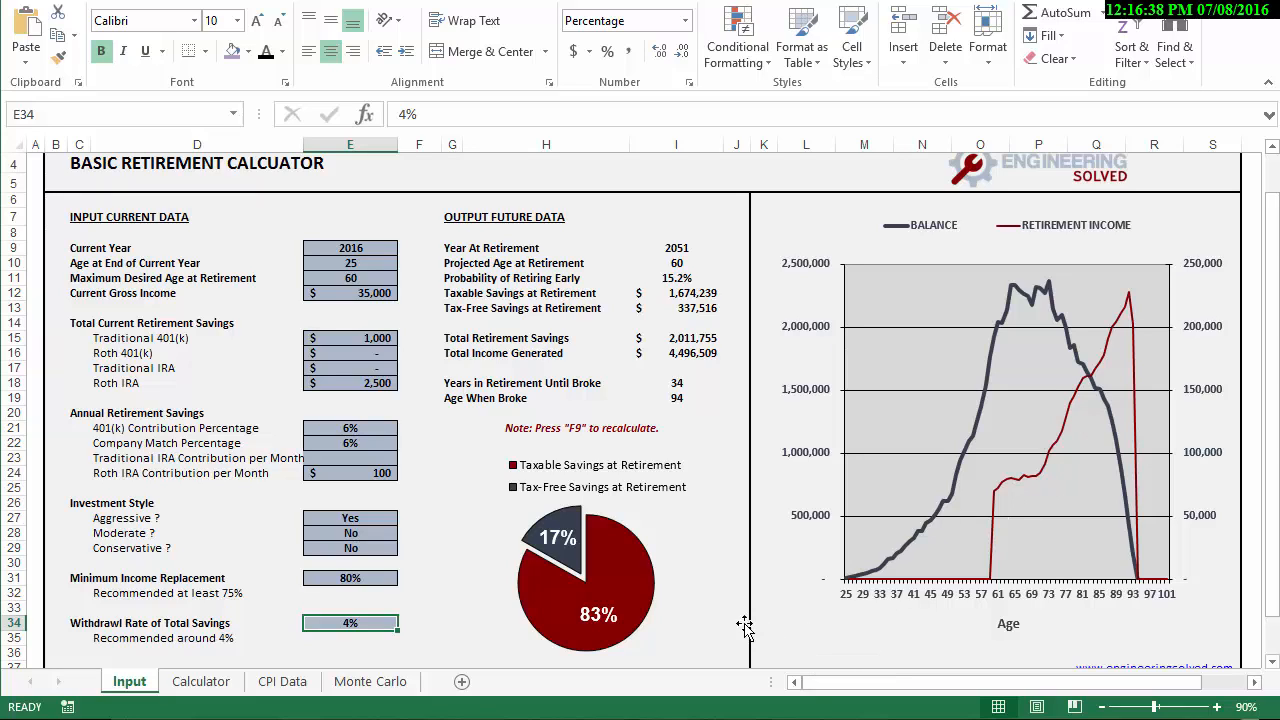
click(676, 382)
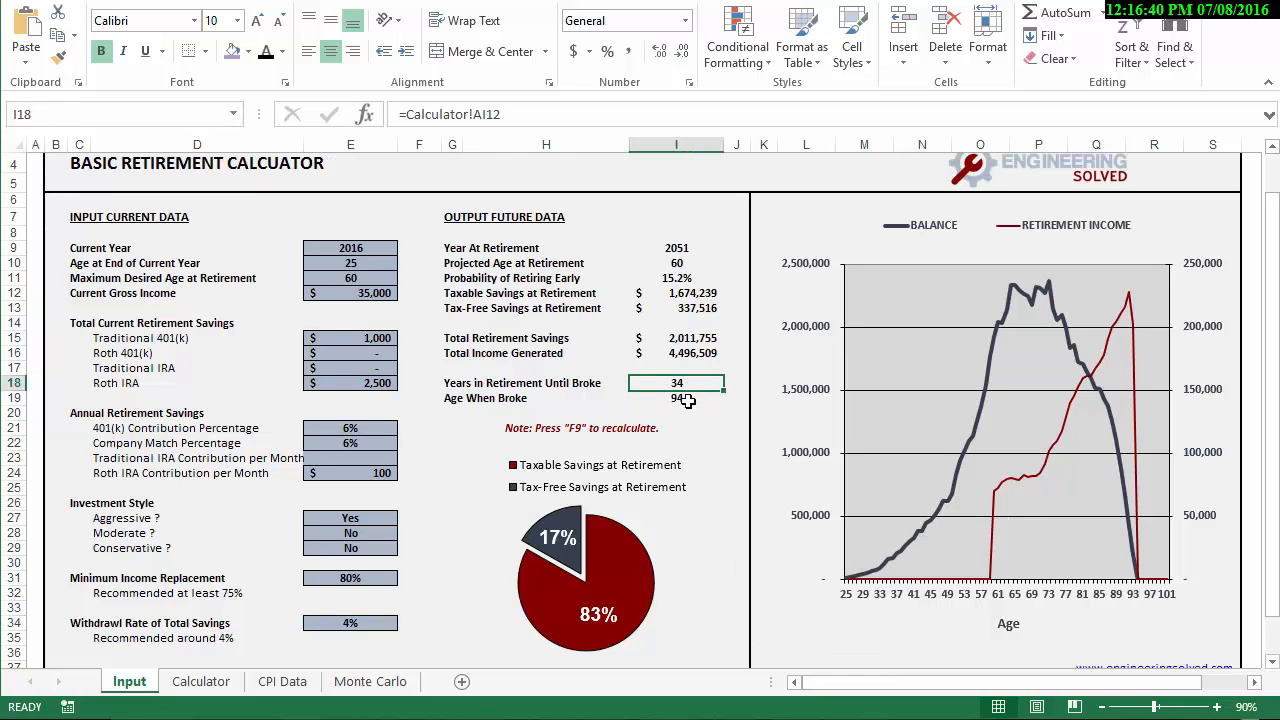
mouse_move(742, 480)
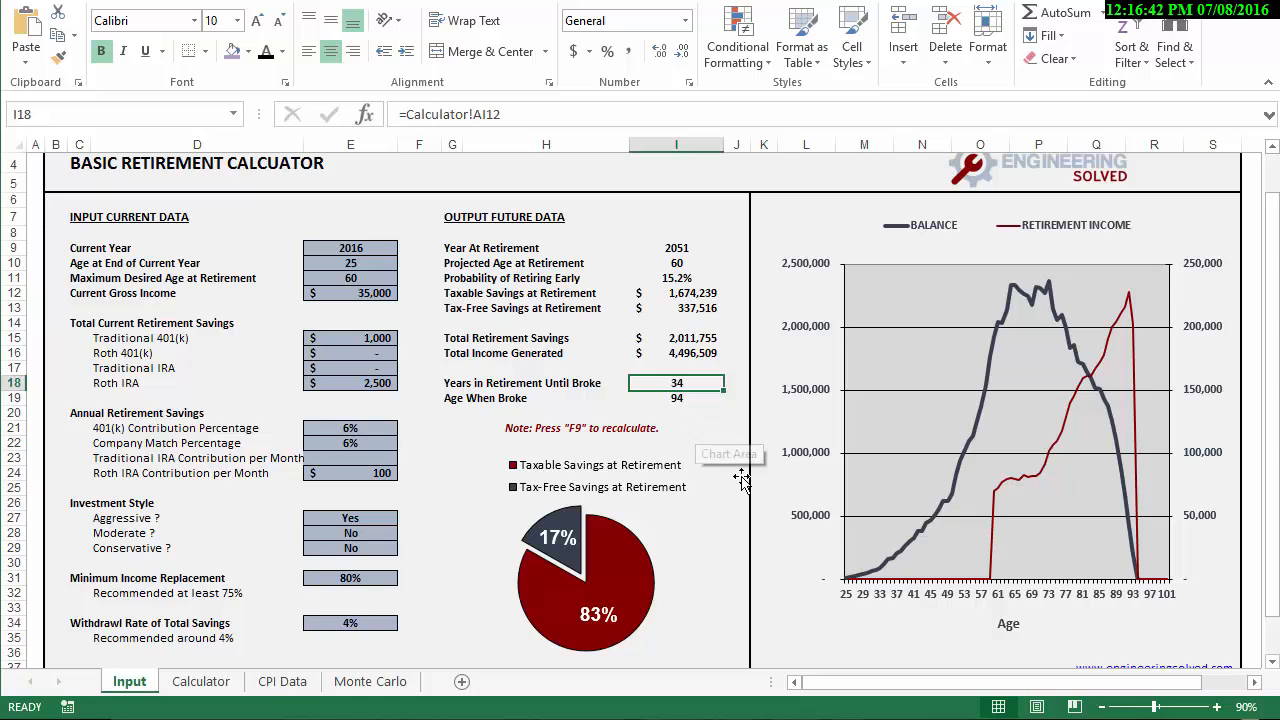
mouse_move(700, 400)
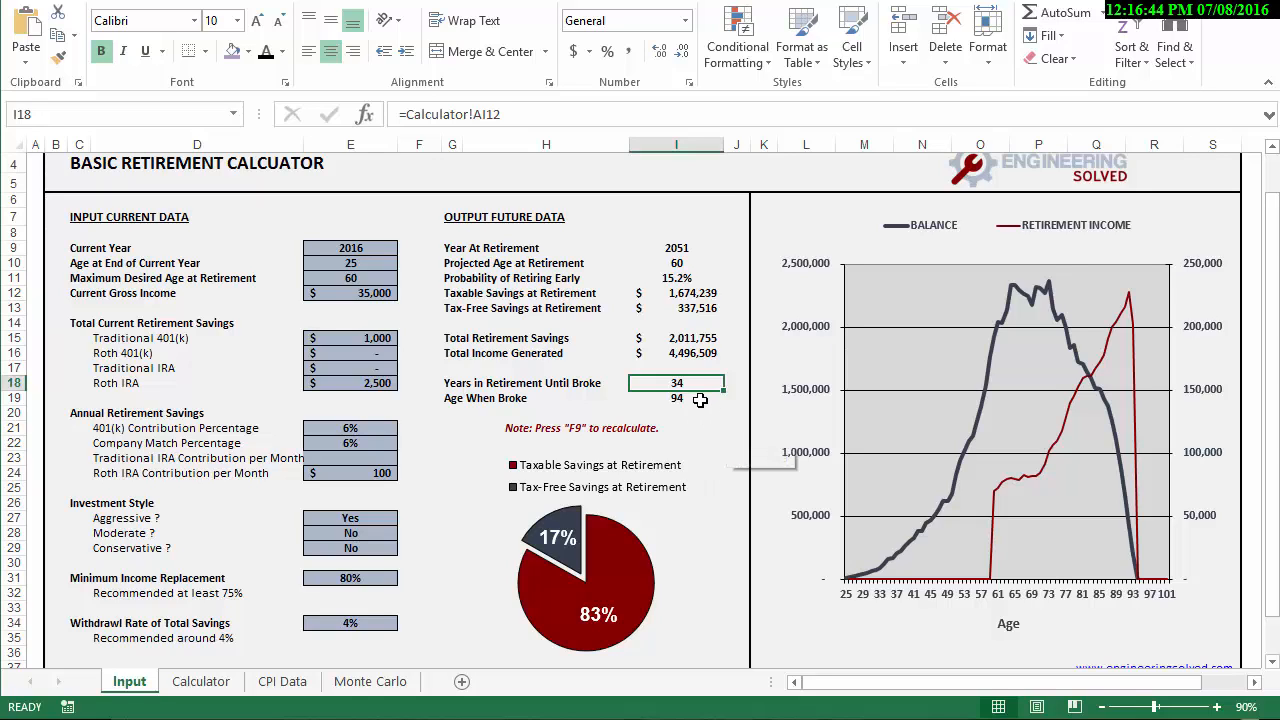
click(676, 398)
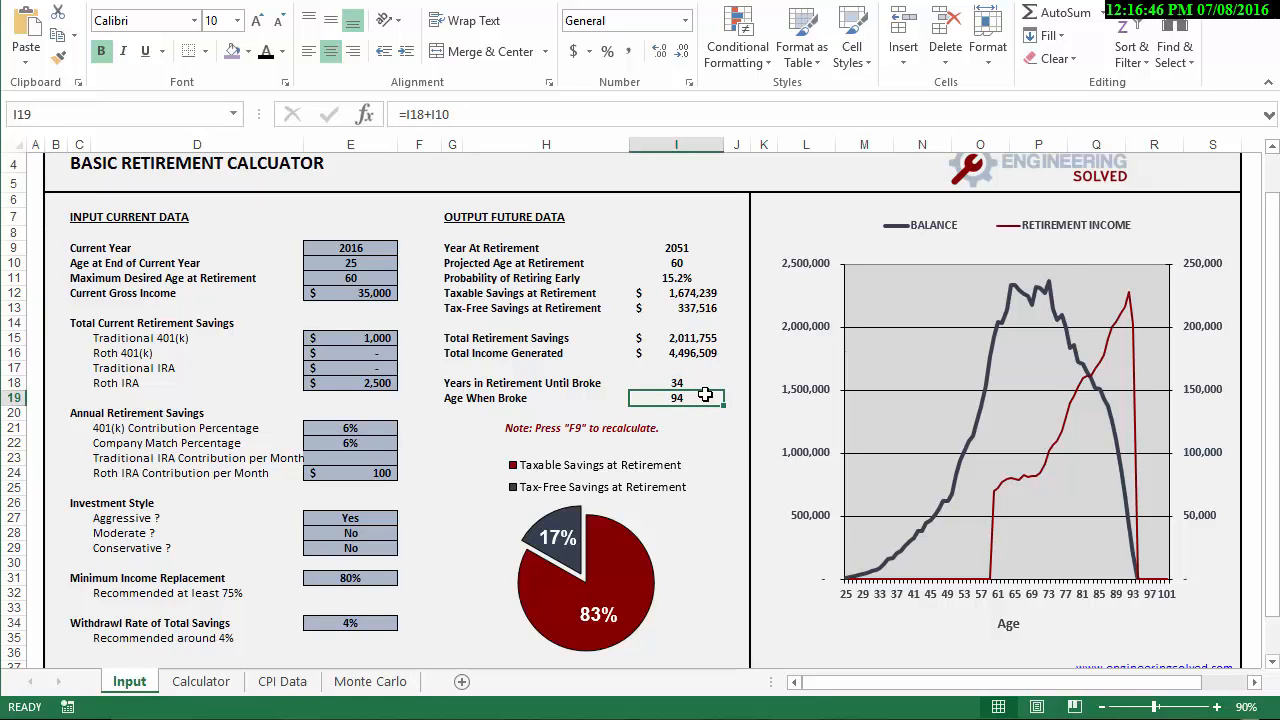
click(676, 384)
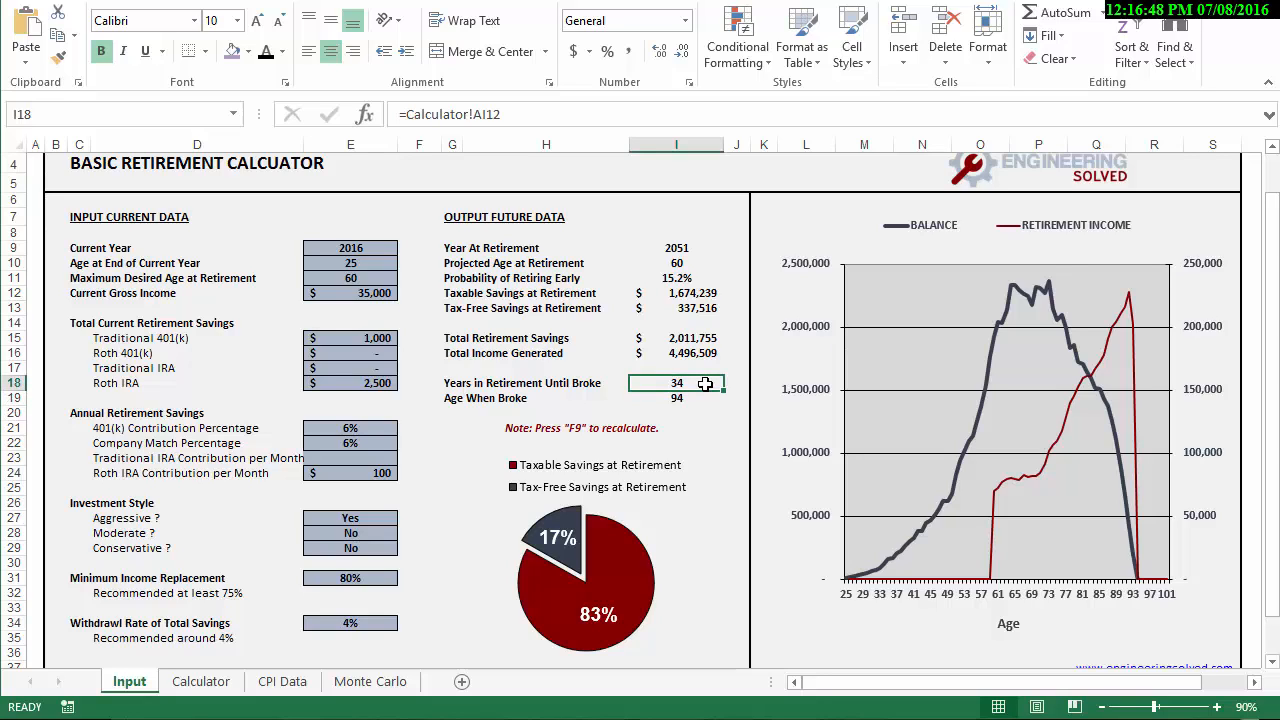
click(676, 338)
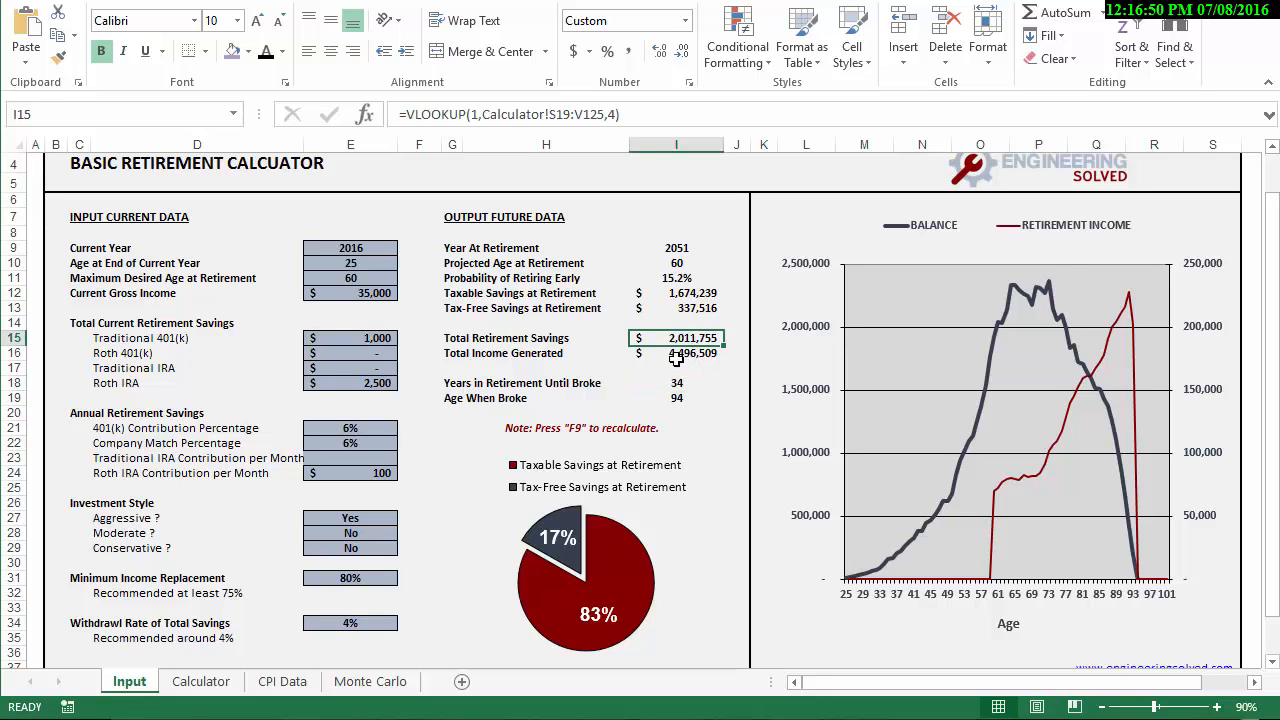
click(676, 352)
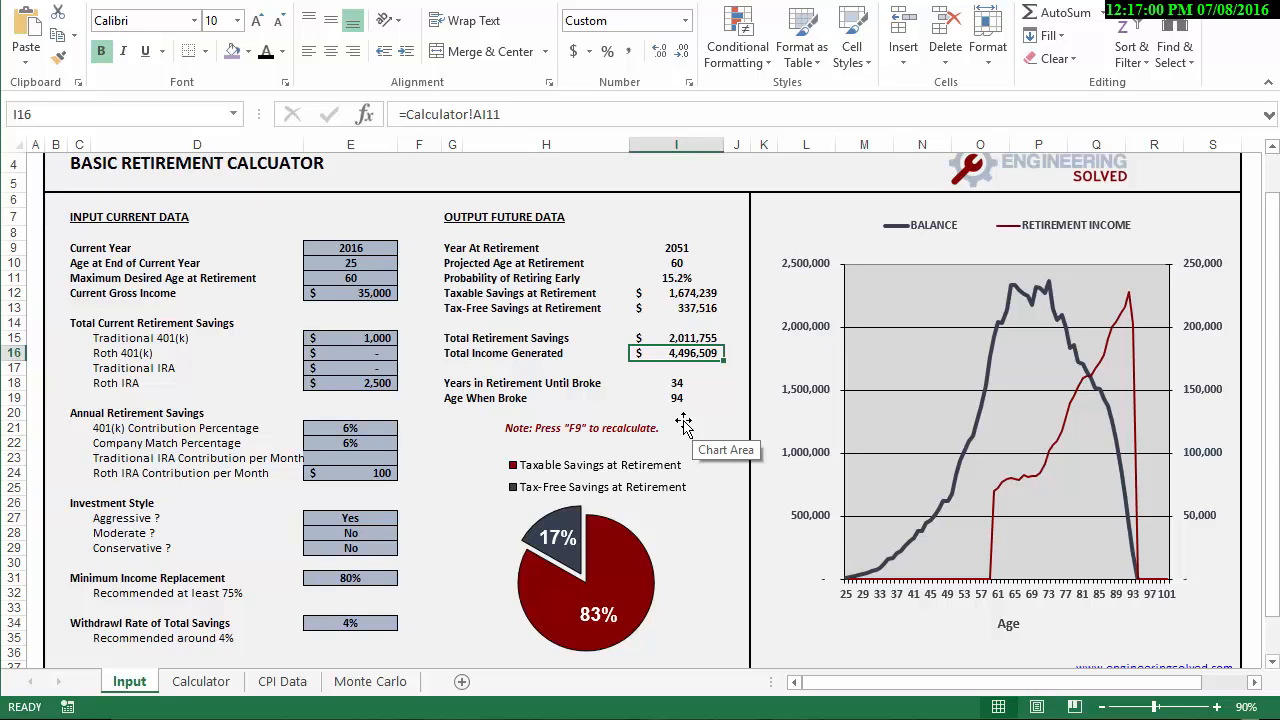
mouse_move(672, 384)
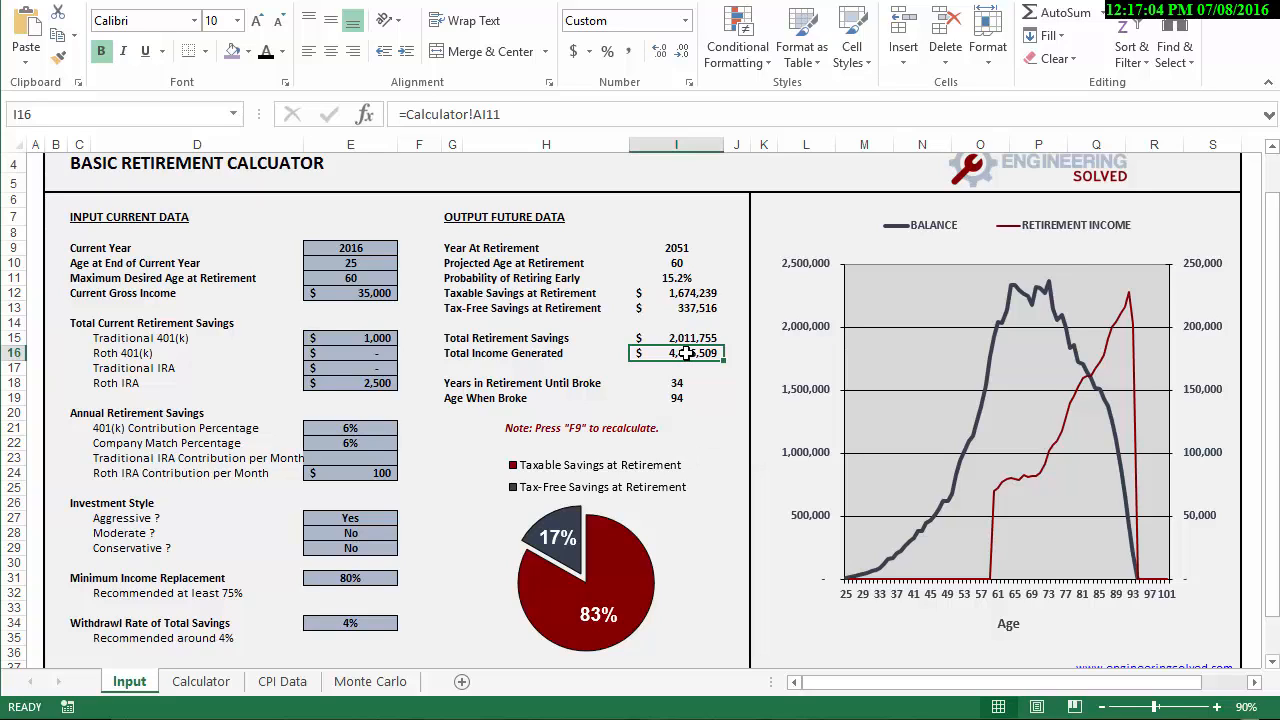
click(676, 338)
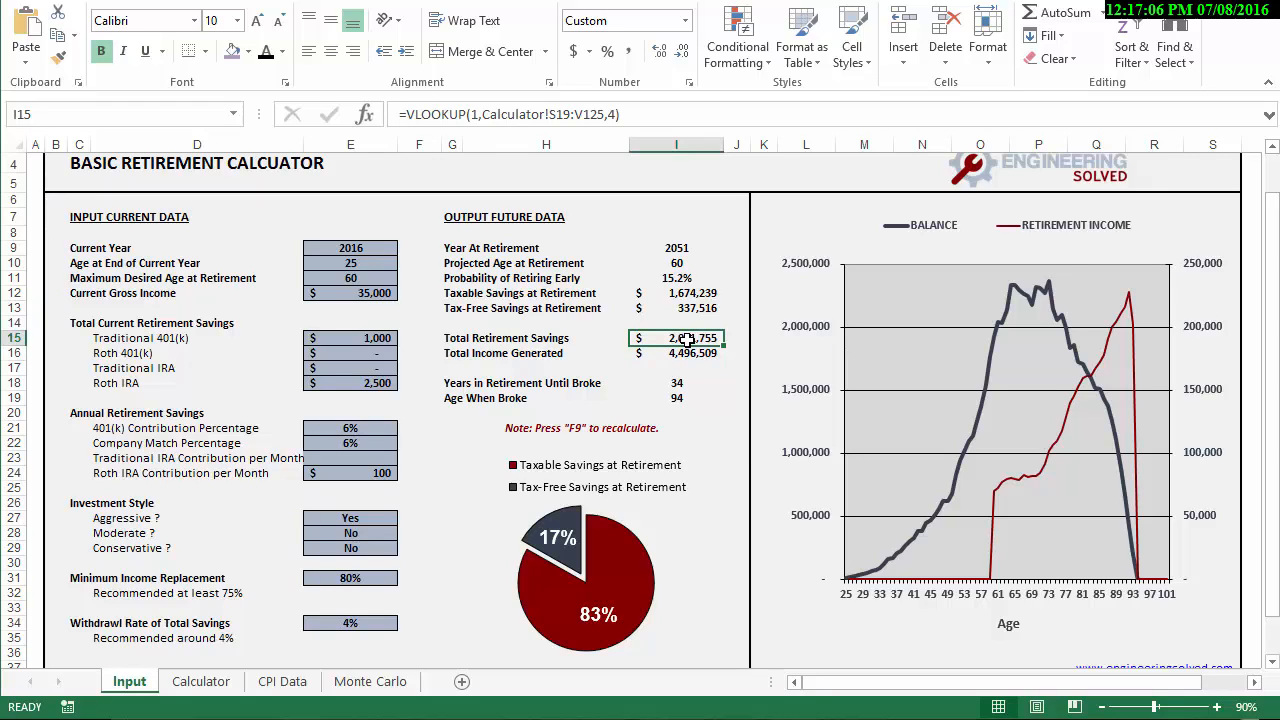
click(676, 384)
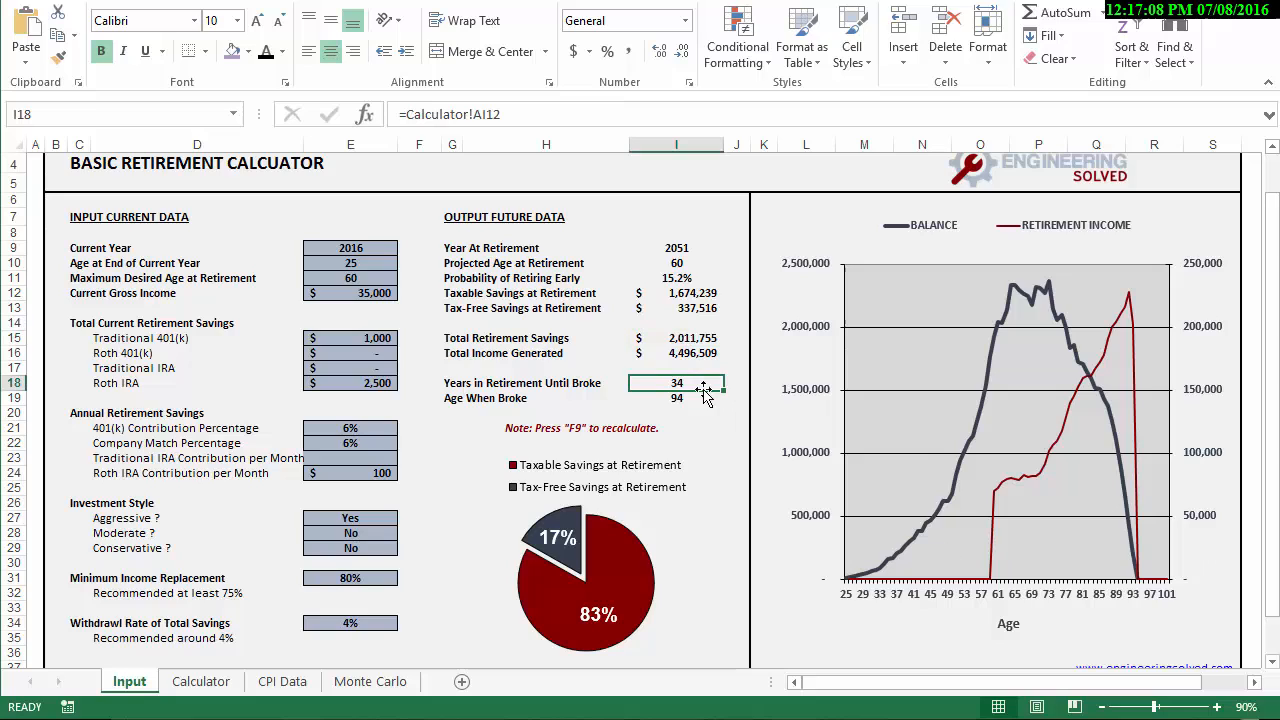
mouse_move(1130, 472)
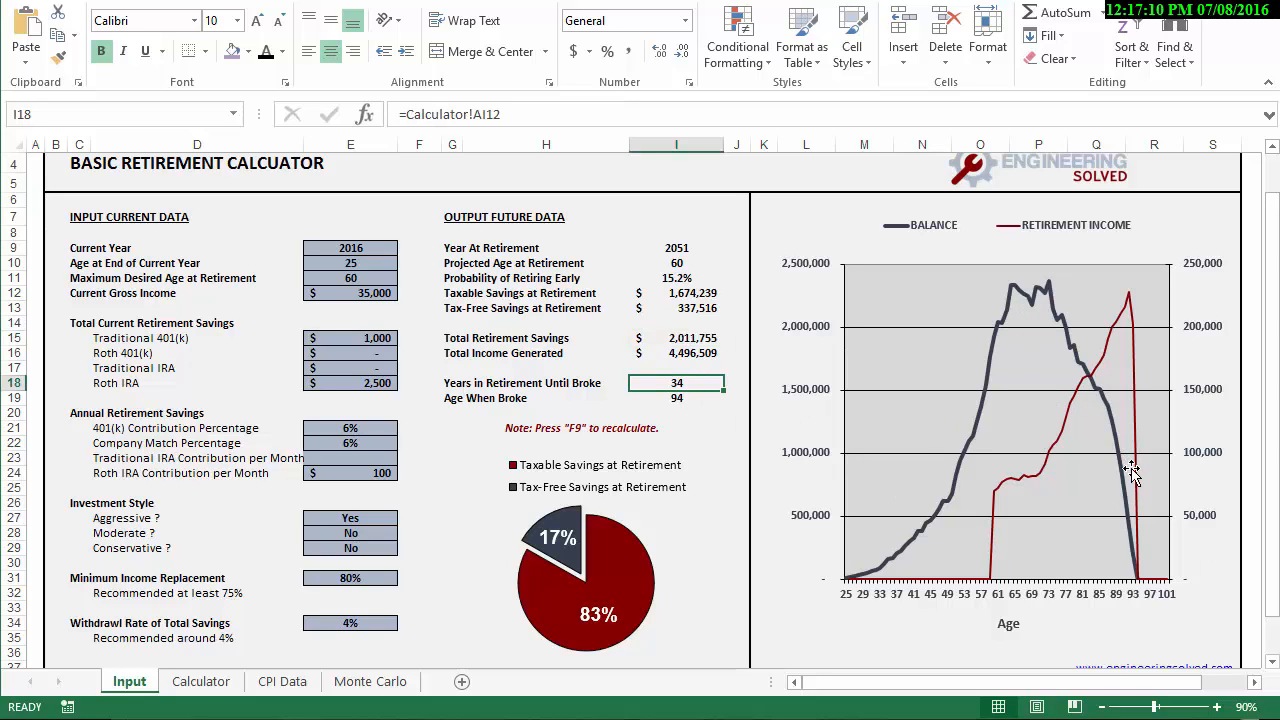
click(676, 352)
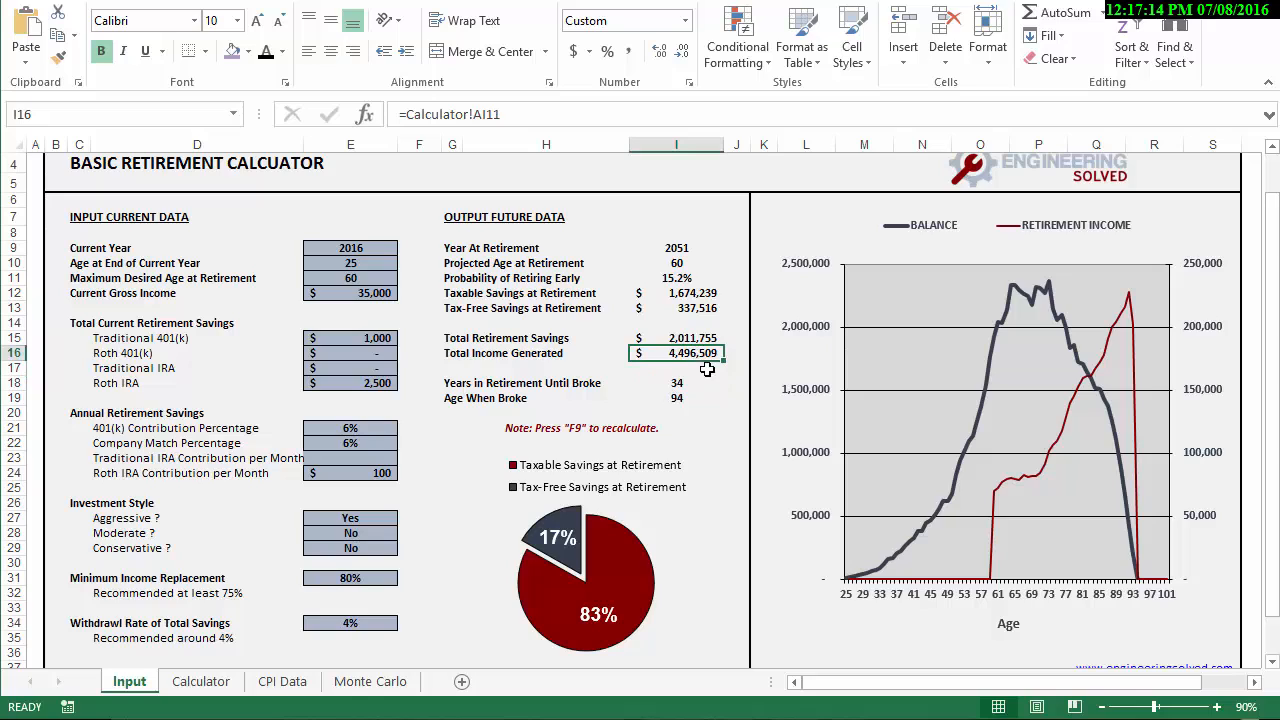
click(676, 368)
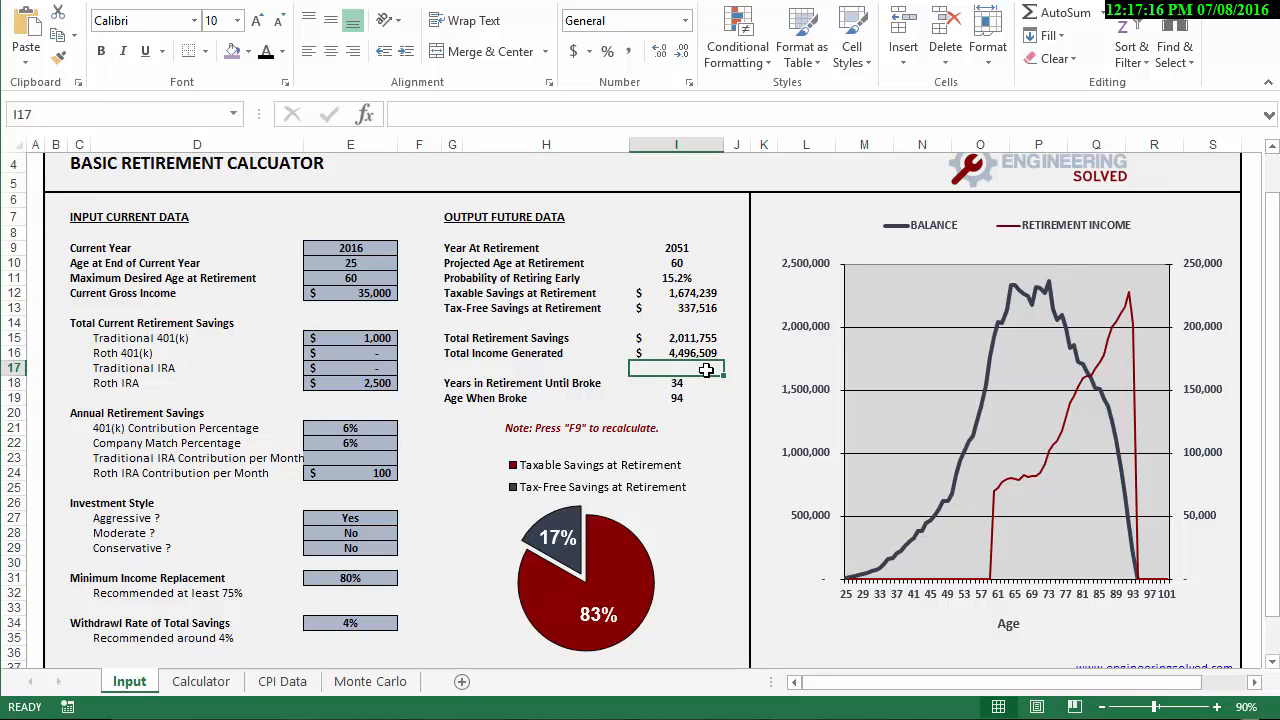
click(676, 398)
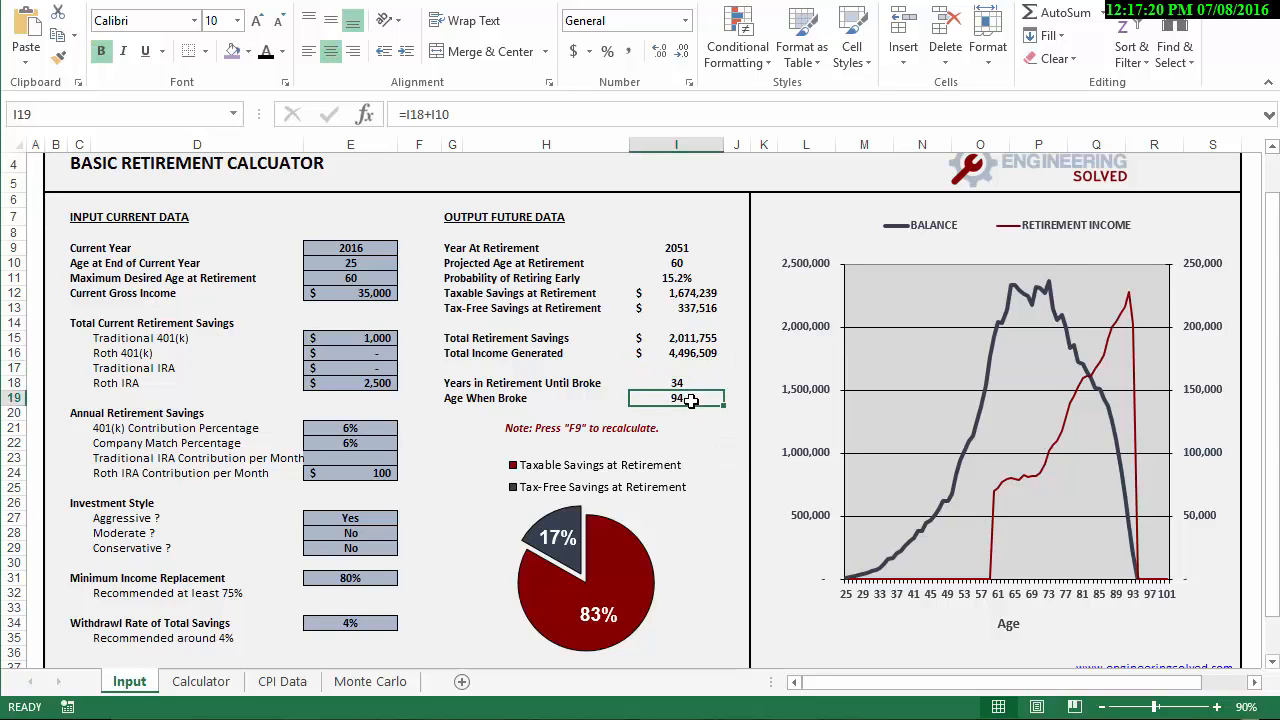
click(676, 384)
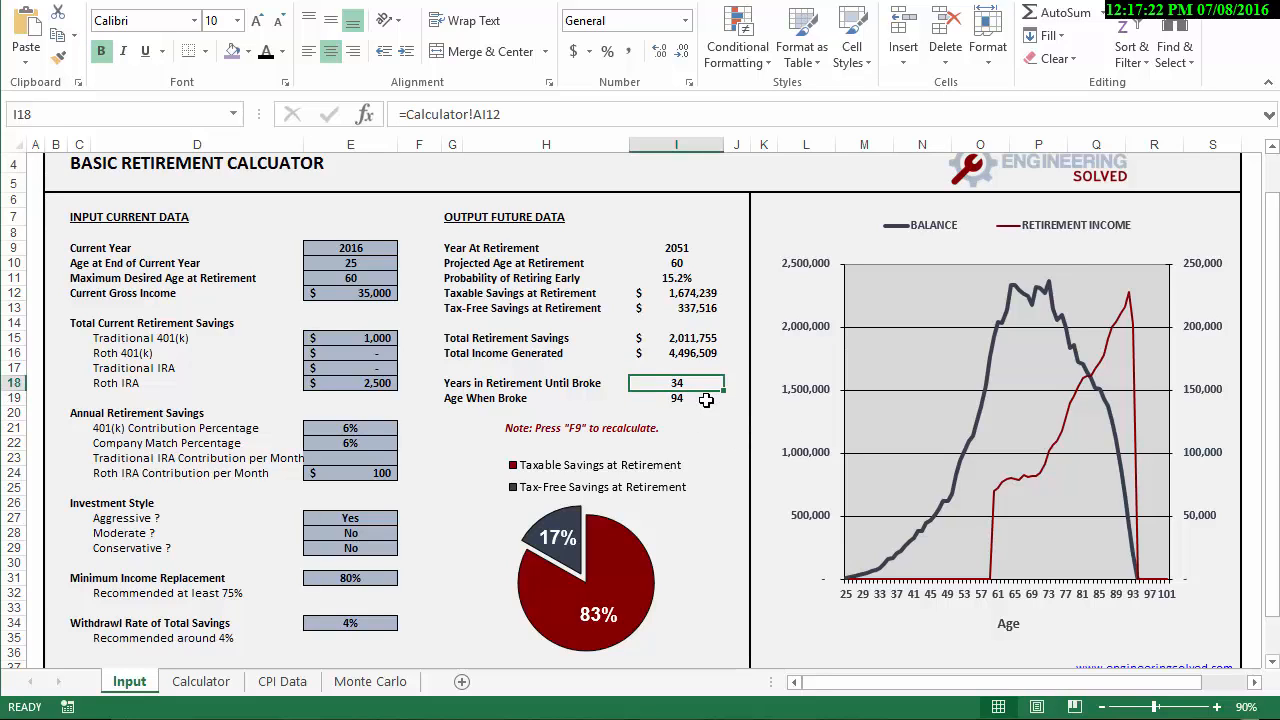
click(676, 398)
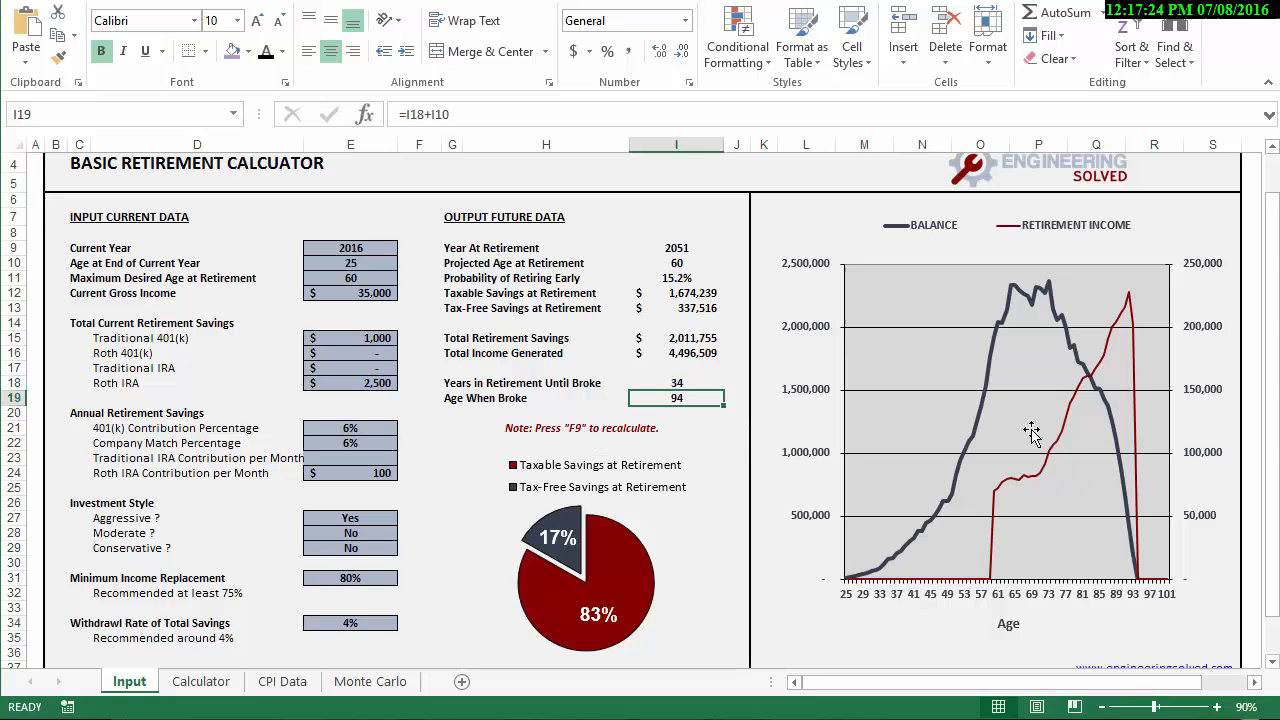
mouse_move(1104, 470)
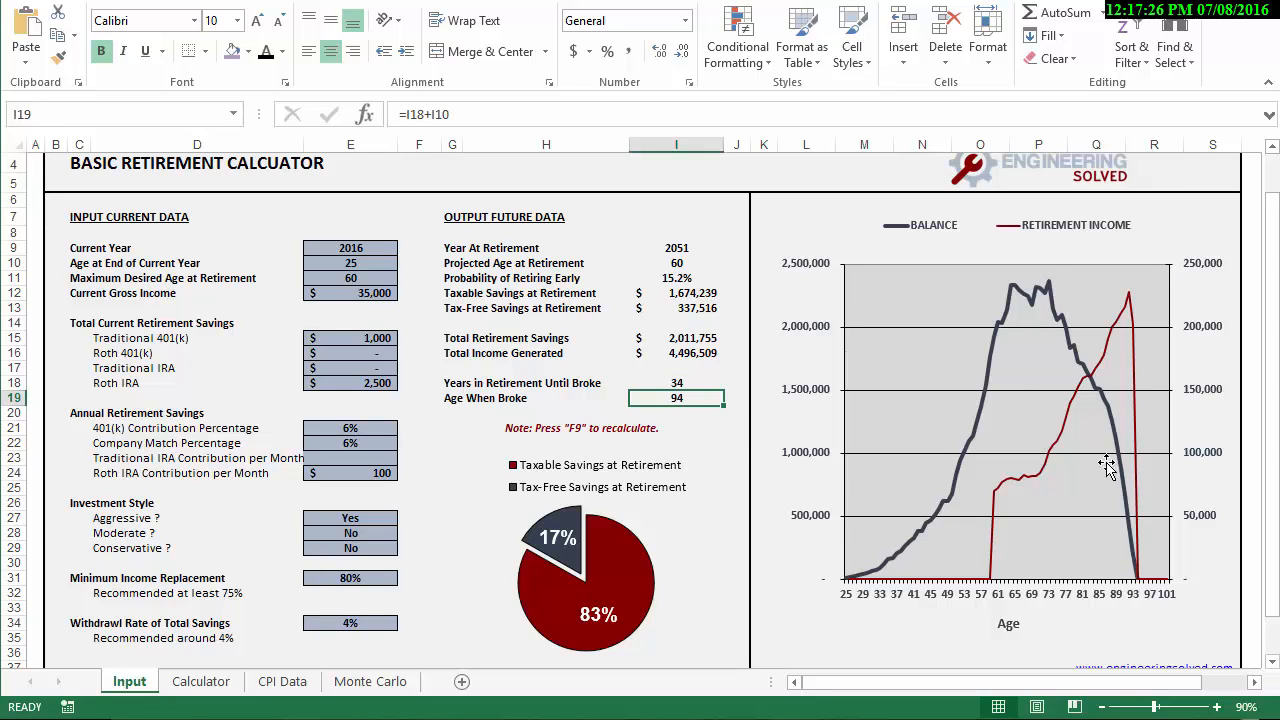
mouse_move(1144, 584)
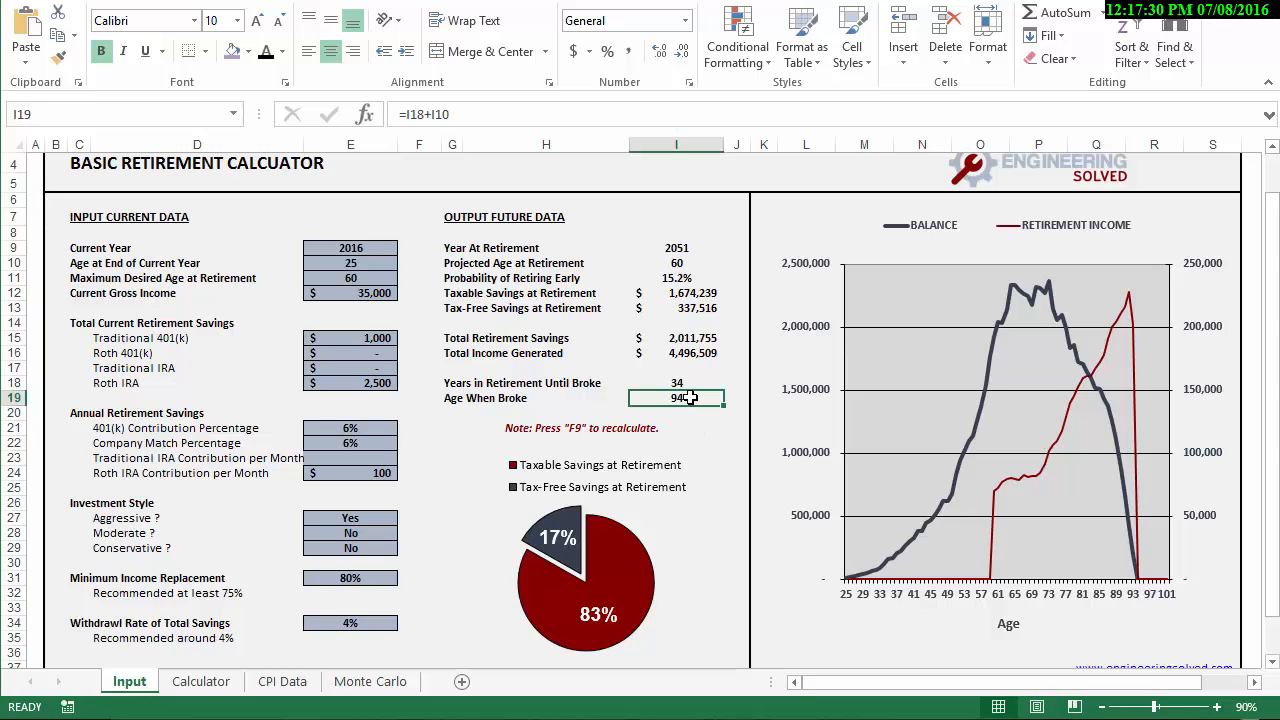
mouse_move(688, 398)
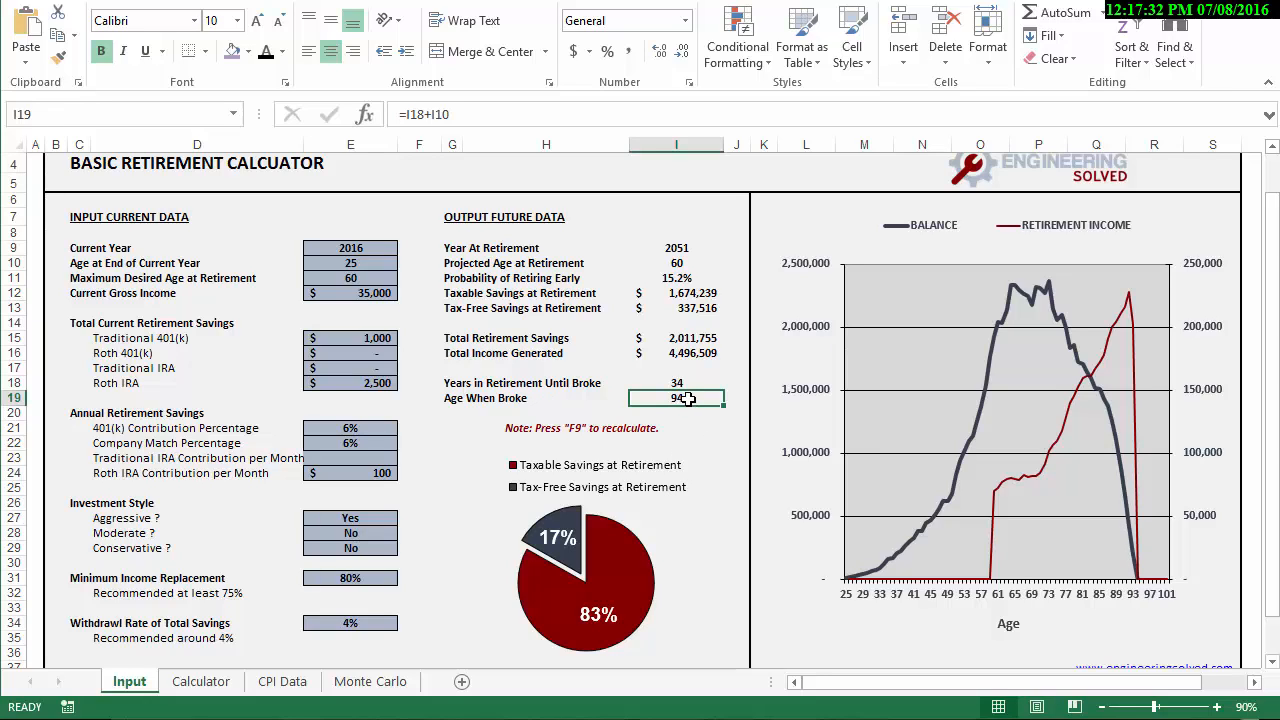
mouse_move(692, 396)
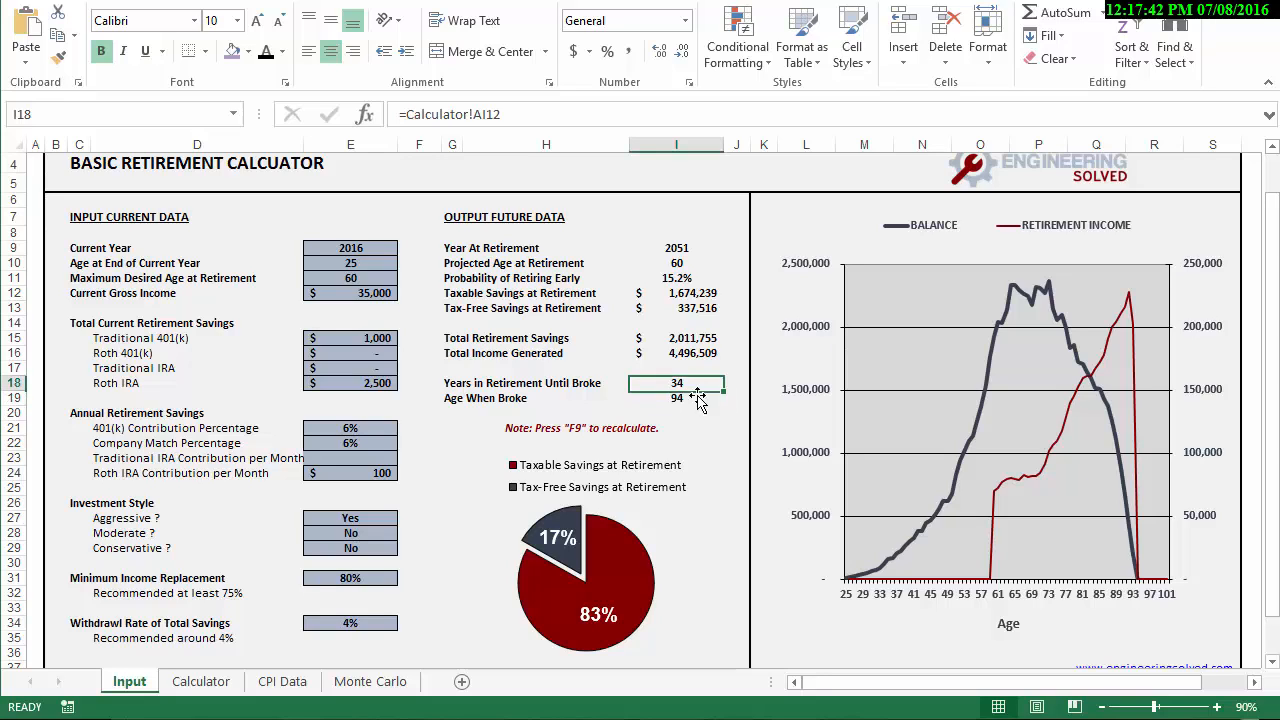
mouse_move(704, 398)
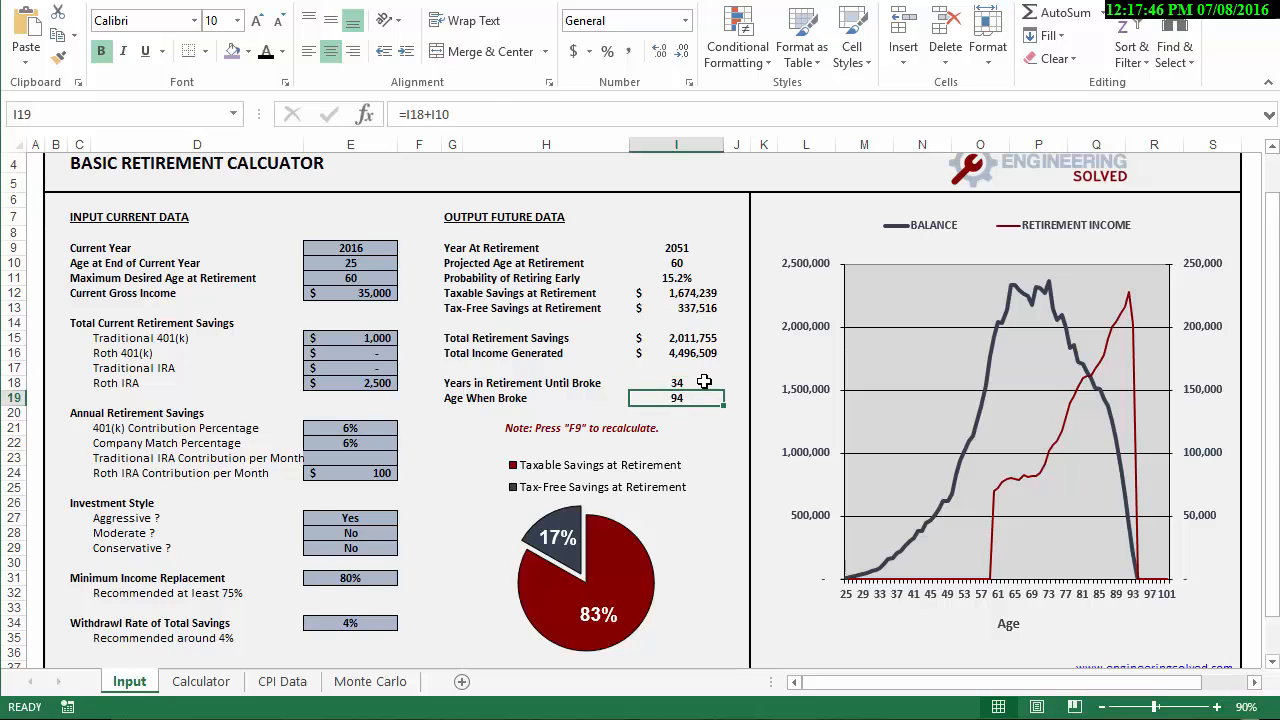
click(676, 382)
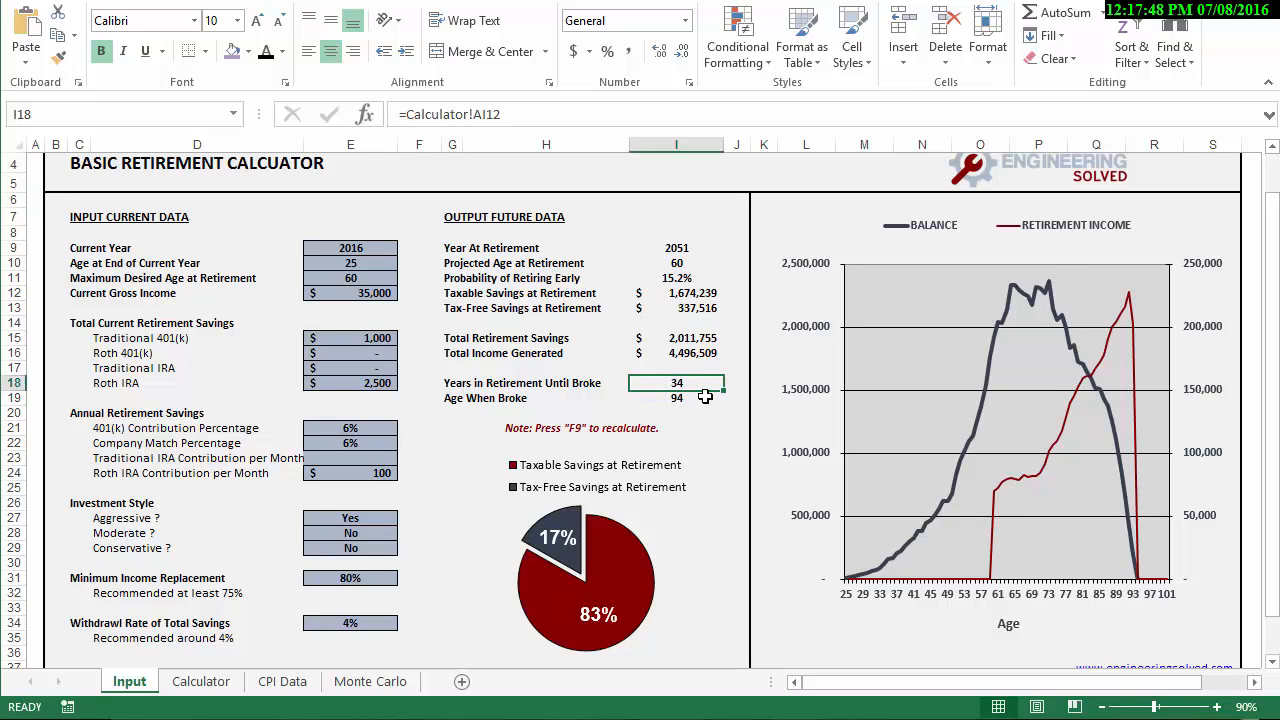
mouse_move(730, 258)
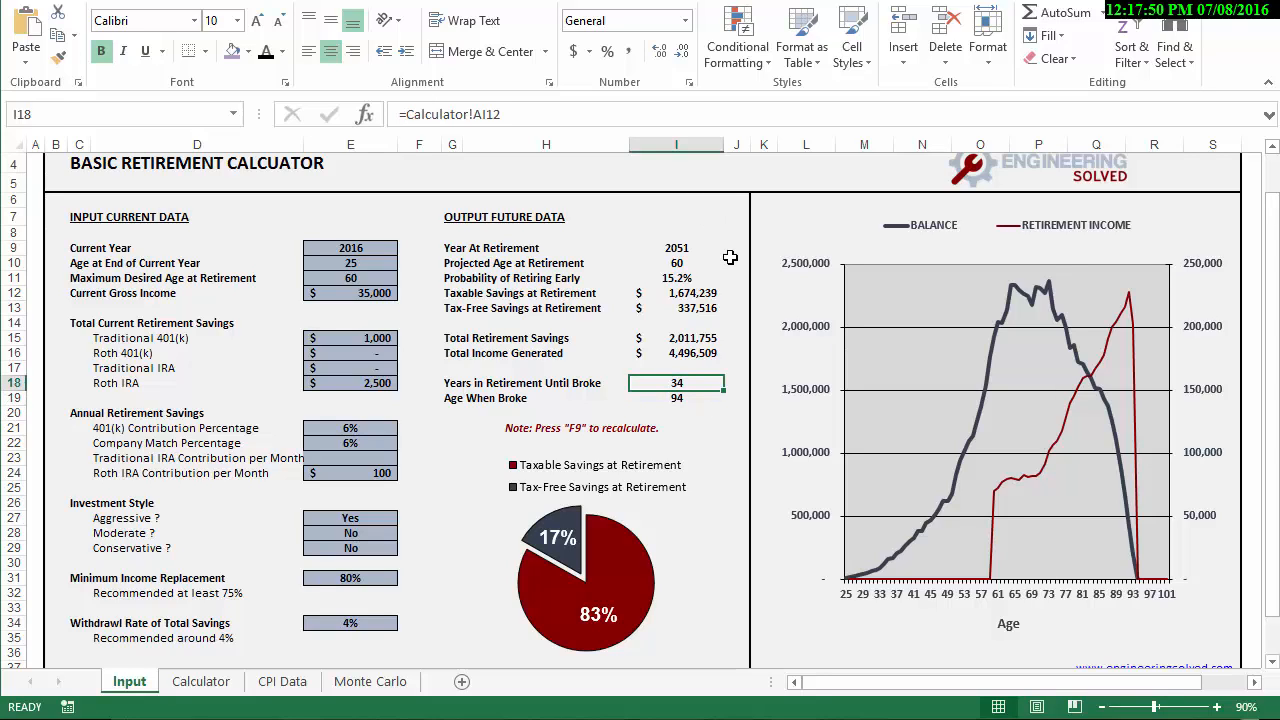
scroll(down, 3)
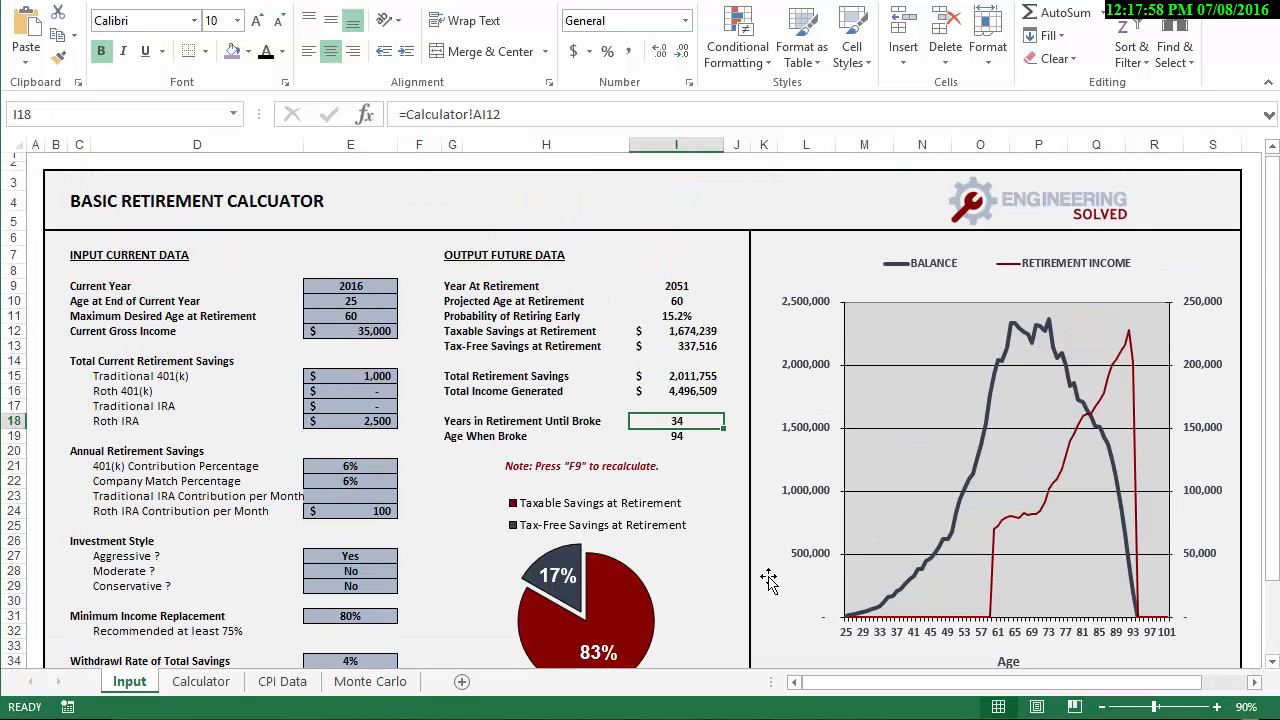
mouse_move(736, 564)
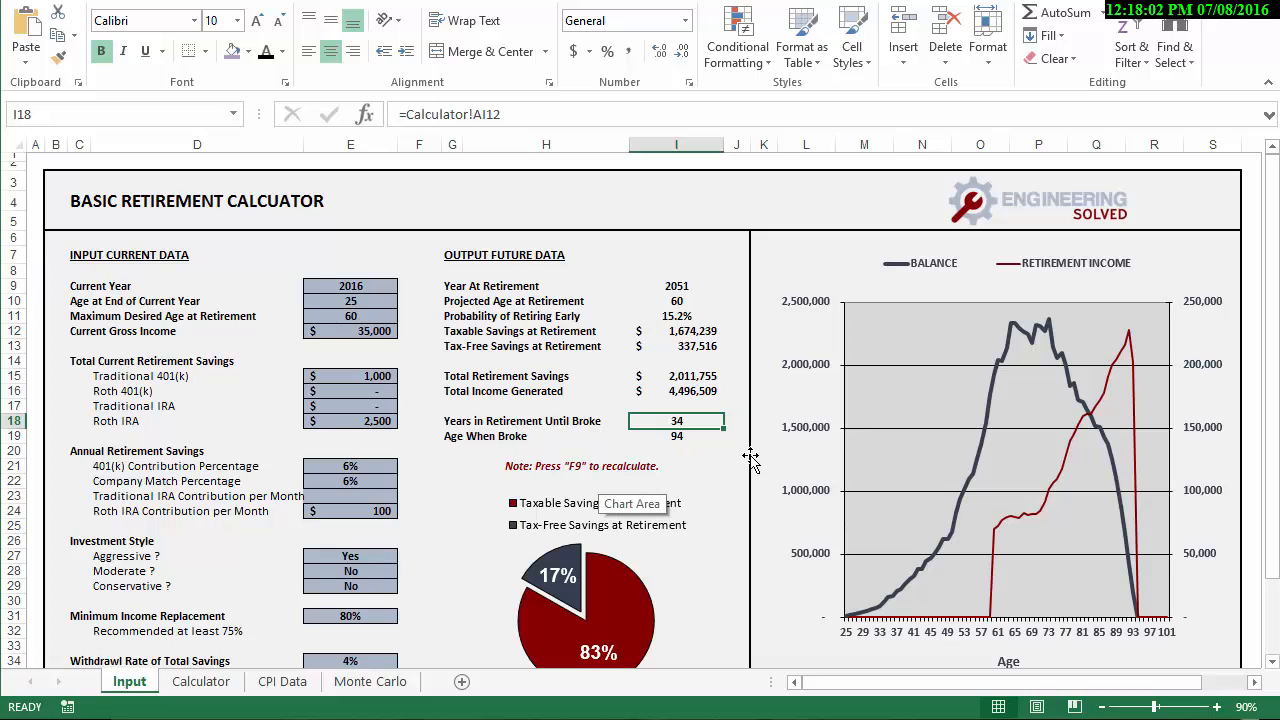
mouse_move(720, 478)
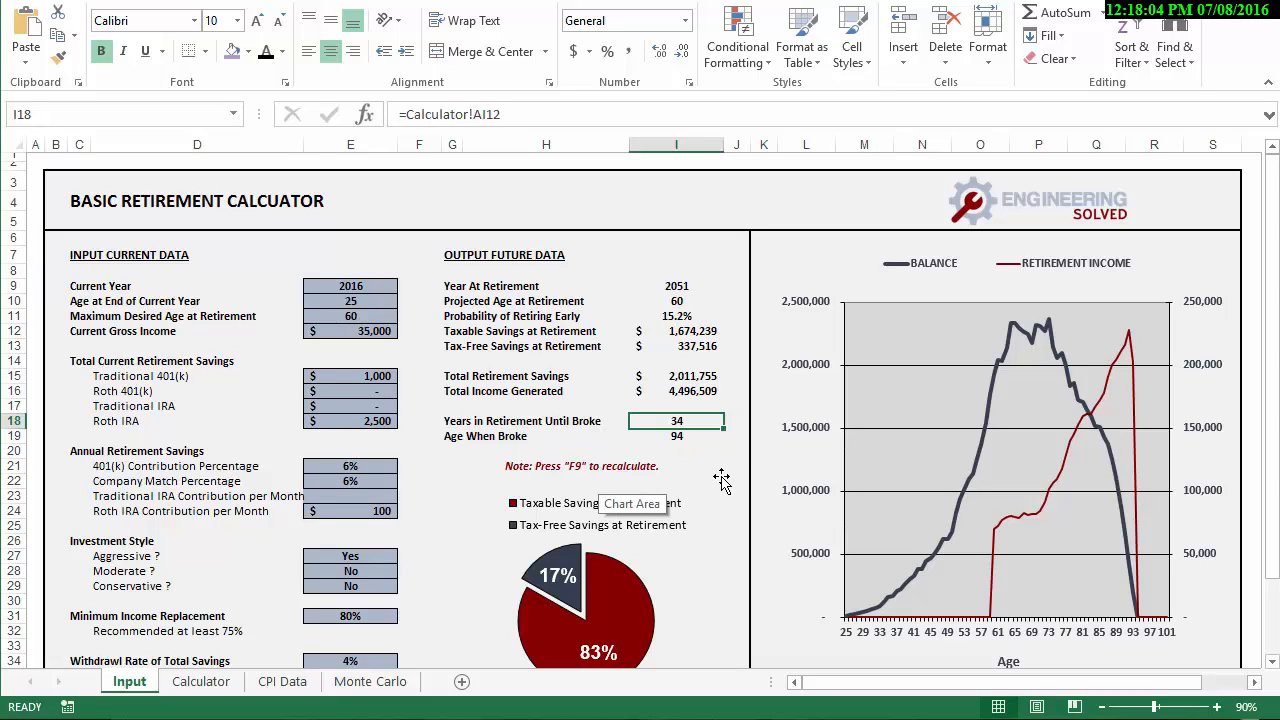
mouse_move(688, 496)
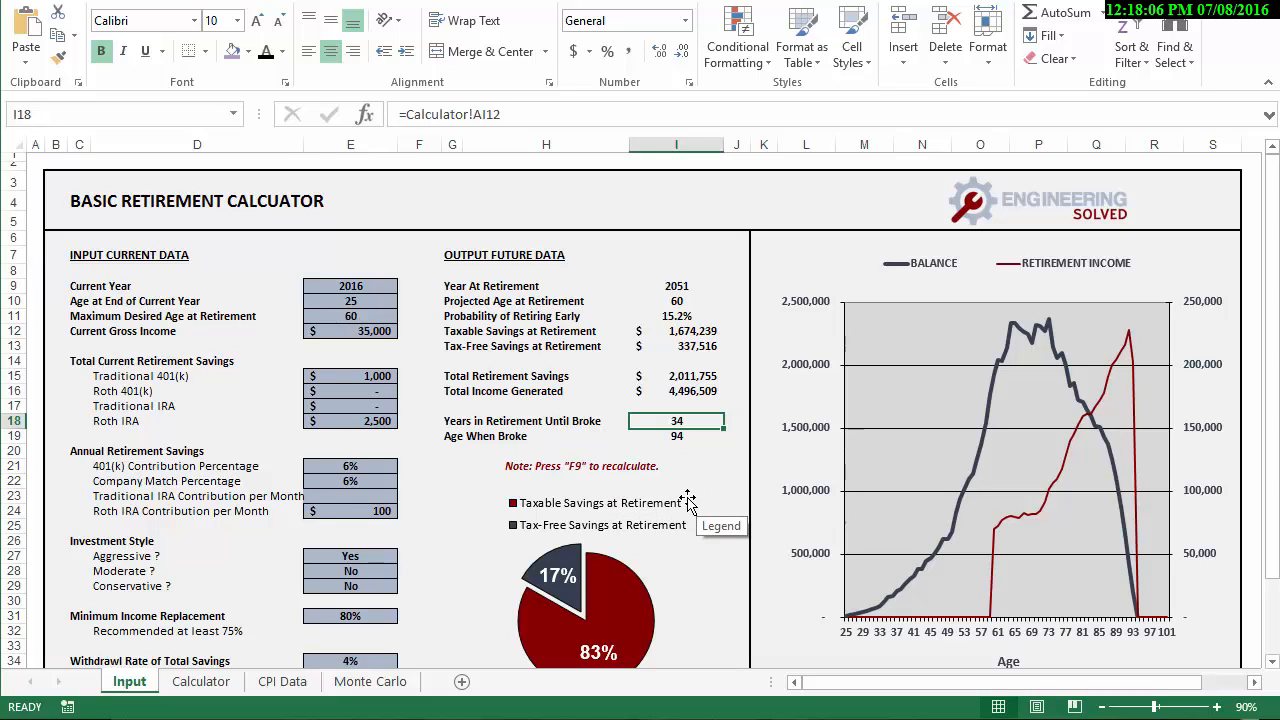
mouse_move(668, 516)
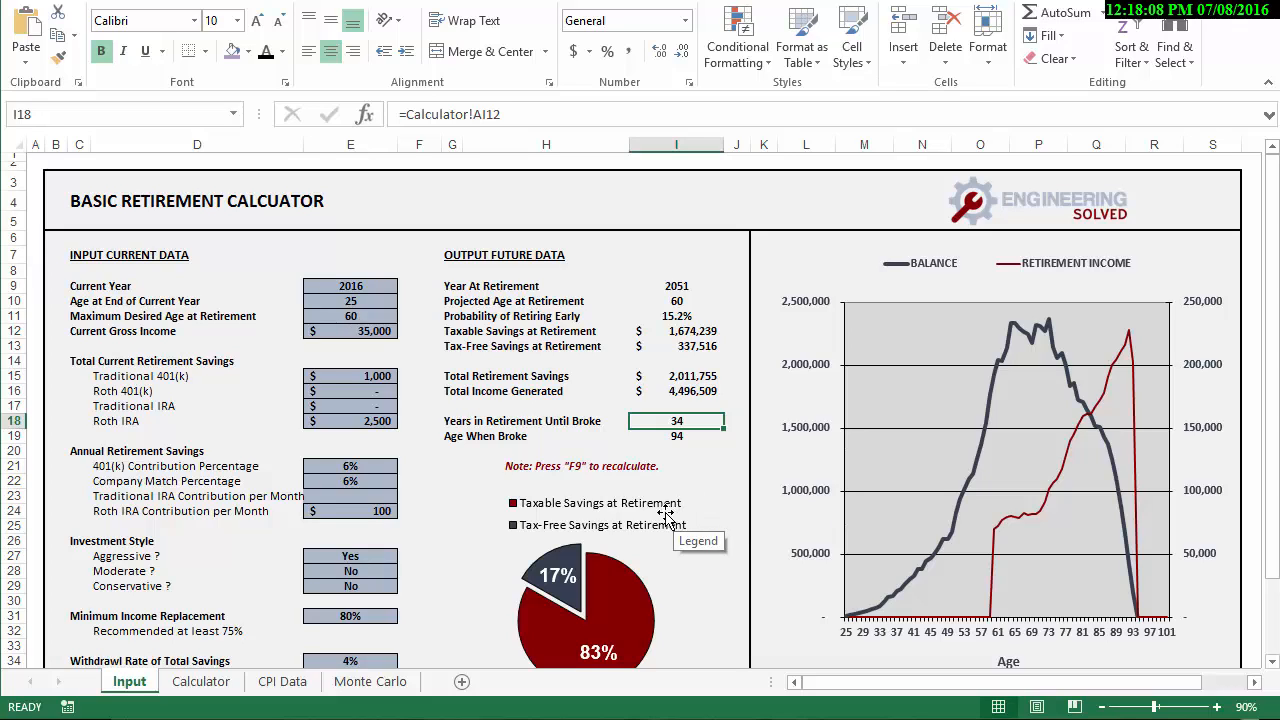
mouse_move(736, 500)
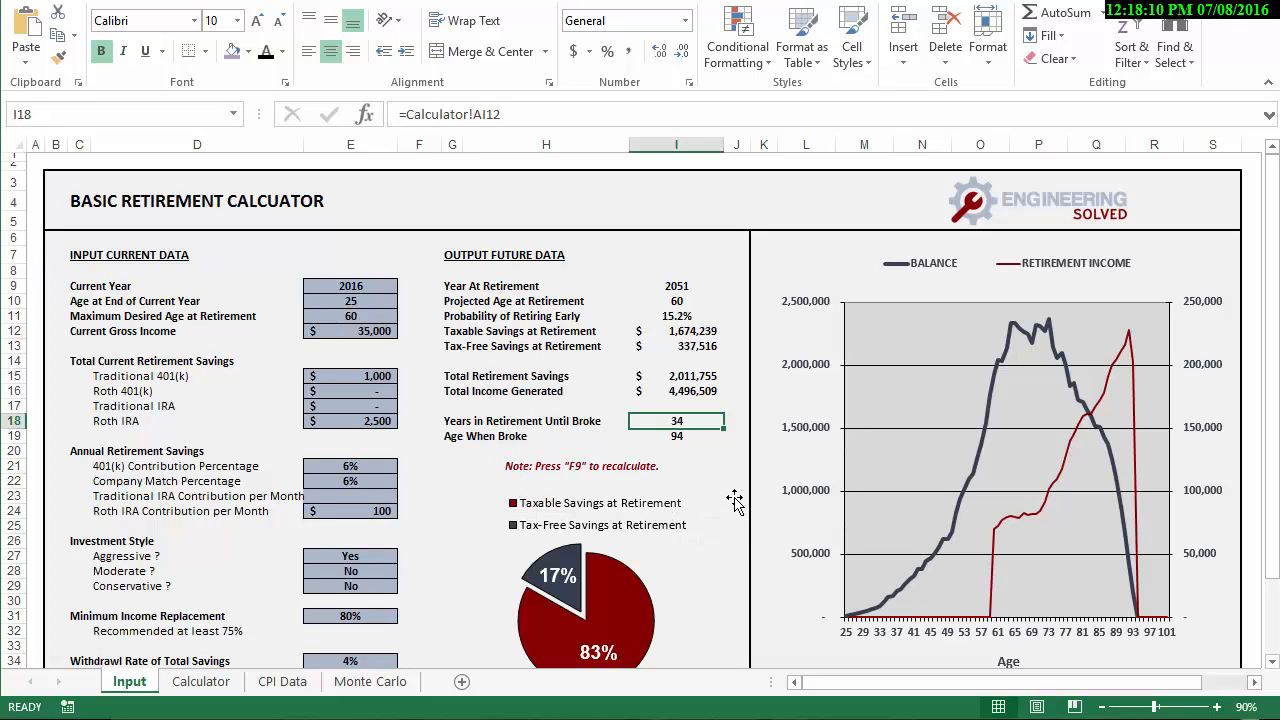